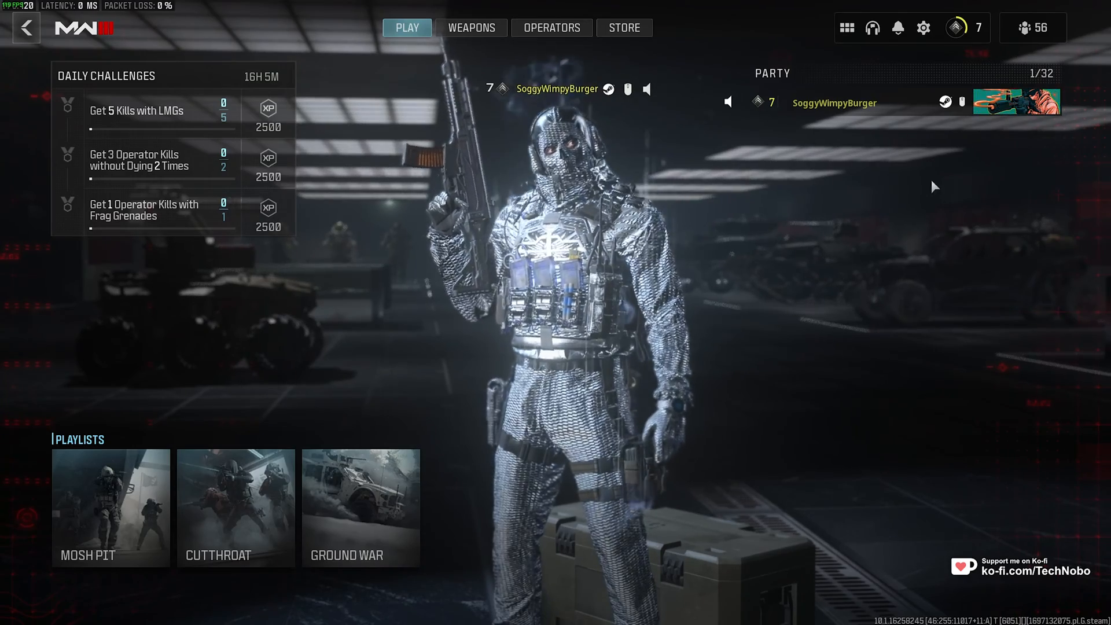
pyautogui.moveTo(898, 38)
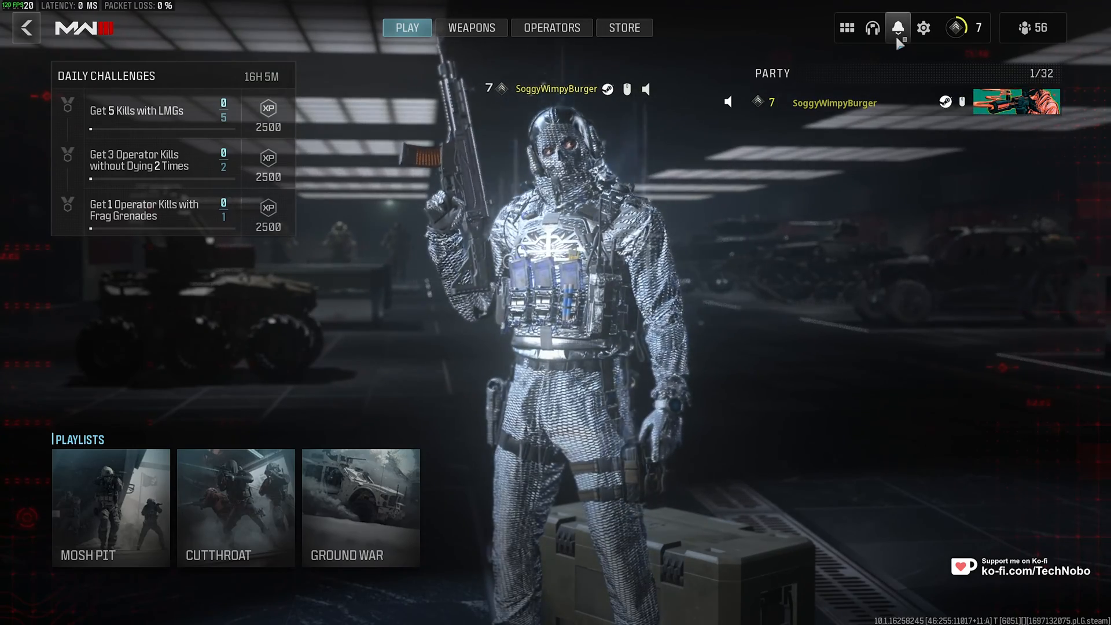
# Reach the Graphics settings and leave Display Mode on Fullscreen Borderless.
pyautogui.click(924, 28)
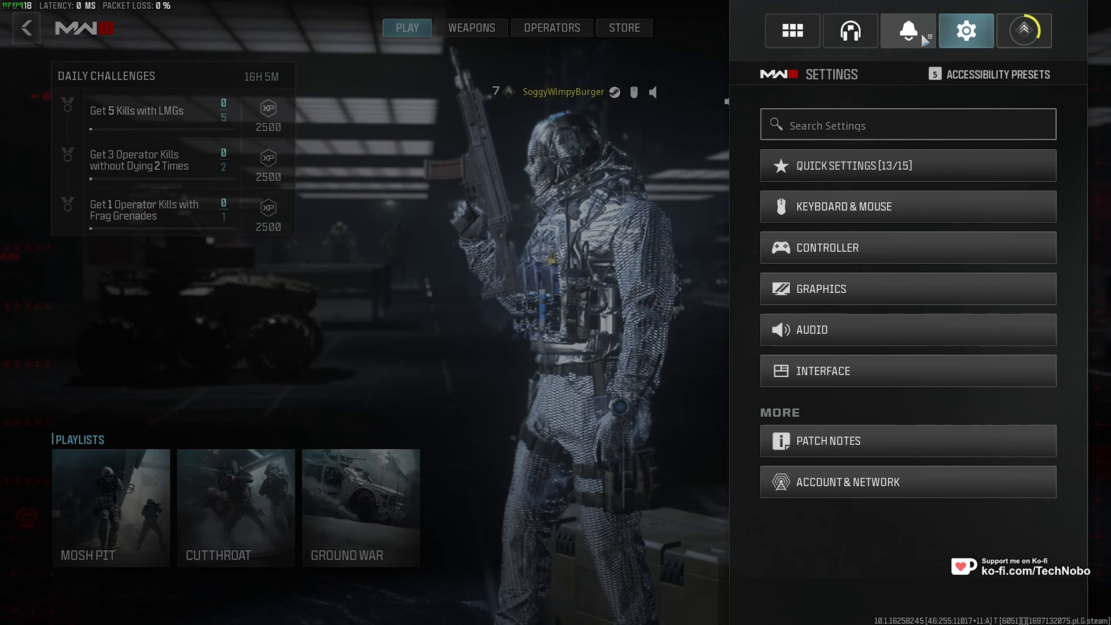
pyautogui.click(823, 290)
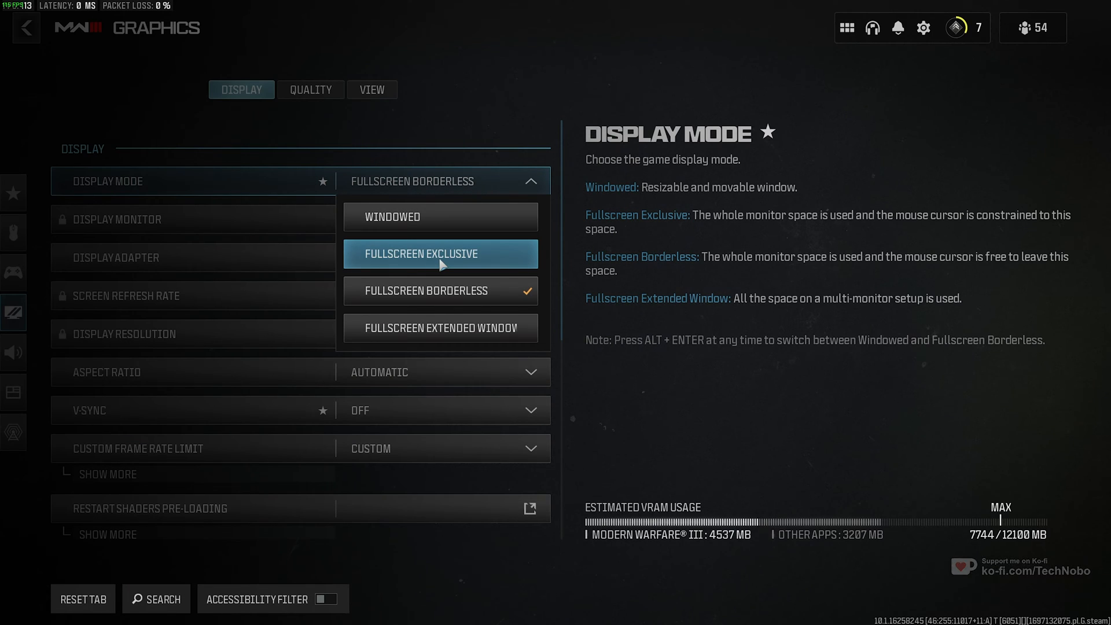
pyautogui.moveTo(443, 298)
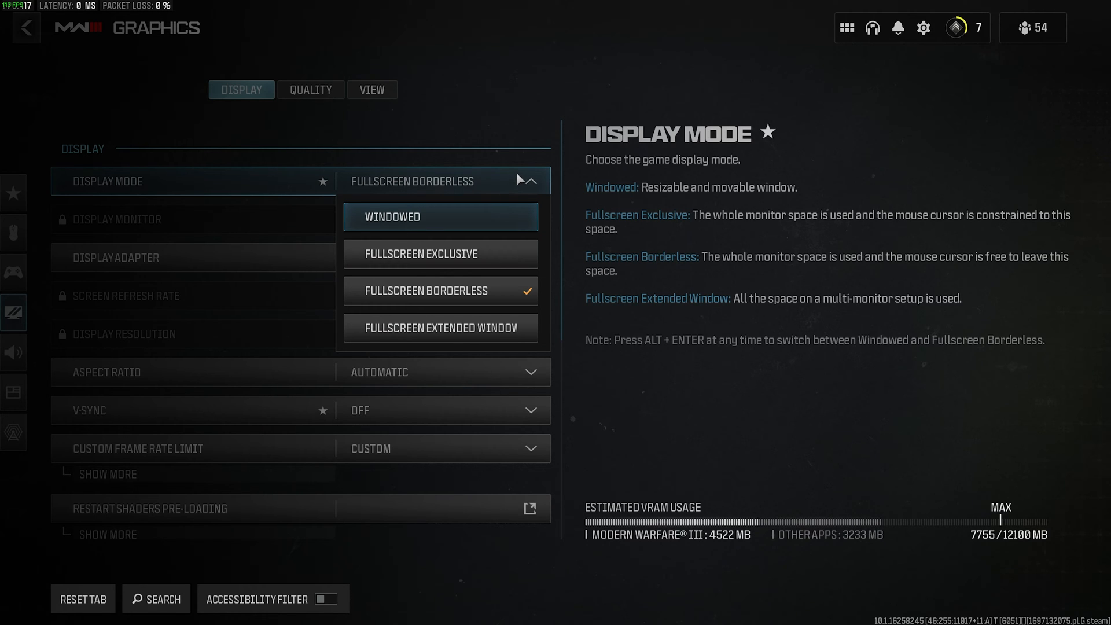
pyautogui.click(440, 291)
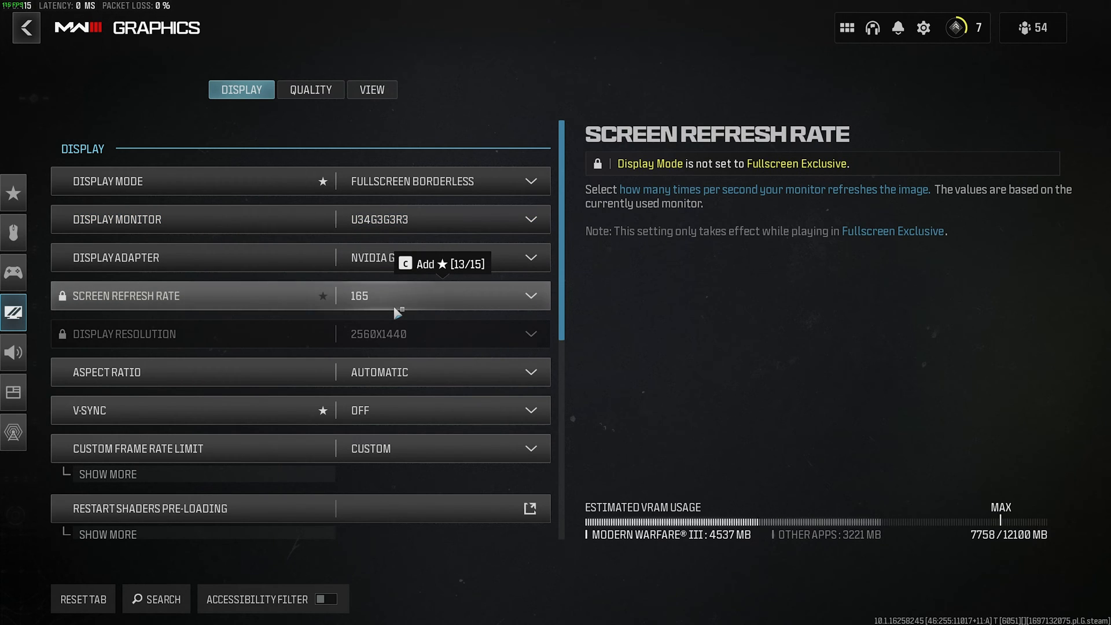
pyautogui.moveTo(370, 308)
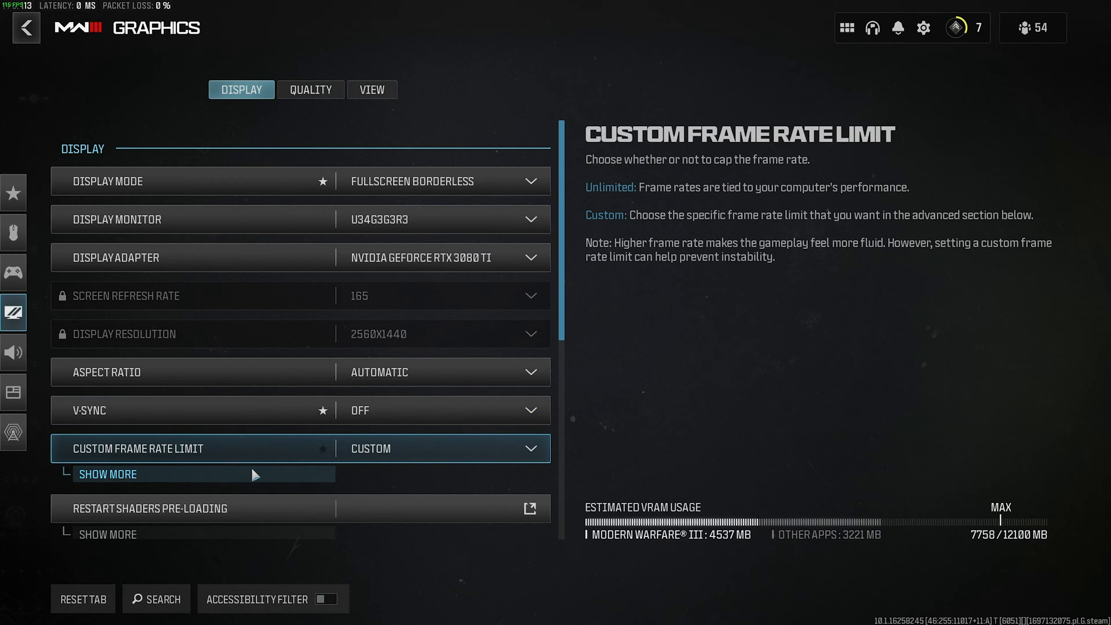
# Set custom frame rate limits to Gameplay 300, Menu 60 and Out of Focus 30.
pyautogui.click(106, 475)
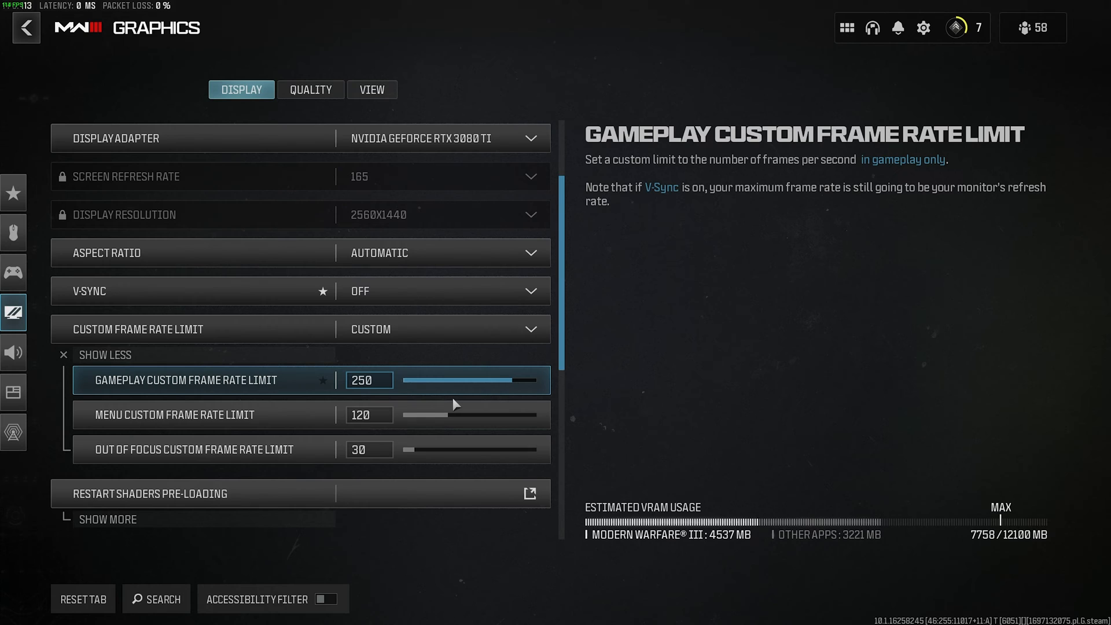
pyautogui.moveTo(497, 380); pyautogui.dragTo(538, 380)
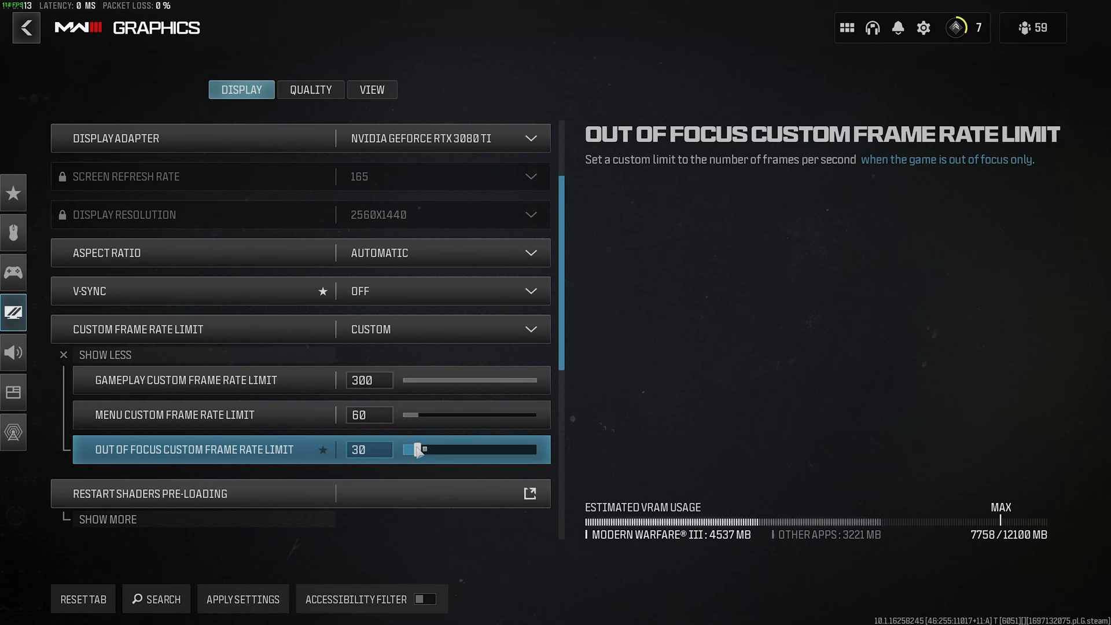
pyautogui.moveTo(422, 449); pyautogui.dragTo(404, 456)
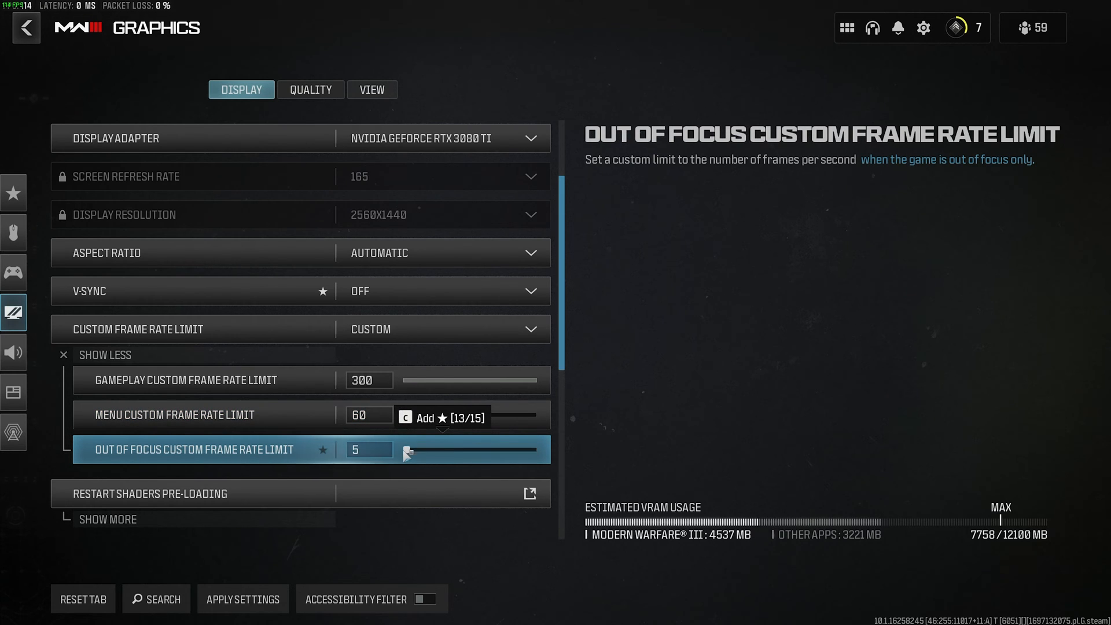
pyautogui.moveTo(407, 450); pyautogui.dragTo(418, 451)
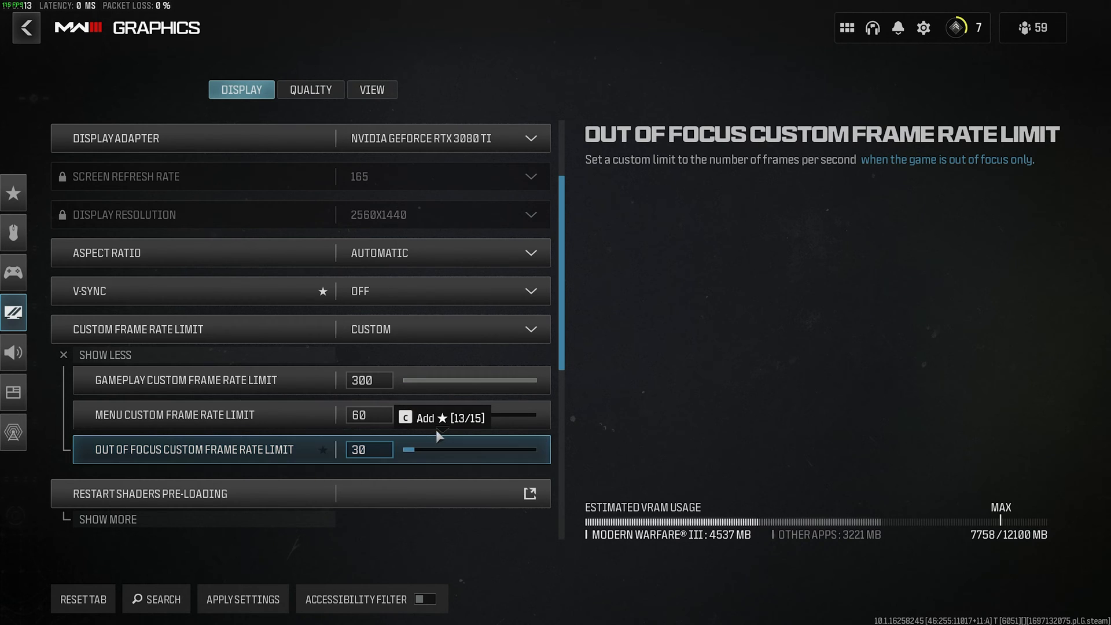
# Leave Brightness calibrated at 50 and return to the display settings.
pyautogui.scroll(-3)
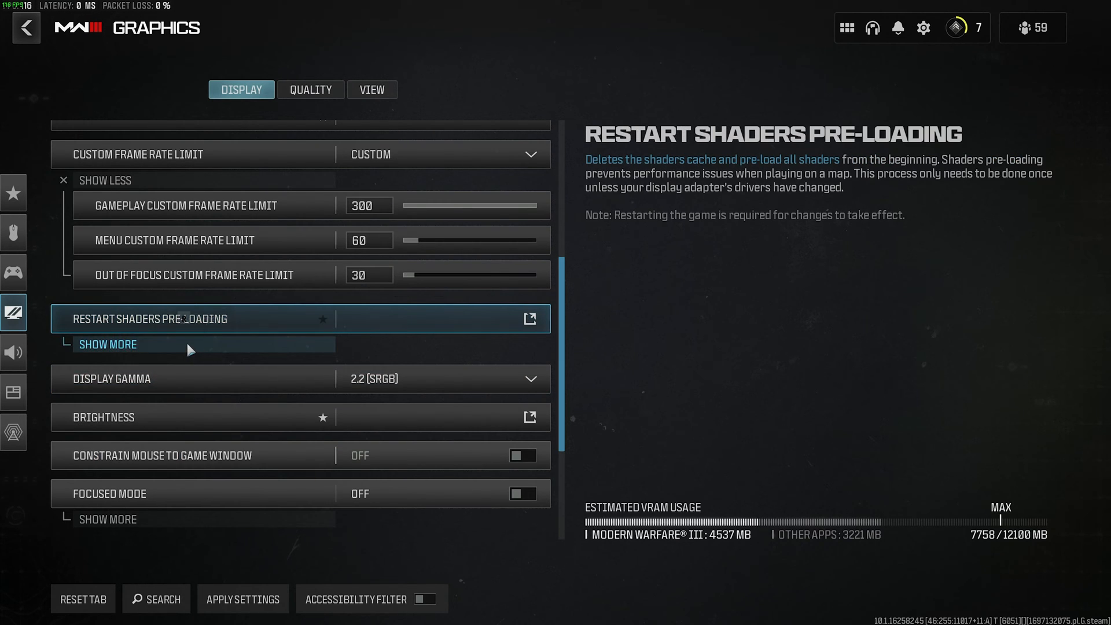
pyautogui.click(107, 344)
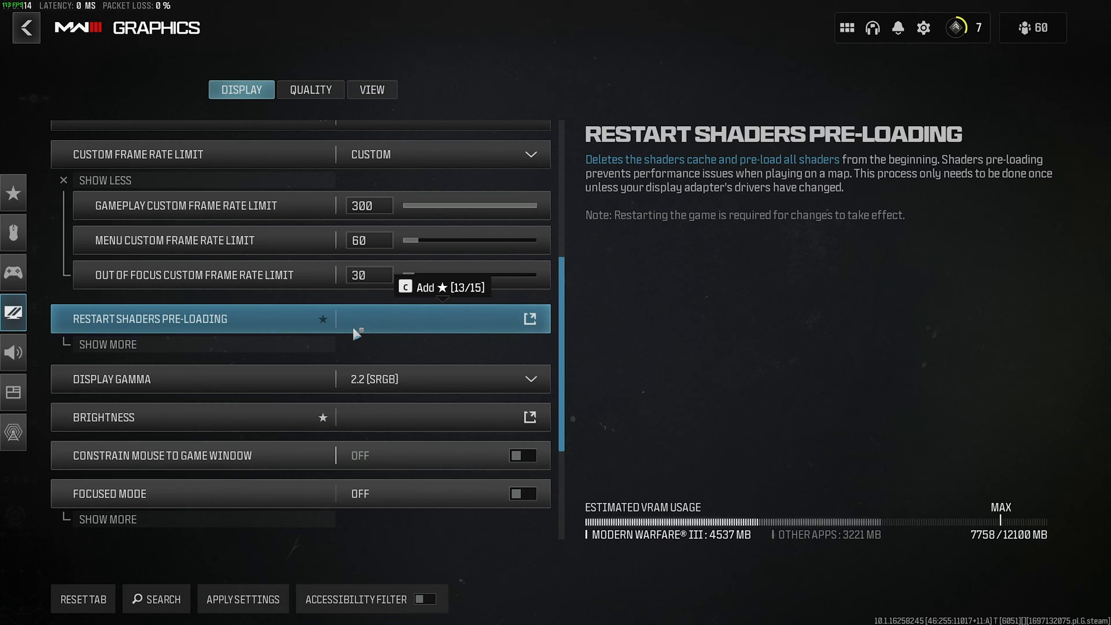
pyautogui.moveTo(380, 327)
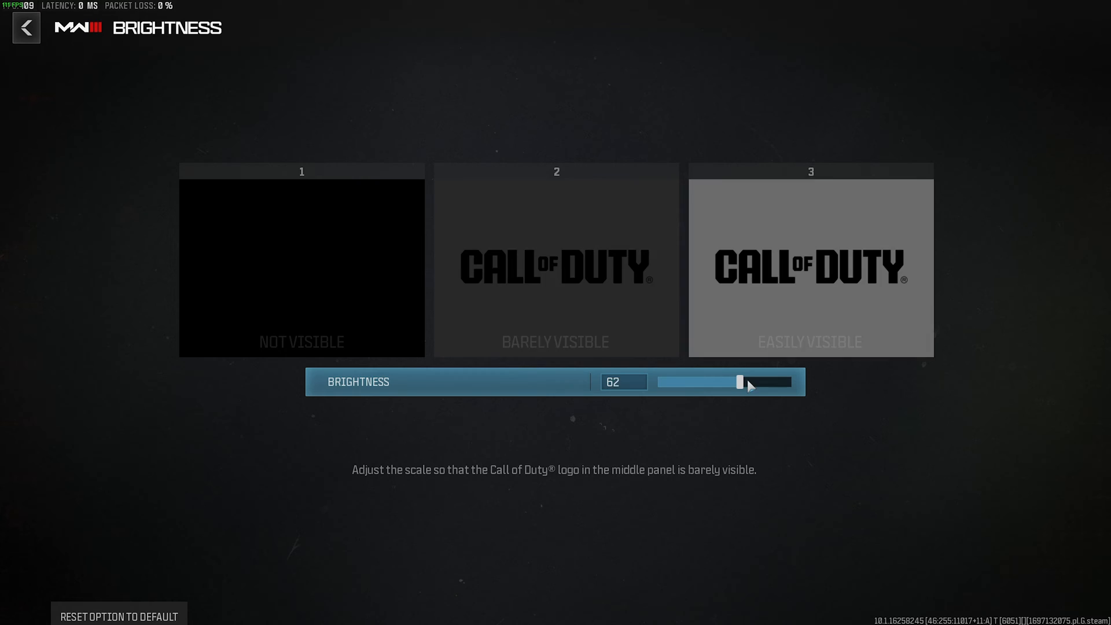
pyautogui.moveTo(740, 383); pyautogui.dragTo(748, 383)
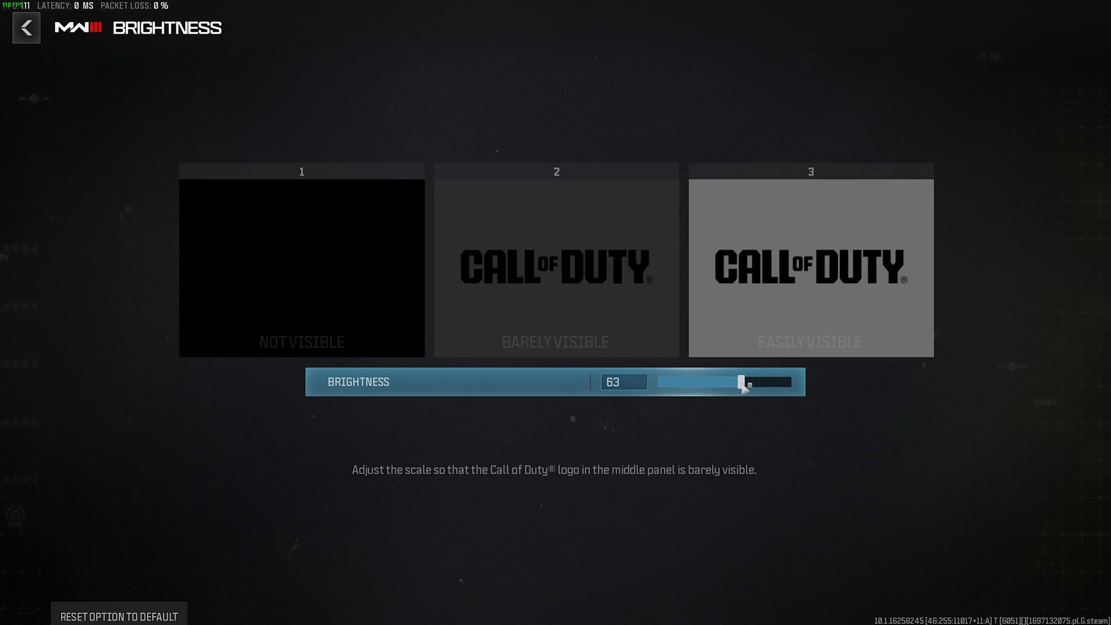
pyautogui.moveTo(744, 384); pyautogui.dragTo(725, 383)
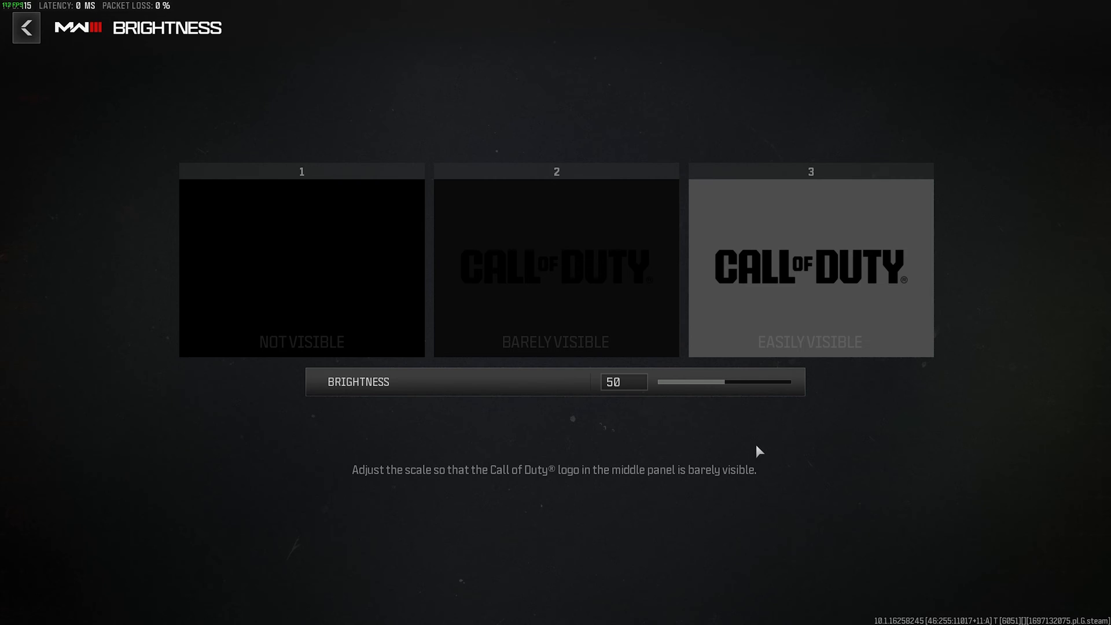
pyautogui.click(26, 28)
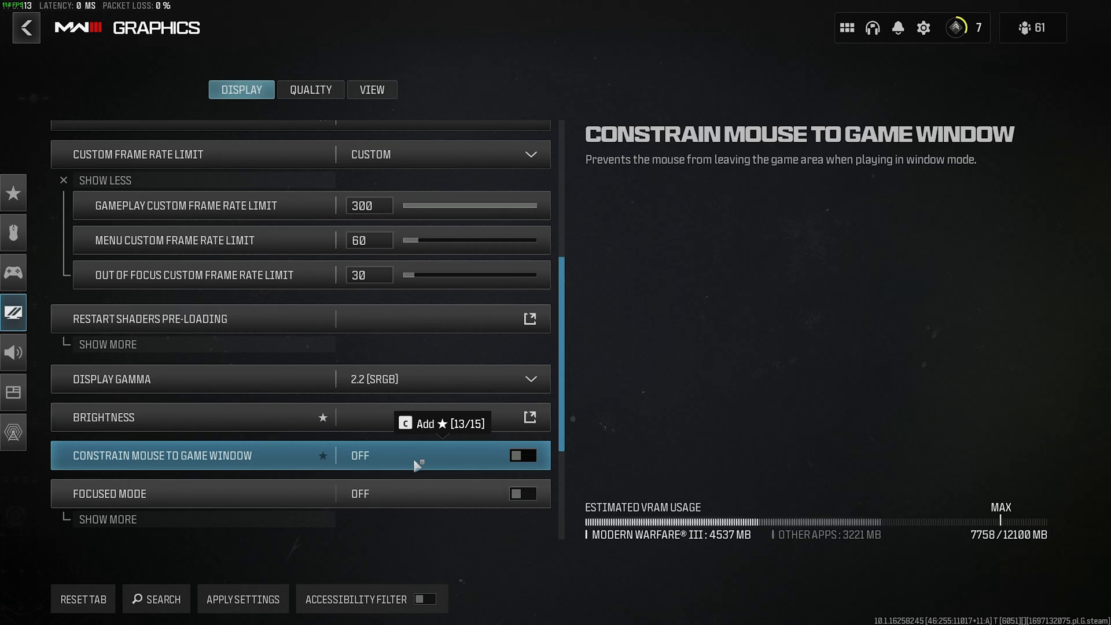
pyautogui.scroll(-3)
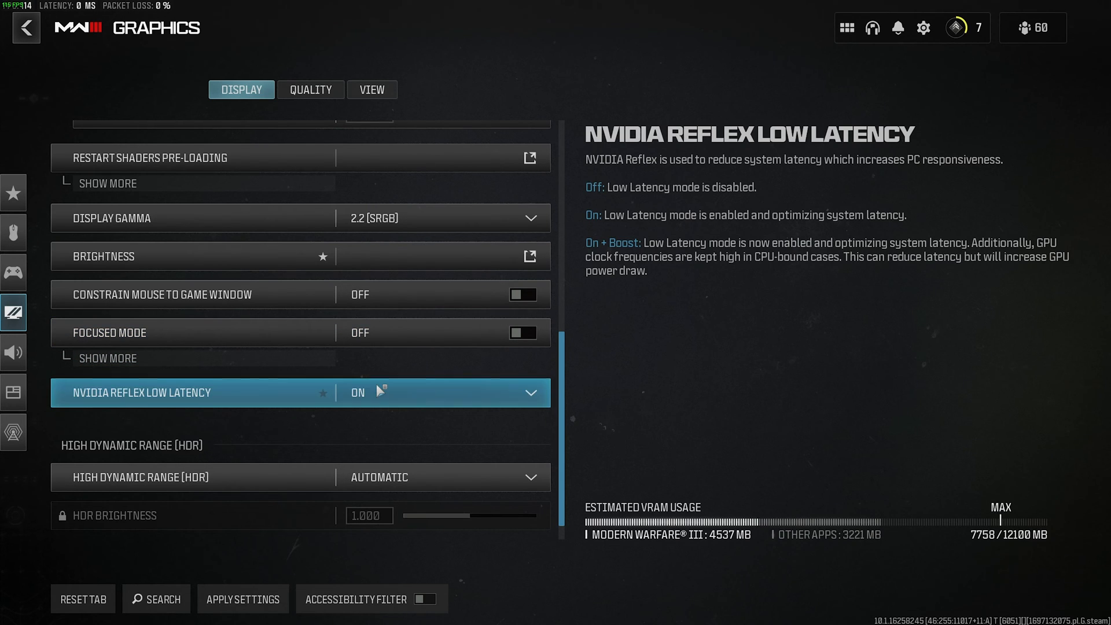
pyautogui.click(433, 393)
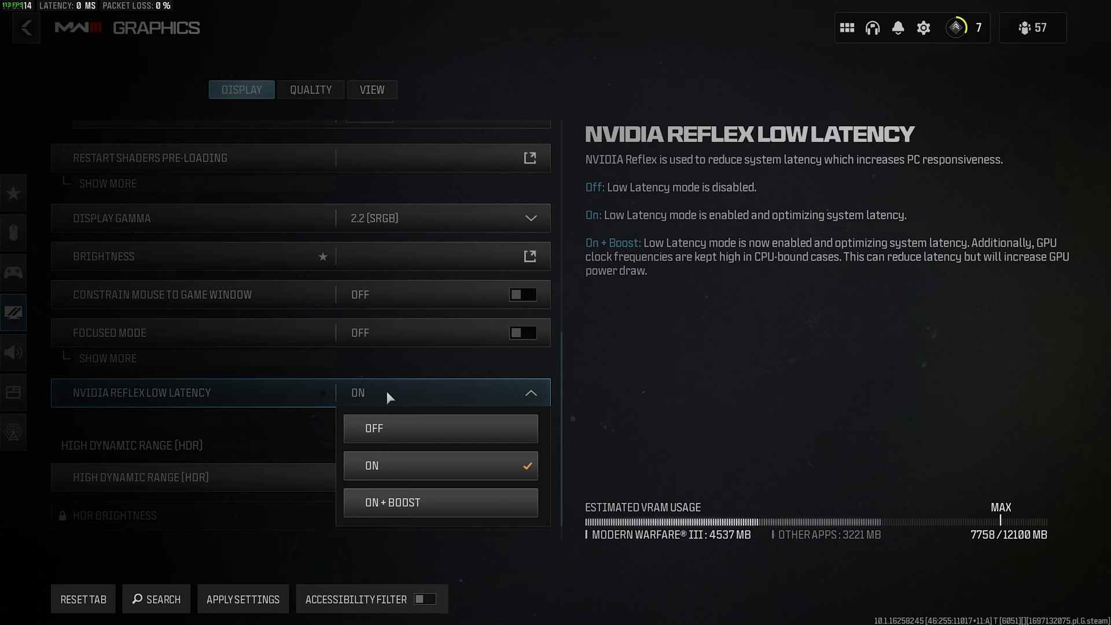
pyautogui.click(371, 465)
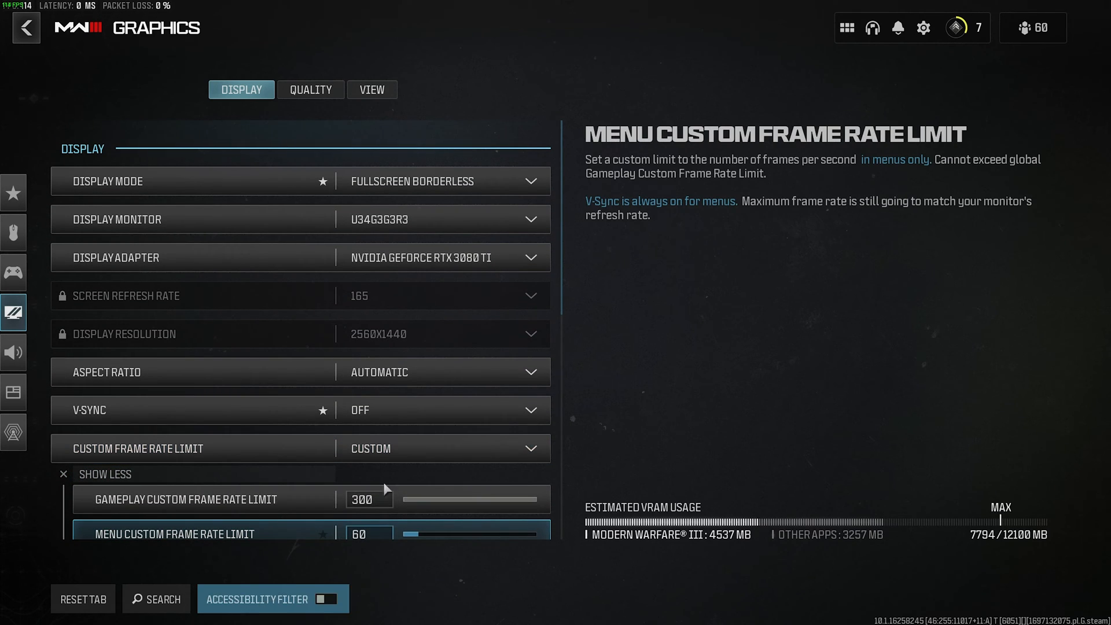
# Change the Quality Preset from Recommended to Minimum after browsing the options.
pyautogui.click(311, 91)
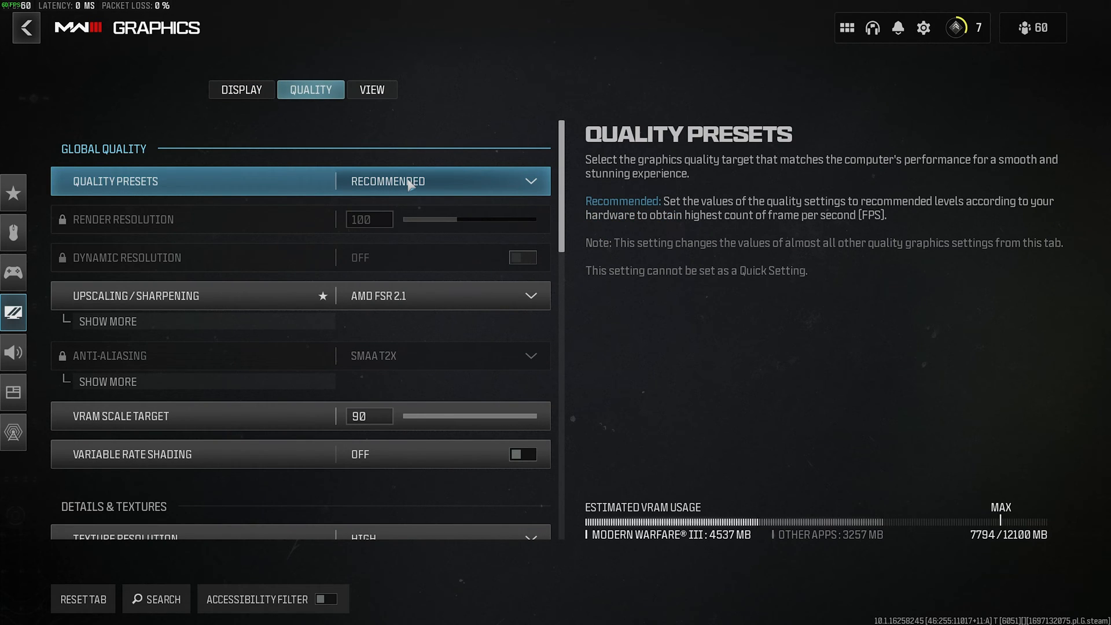
pyautogui.click(409, 181)
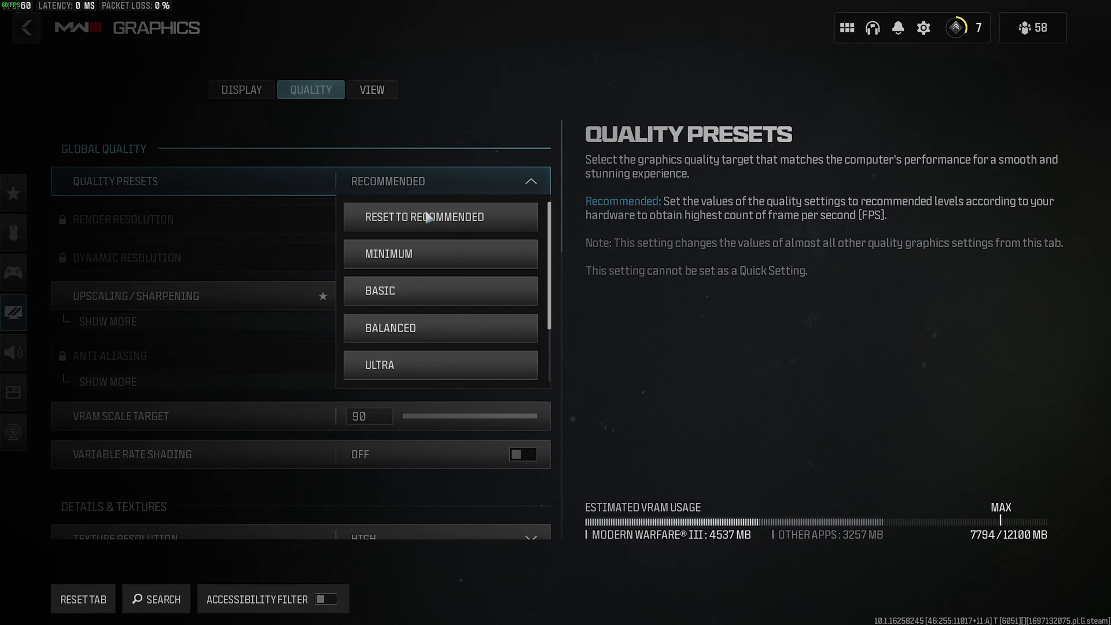
pyautogui.click(440, 254)
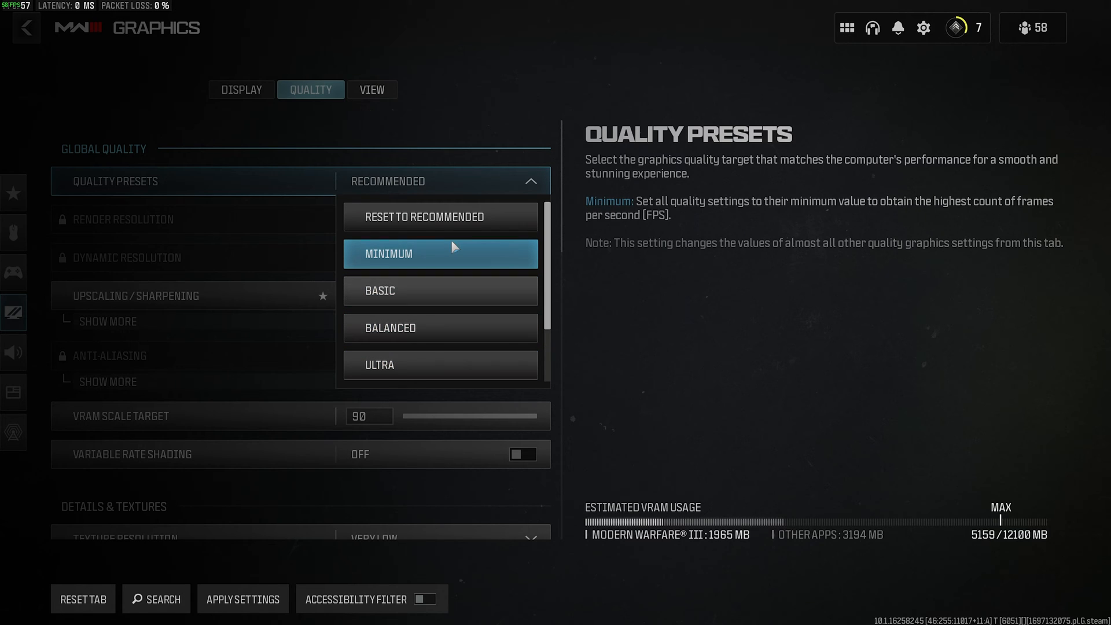
pyautogui.click(440, 364)
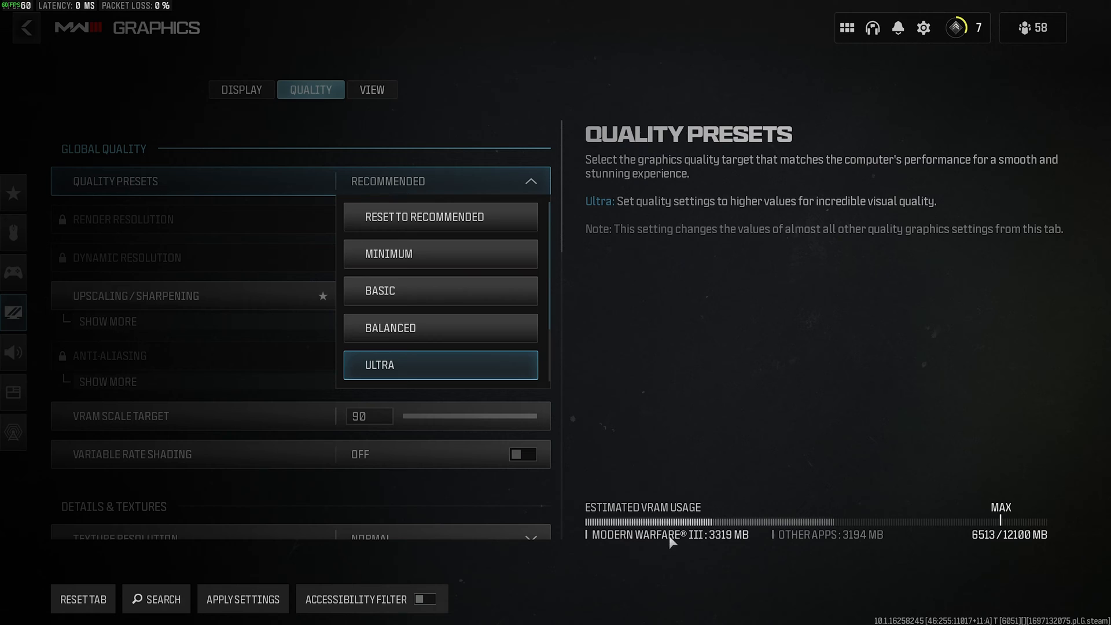
pyautogui.moveTo(946, 535)
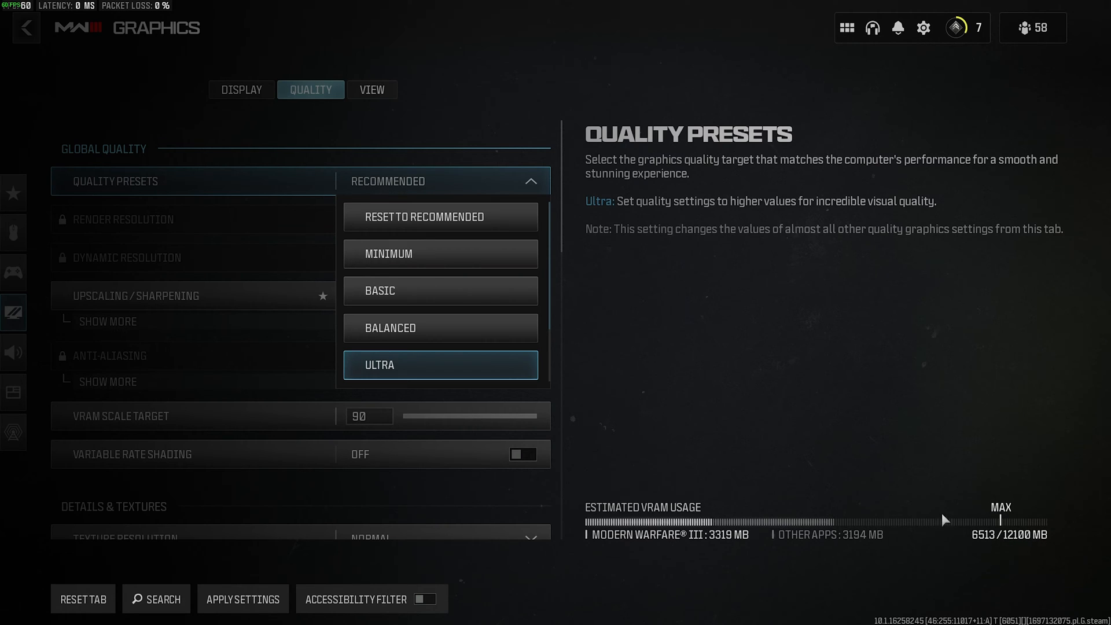
pyautogui.moveTo(685, 558)
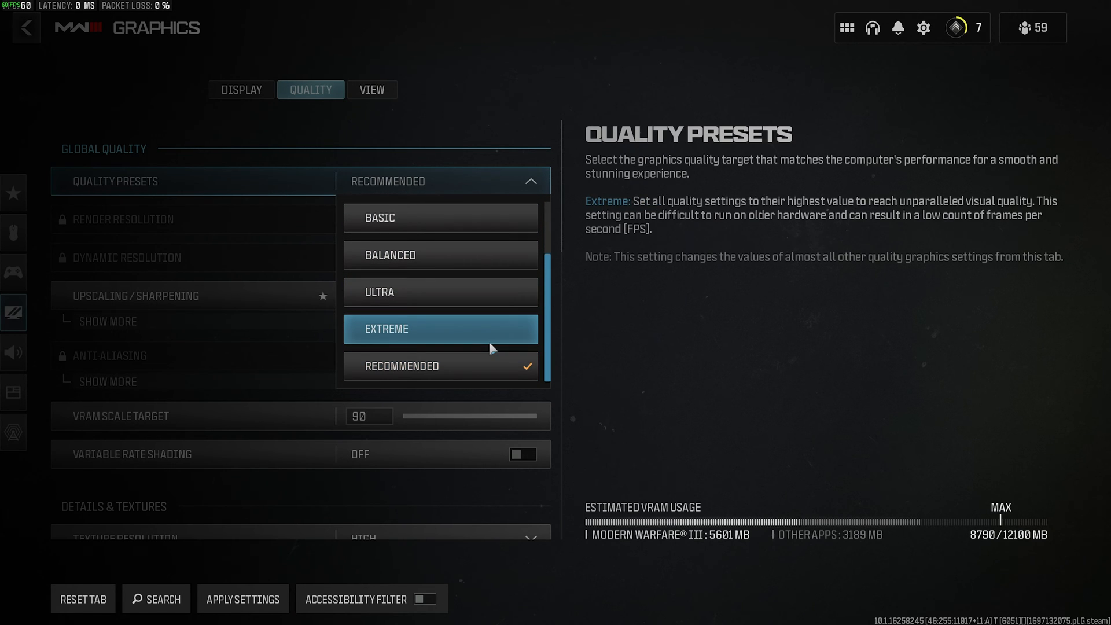
pyautogui.moveTo(488, 342)
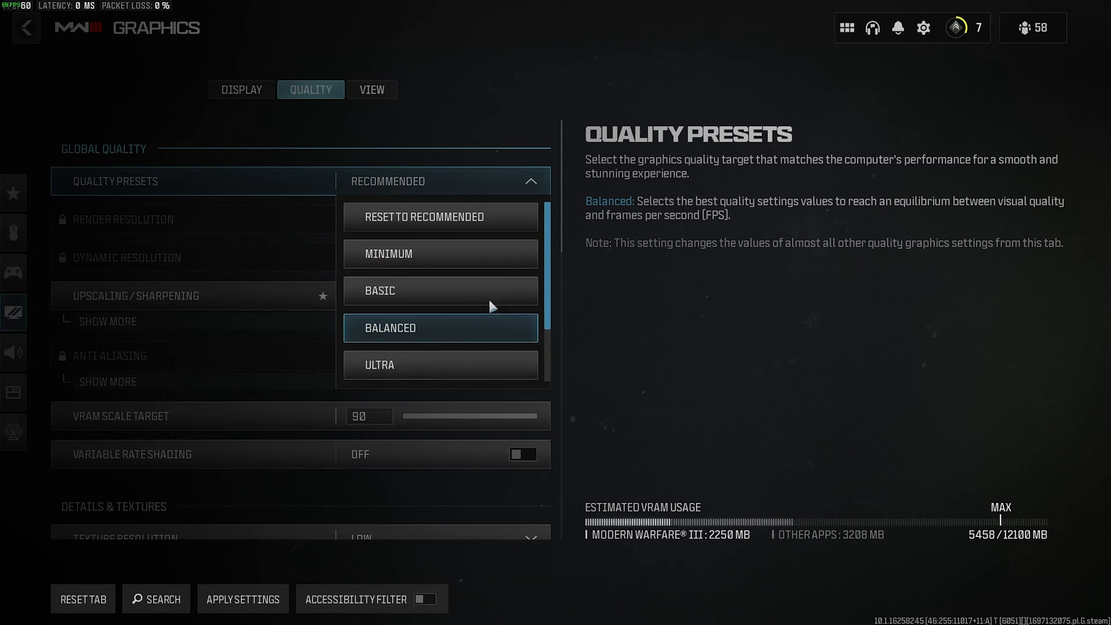
pyautogui.click(440, 254)
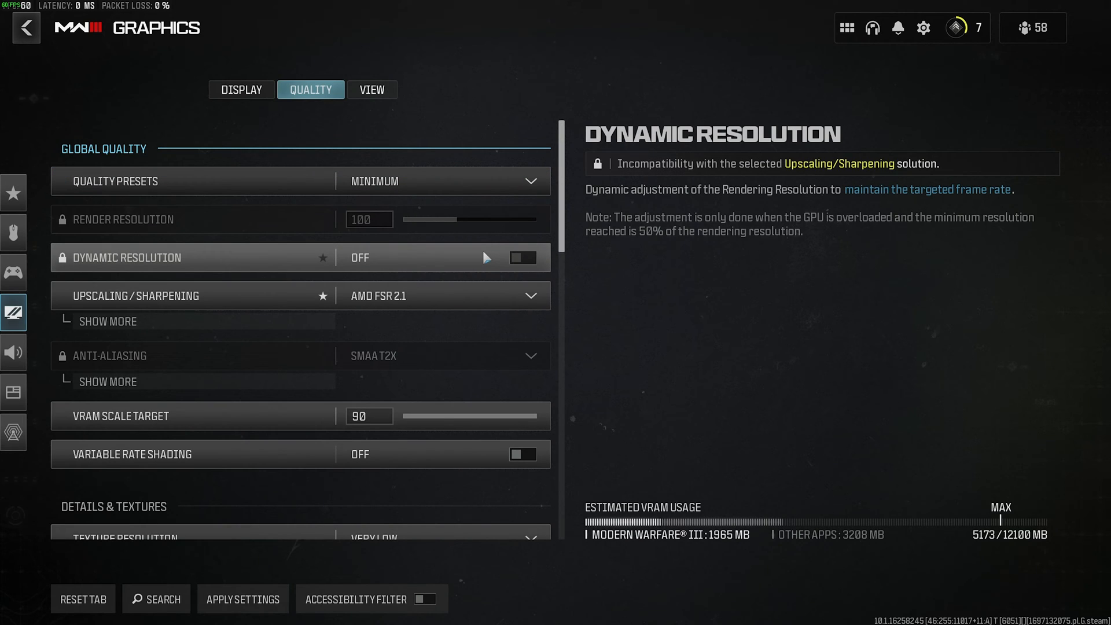
pyautogui.moveTo(401, 226)
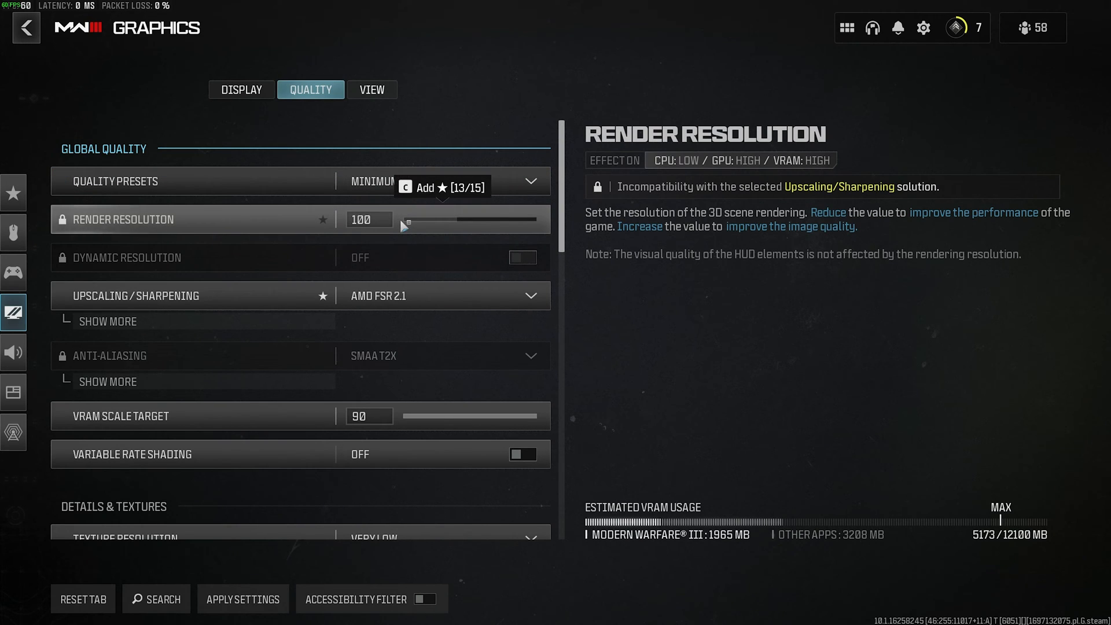
pyautogui.moveTo(422, 268)
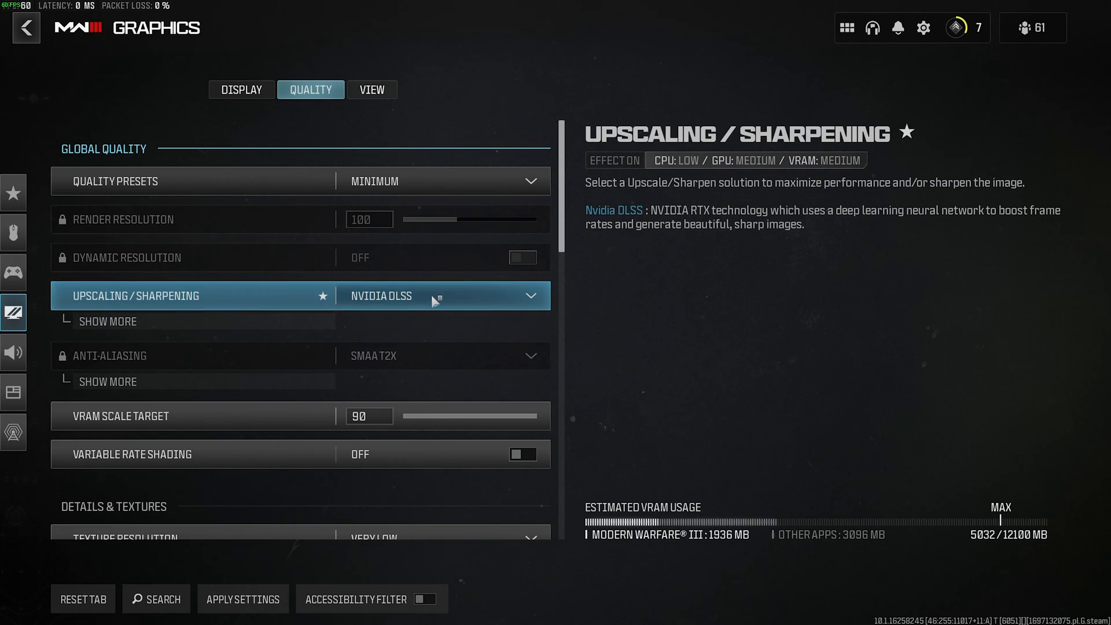
# Set Upscaling/Sharpening to AMD FSR 2.1.
pyautogui.click(440, 297)
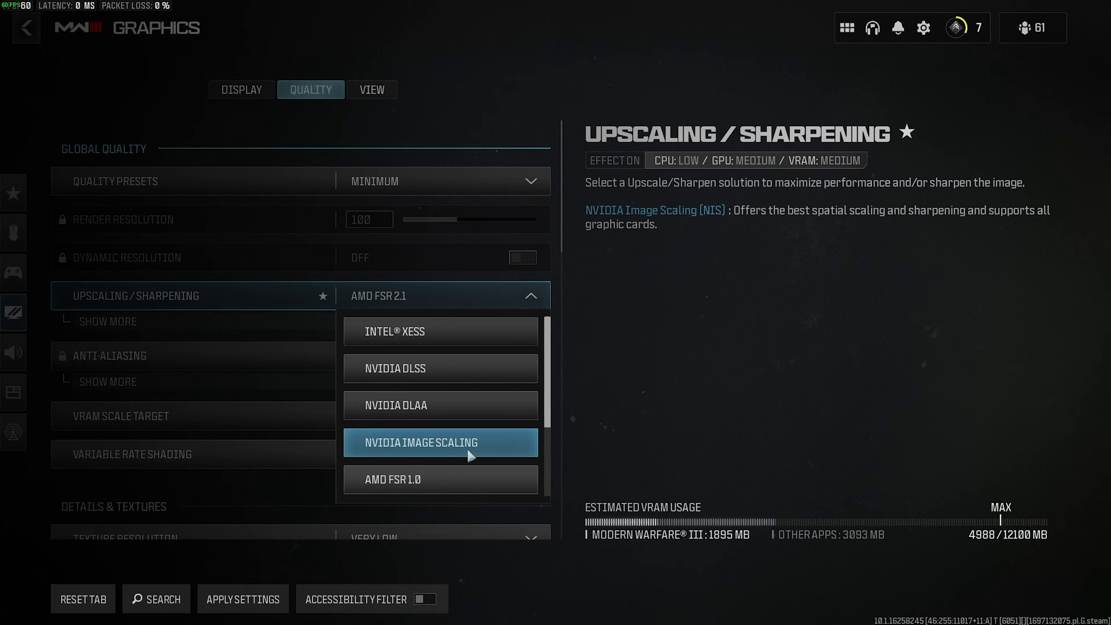
pyautogui.click(440, 442)
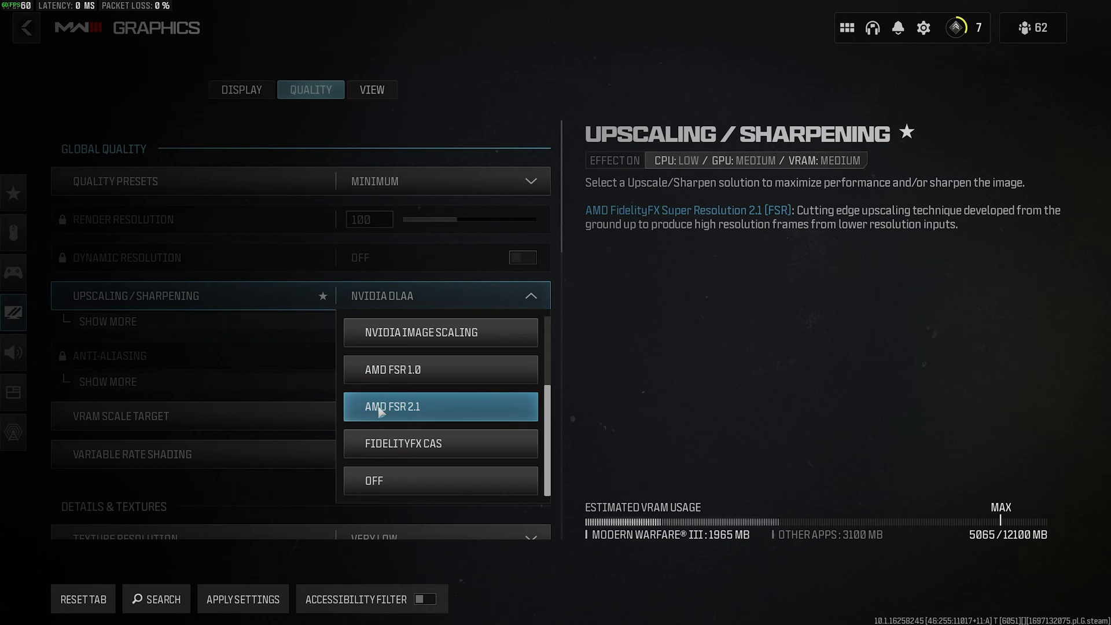
pyautogui.moveTo(442, 411)
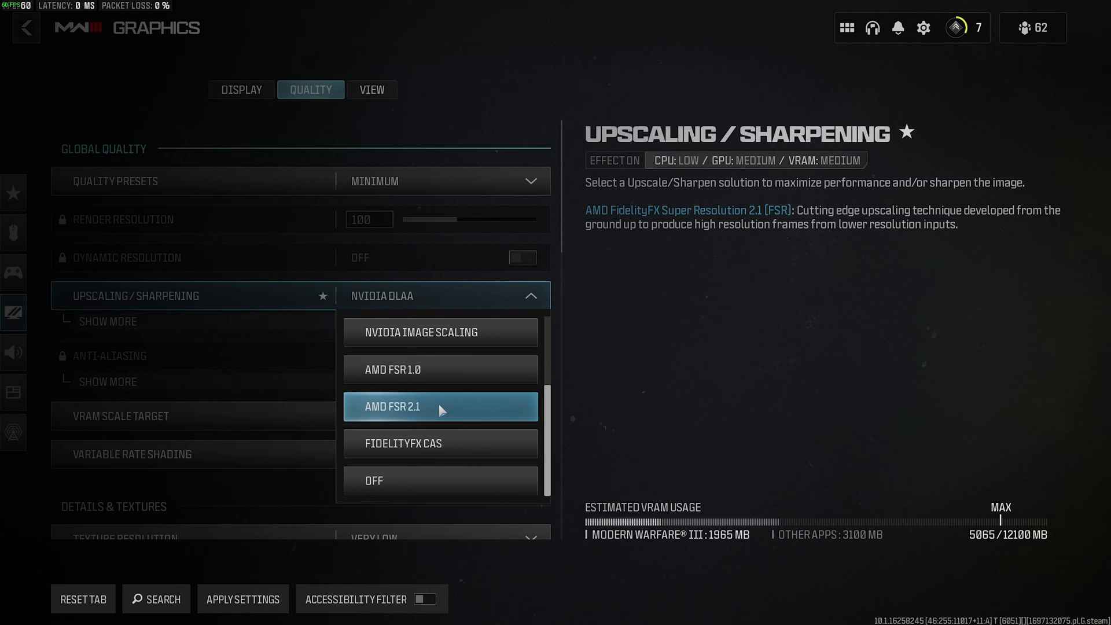
pyautogui.click(440, 406)
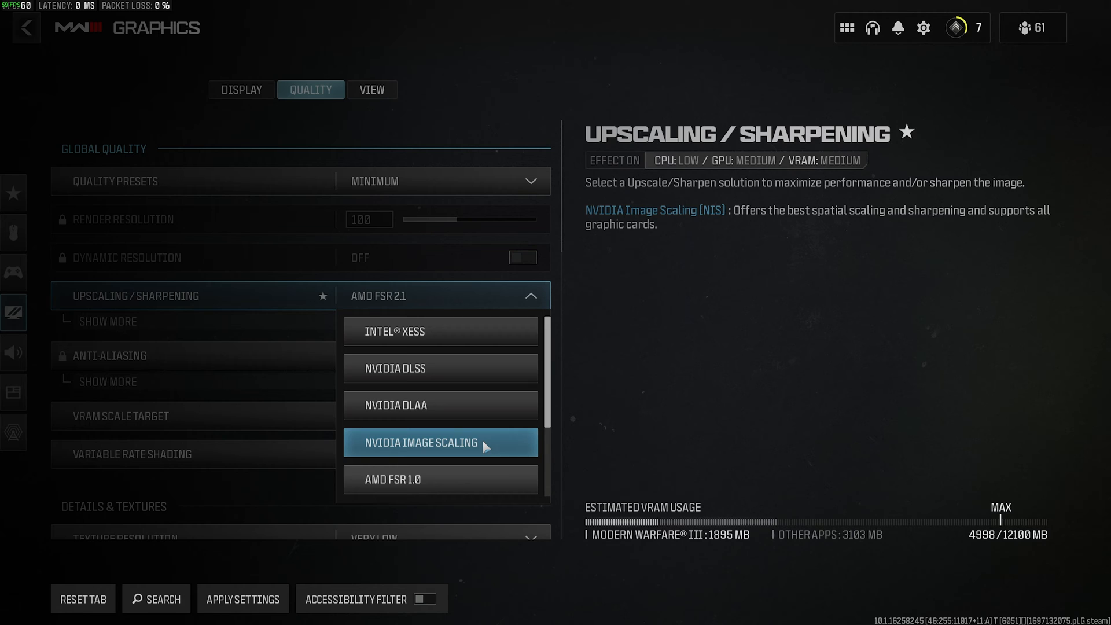
pyautogui.moveTo(395, 450)
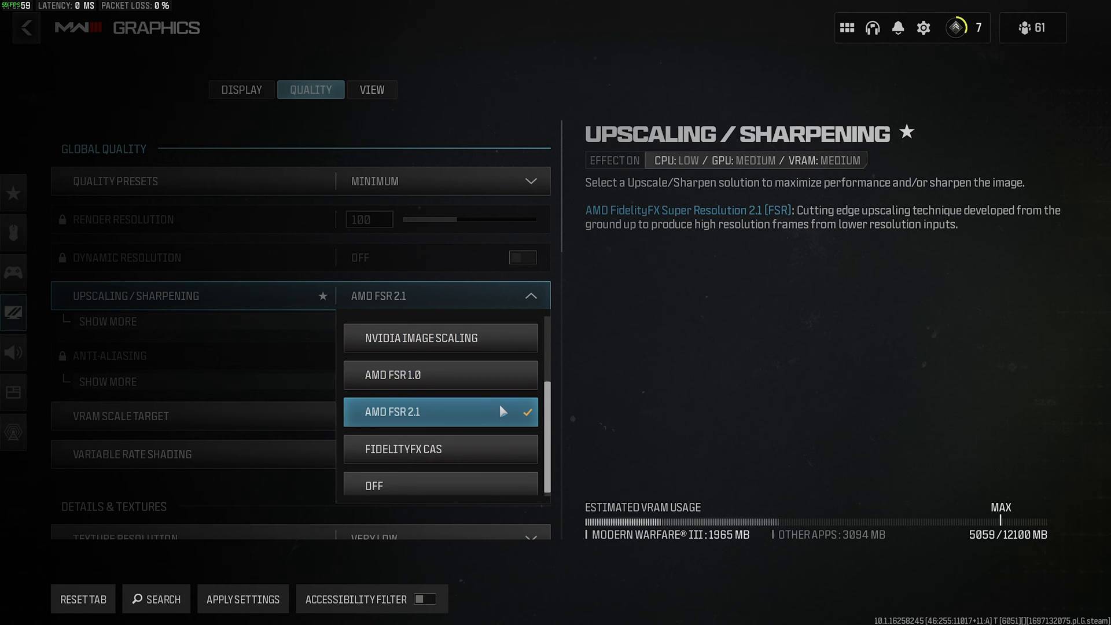
pyautogui.click(440, 412)
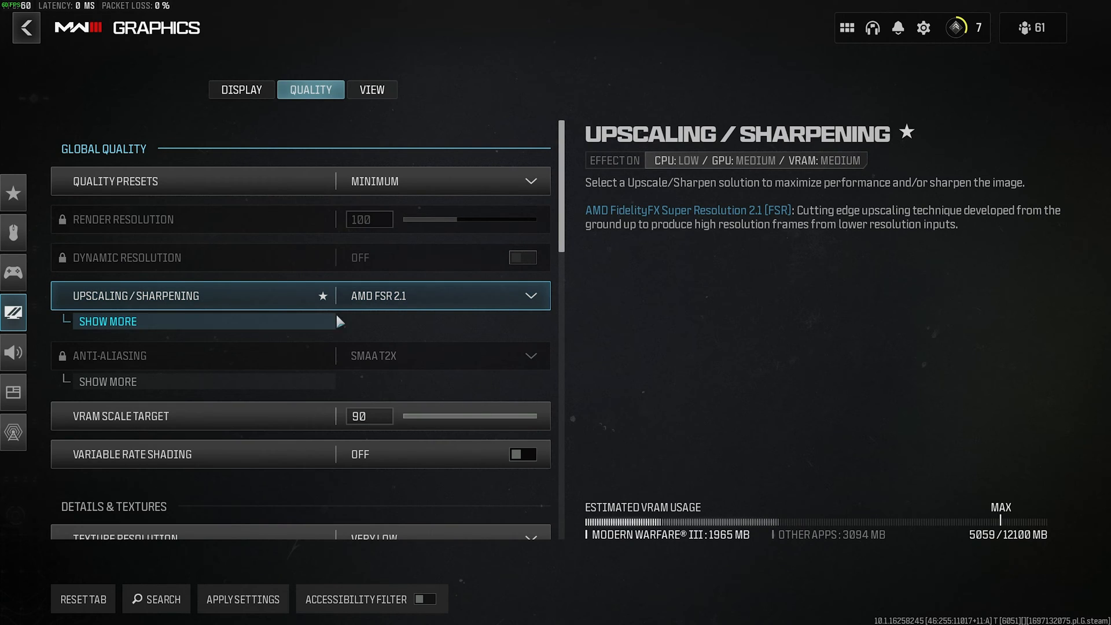
# Set the AMD FSR preset to Ultra Quality.
pyautogui.click(106, 321)
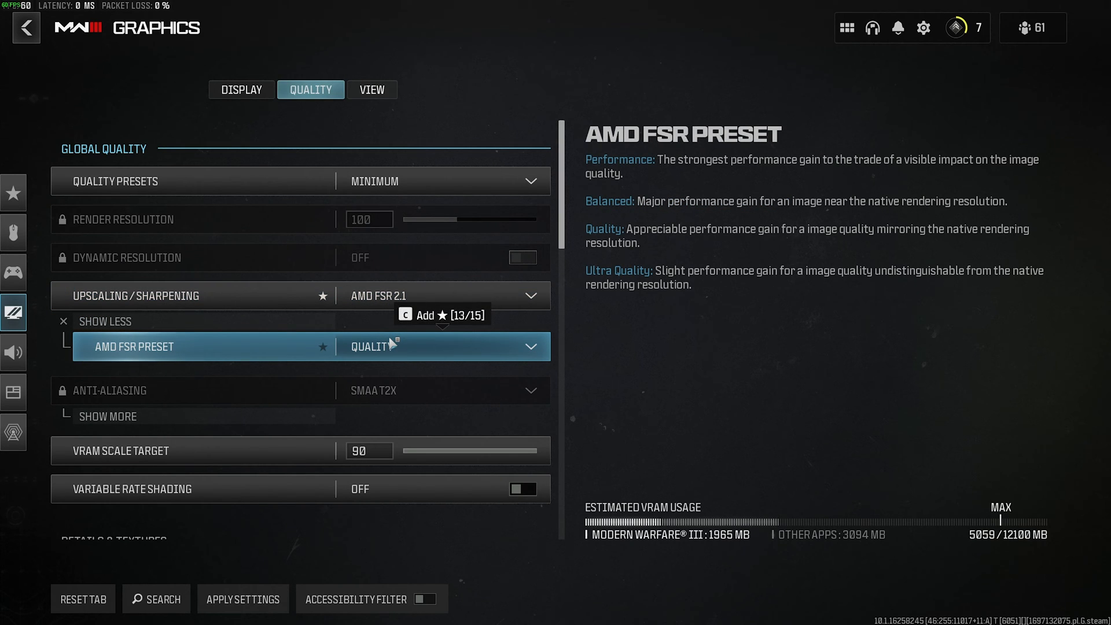
pyautogui.click(440, 347)
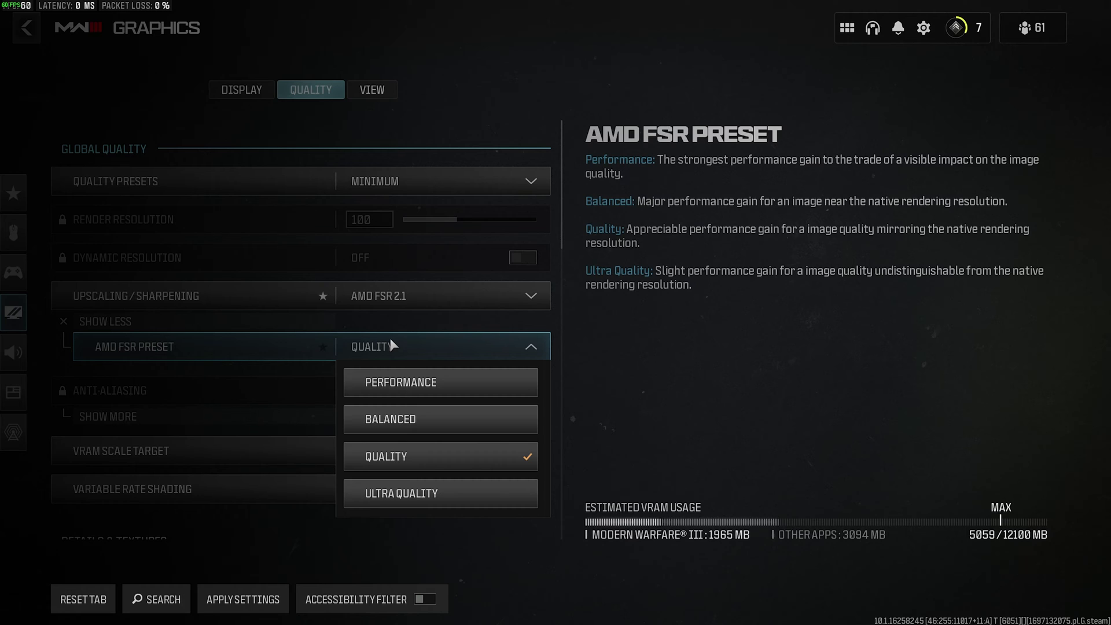
pyautogui.moveTo(327, 373)
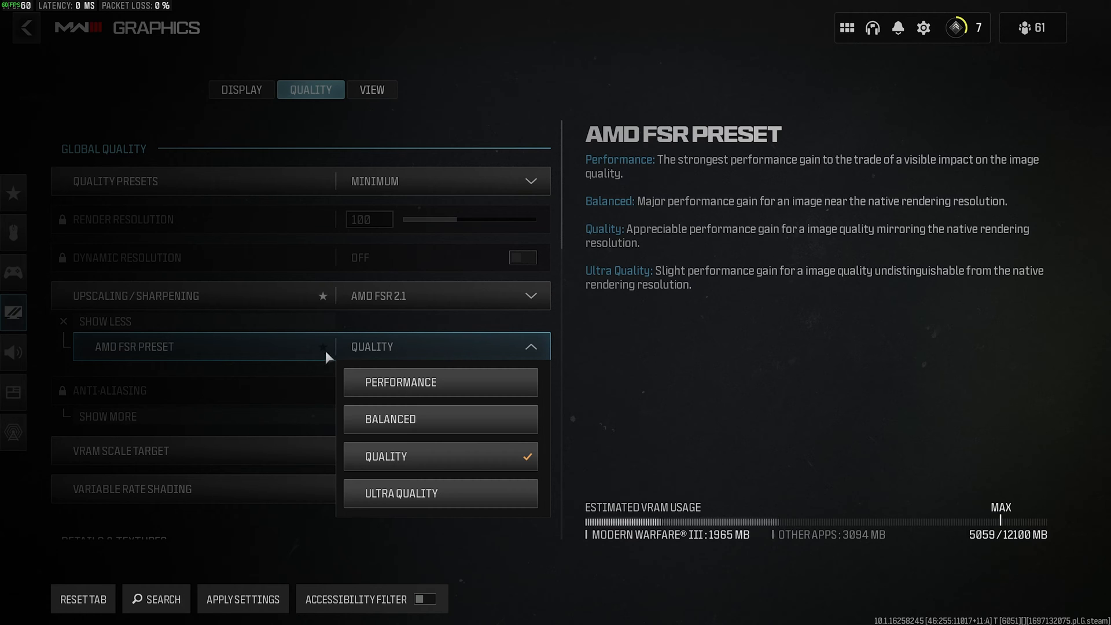
pyautogui.moveTo(444, 506)
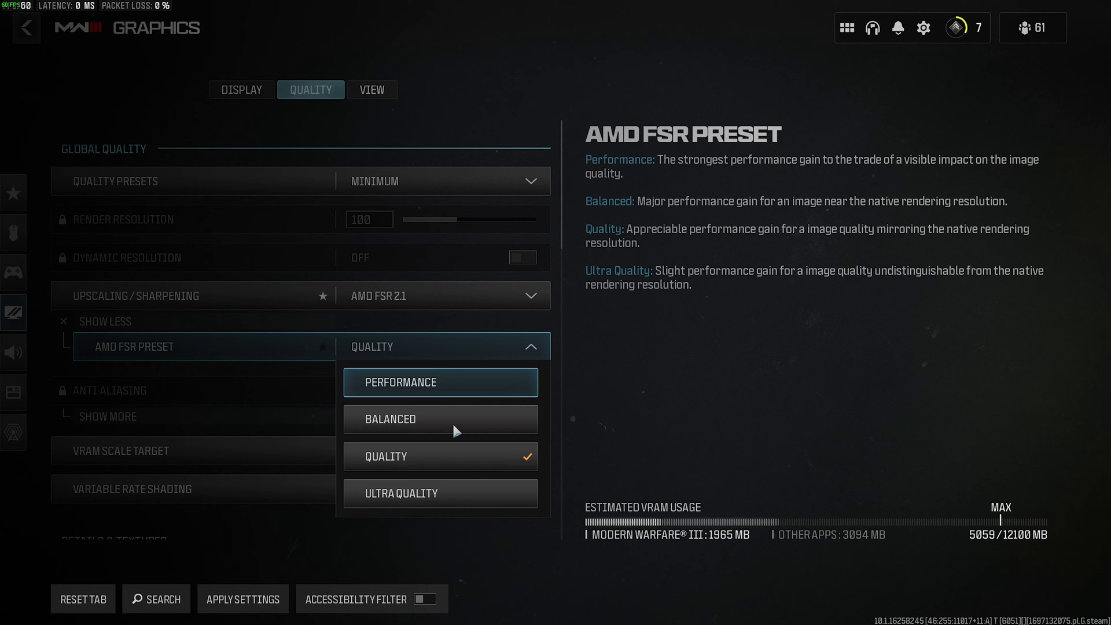
pyautogui.click(440, 493)
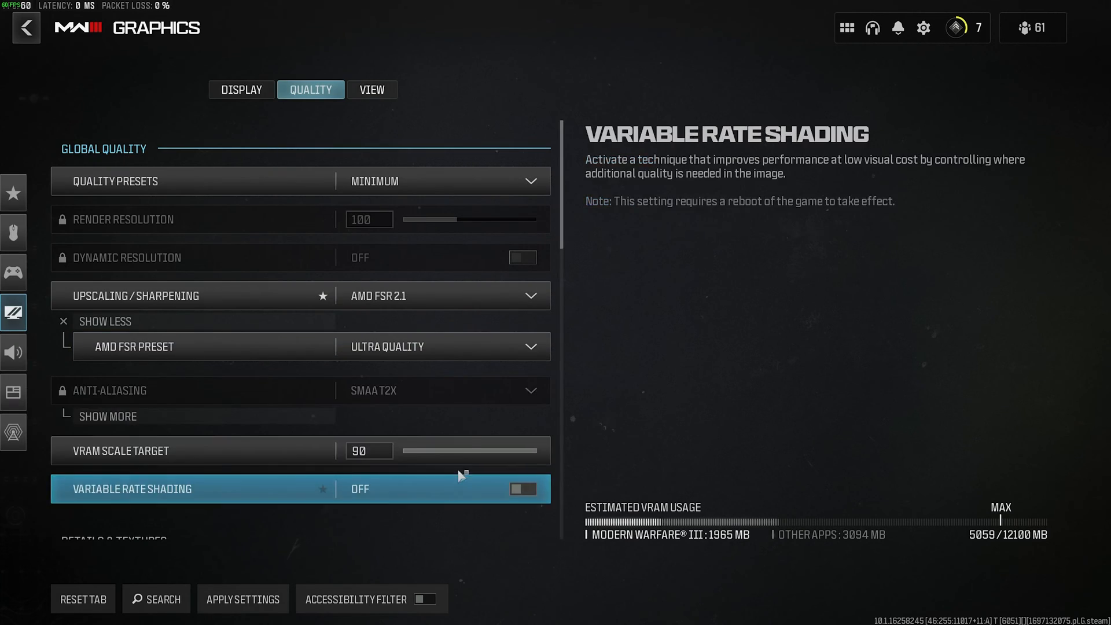
pyautogui.moveTo(490, 352)
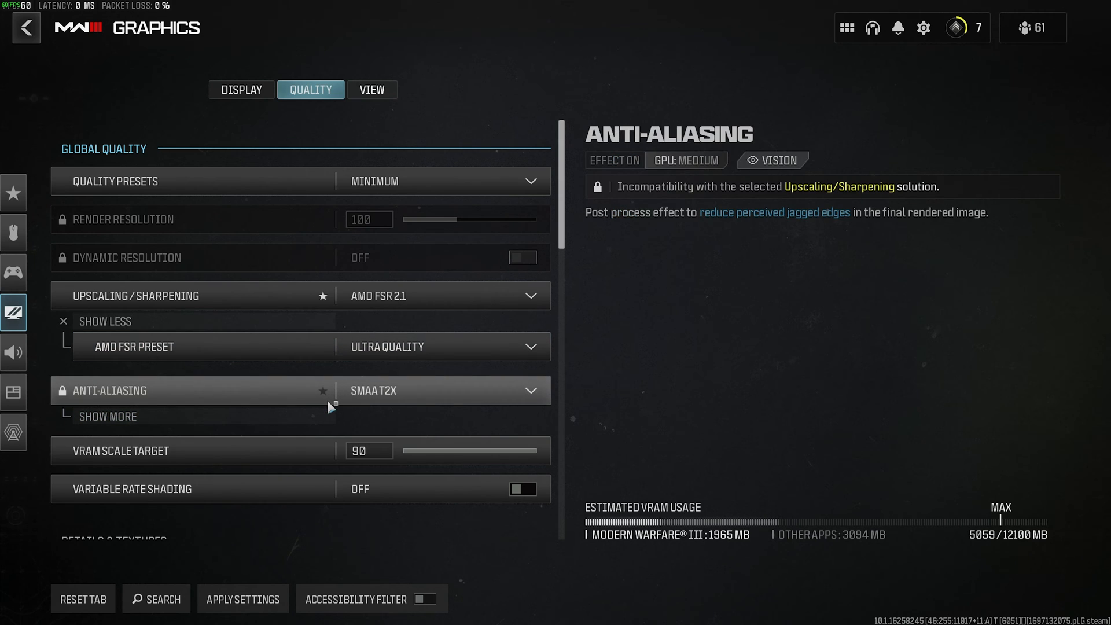
pyautogui.moveTo(329, 301)
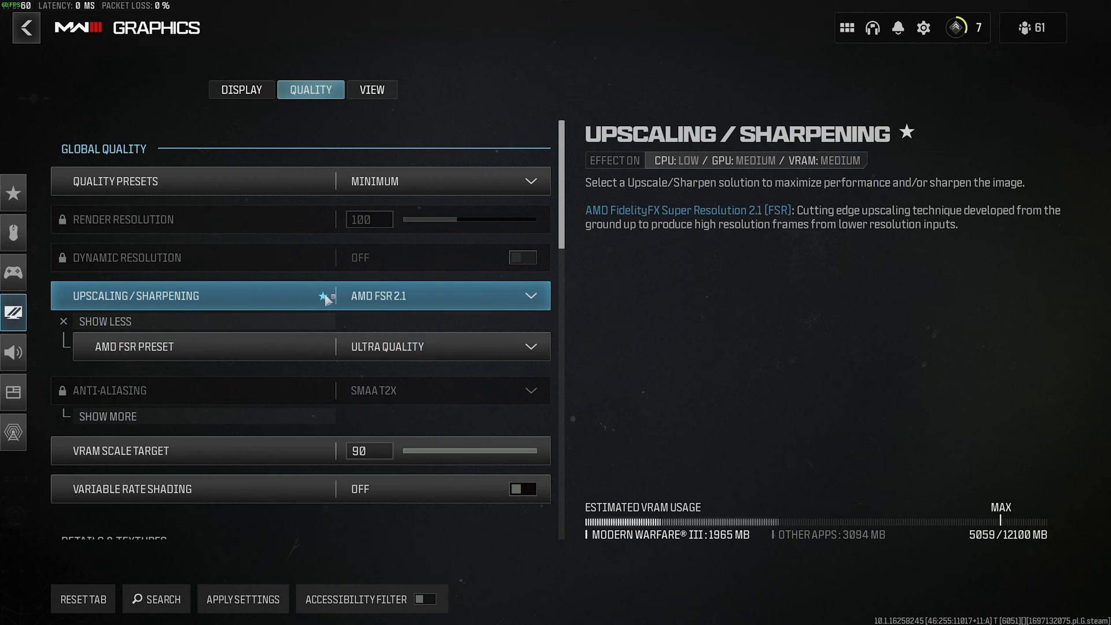
pyautogui.moveTo(345, 393)
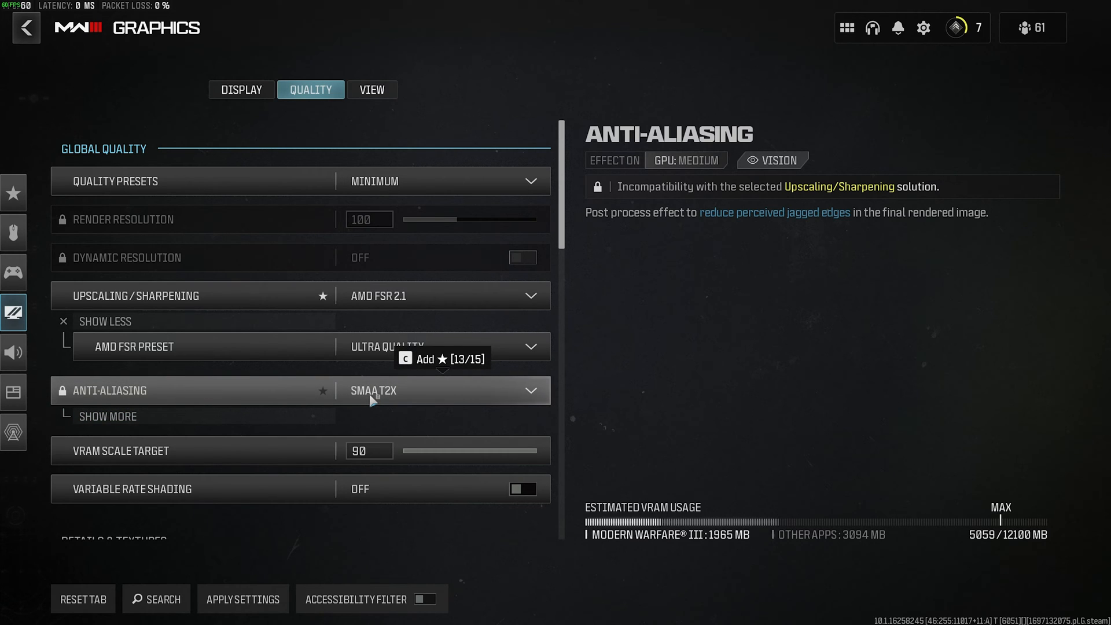
pyautogui.moveTo(393, 406)
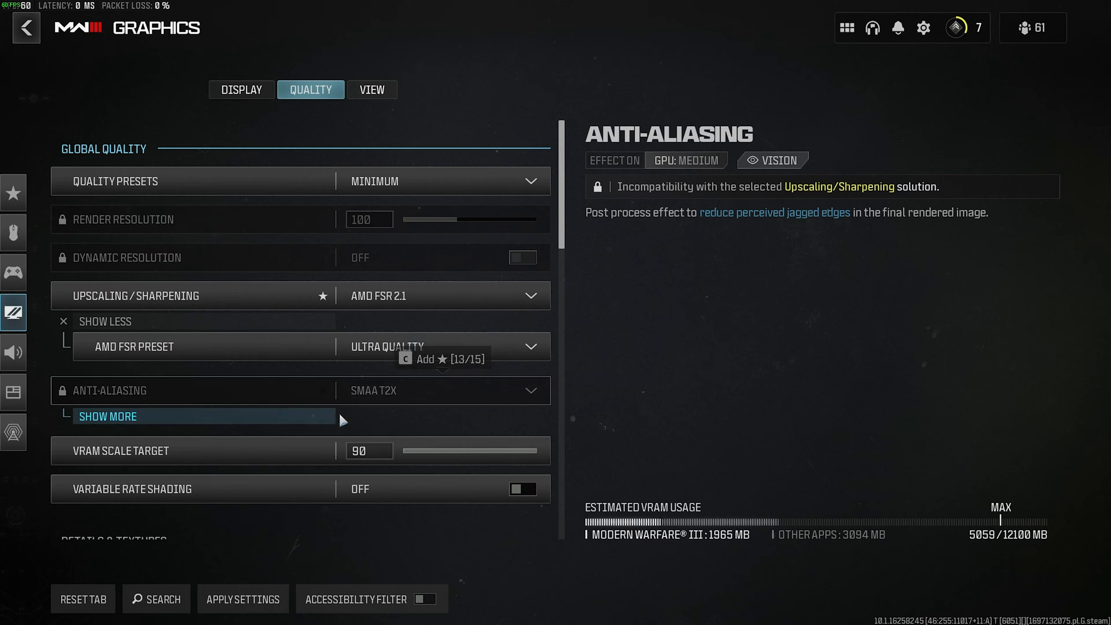
pyautogui.click(108, 415)
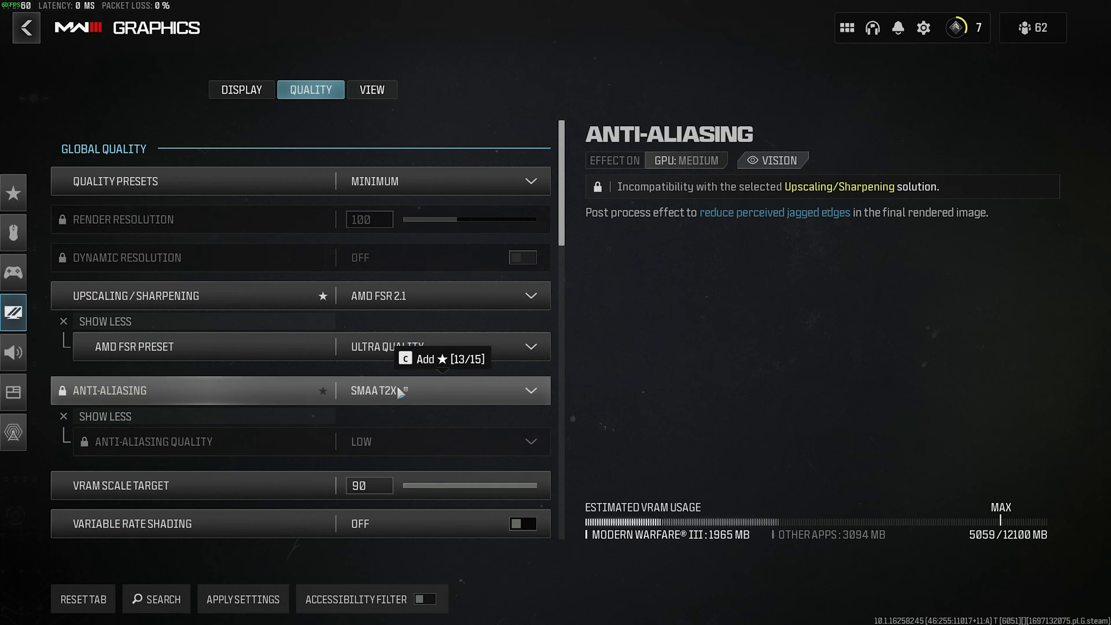
pyautogui.moveTo(438, 394)
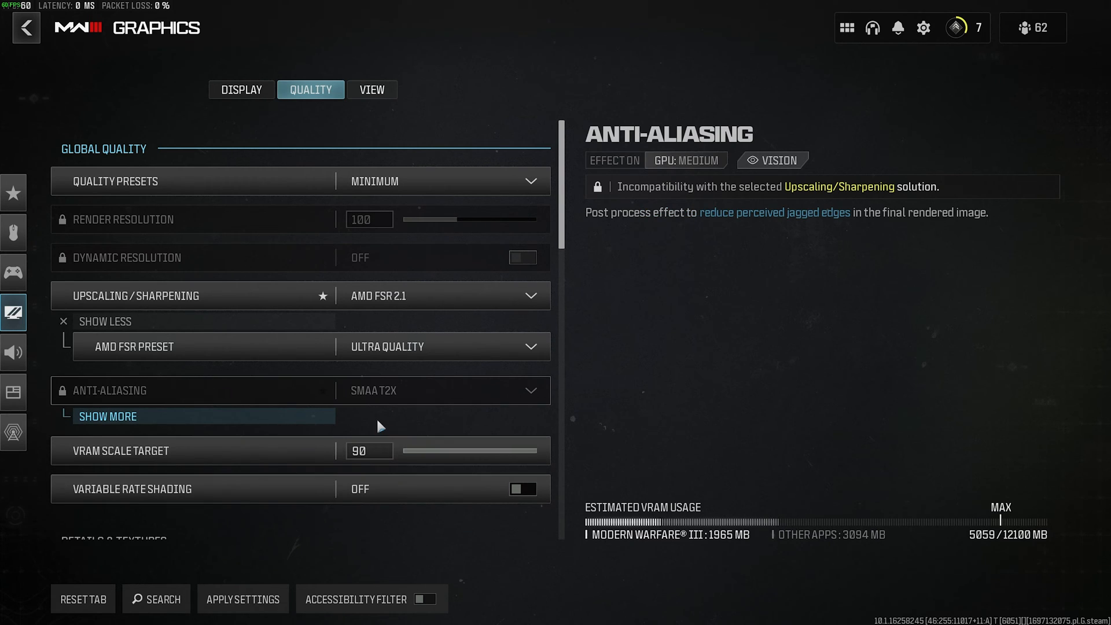
pyautogui.moveTo(206, 347)
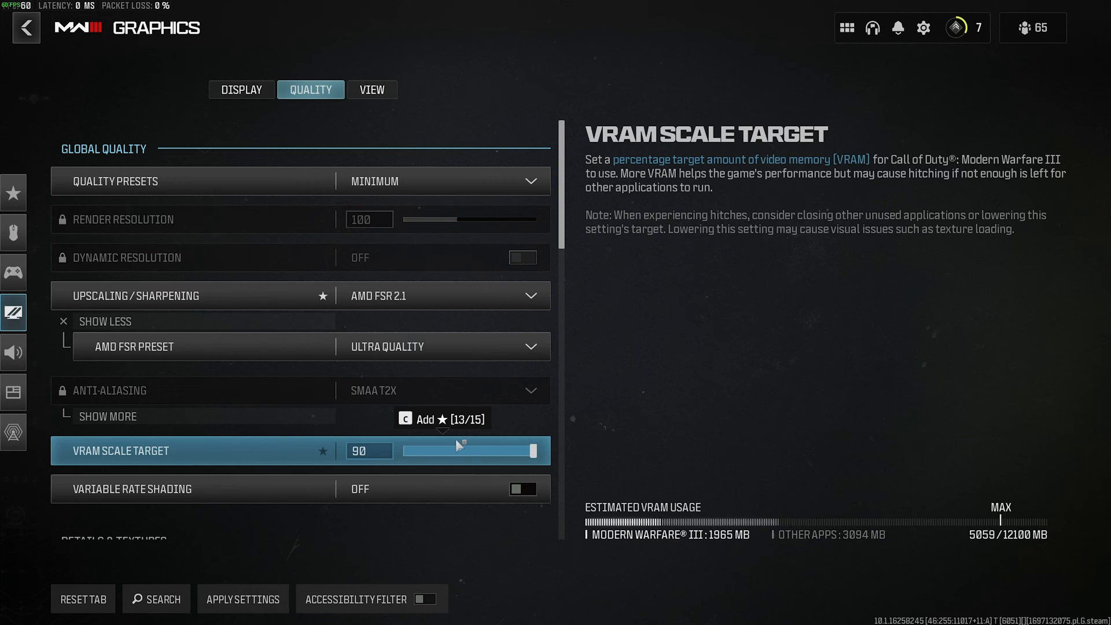
pyautogui.moveTo(460, 490)
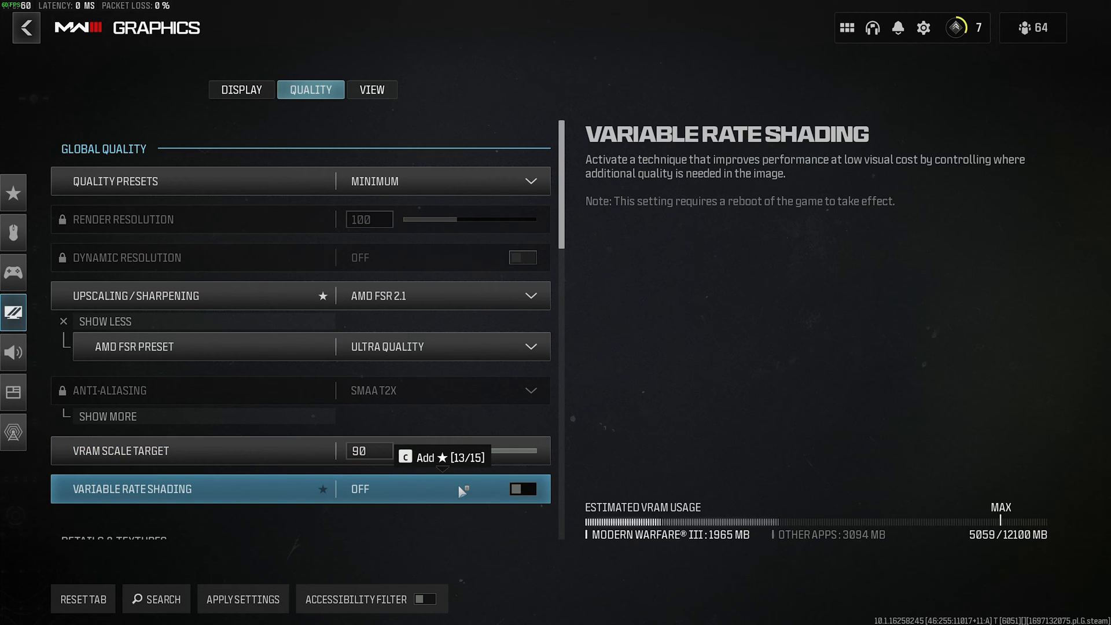
# Switch Variable Rate Shading to On and move down to Details & Textures.
pyautogui.click(521, 488)
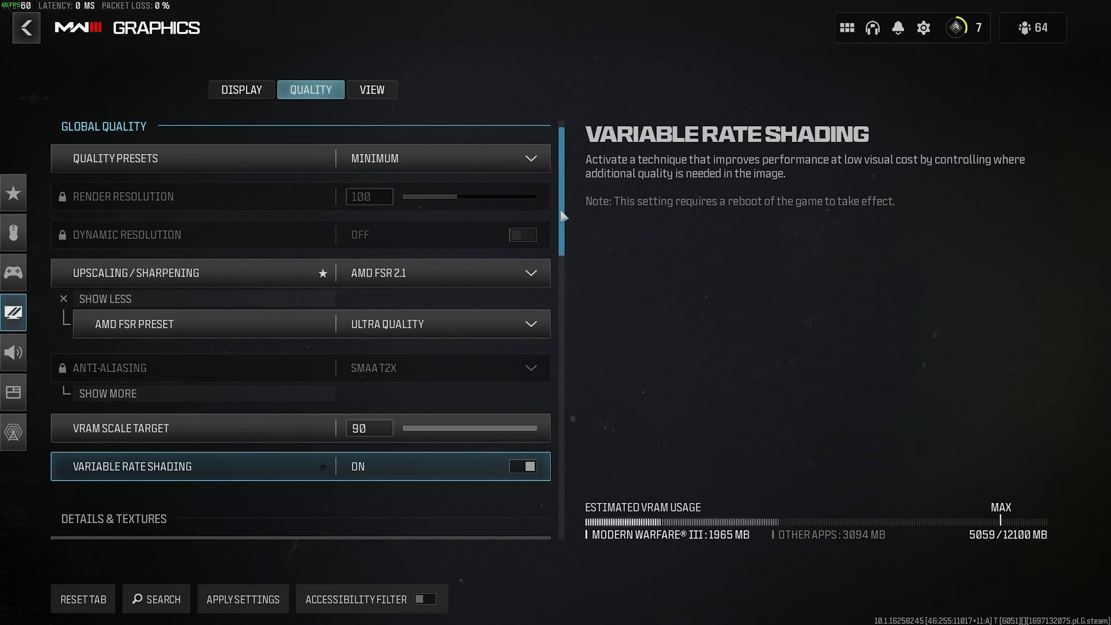
pyautogui.scroll(-3)
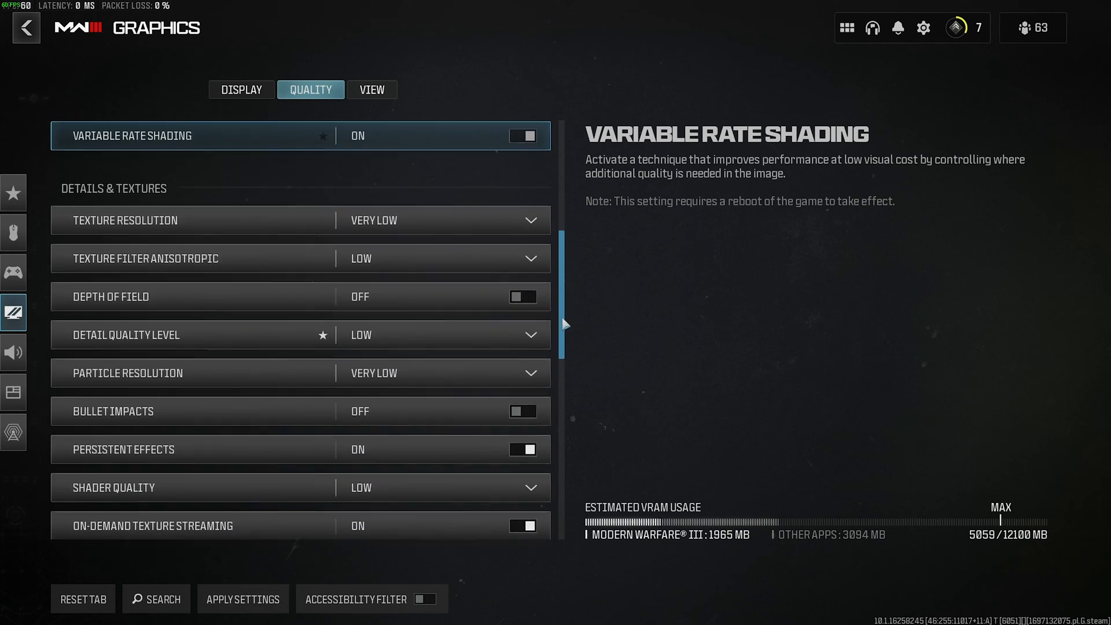
pyautogui.scroll(-3)
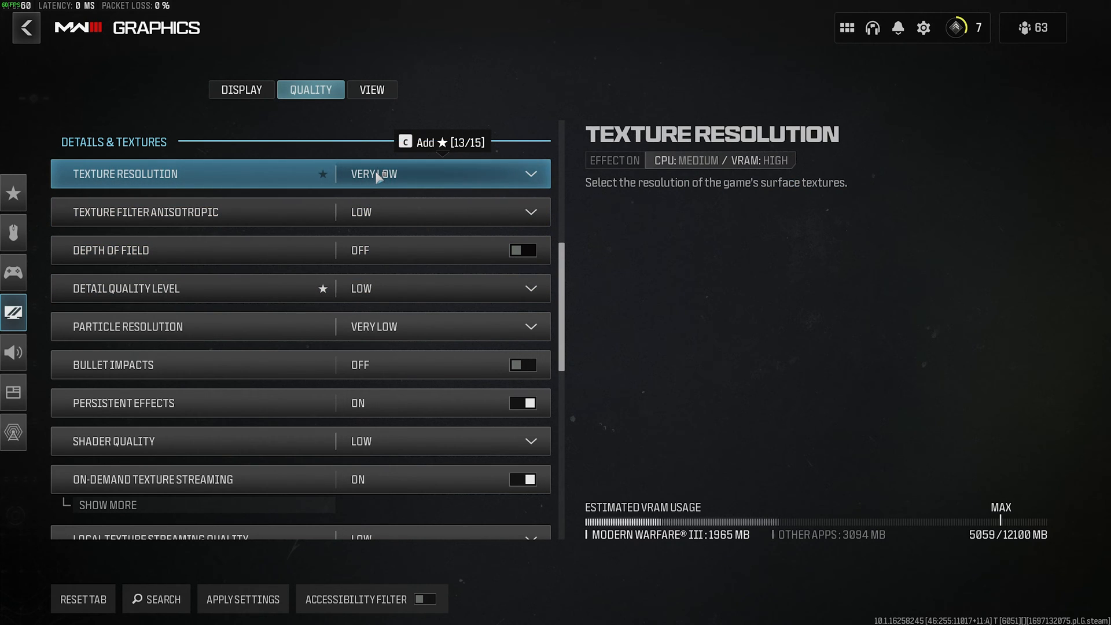
# Change Texture Resolution from Very Low to High.
pyautogui.click(443, 174)
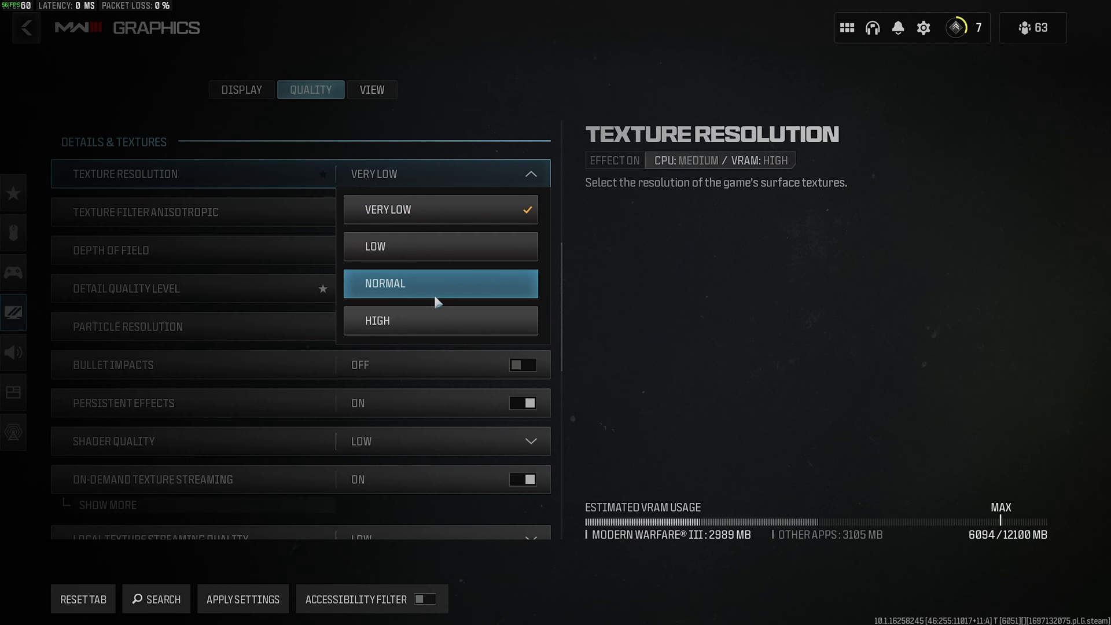
pyautogui.moveTo(452, 264)
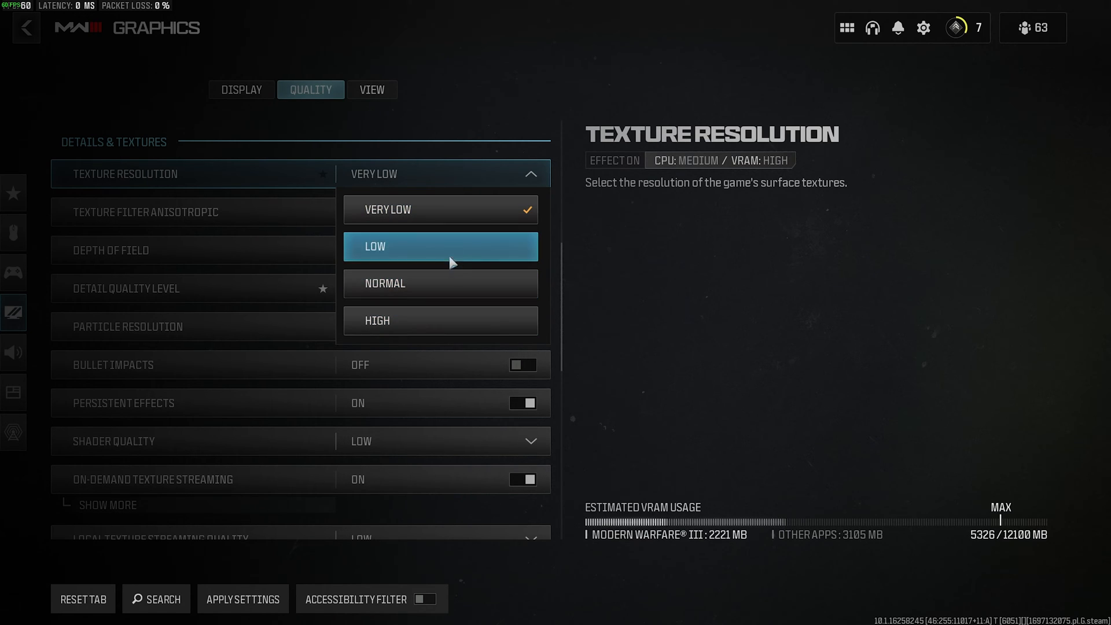
pyautogui.moveTo(461, 210)
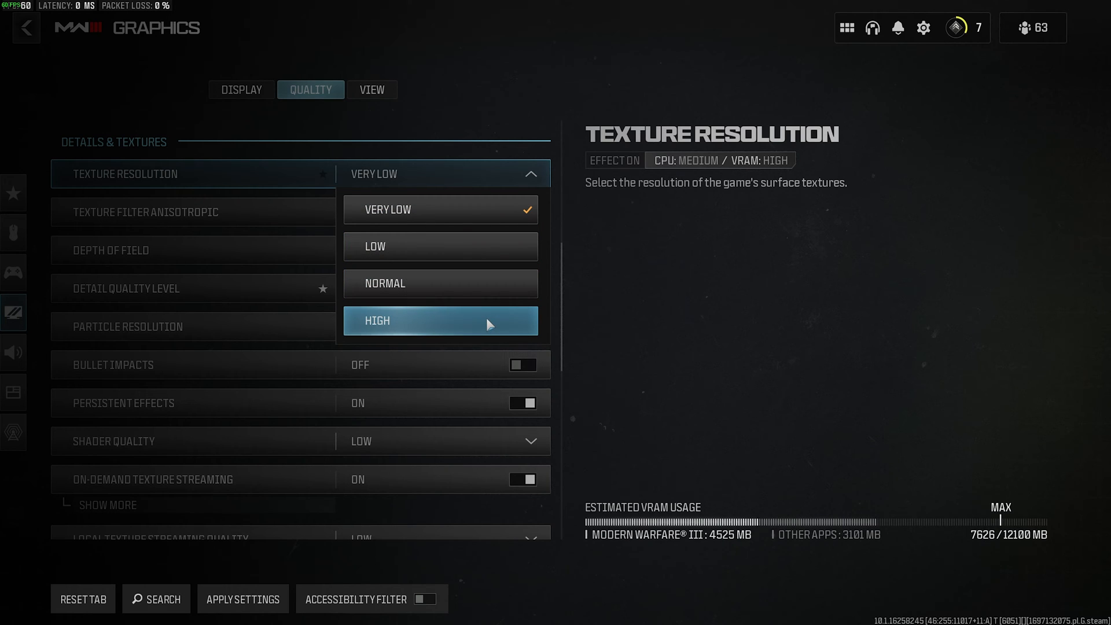
pyautogui.click(440, 320)
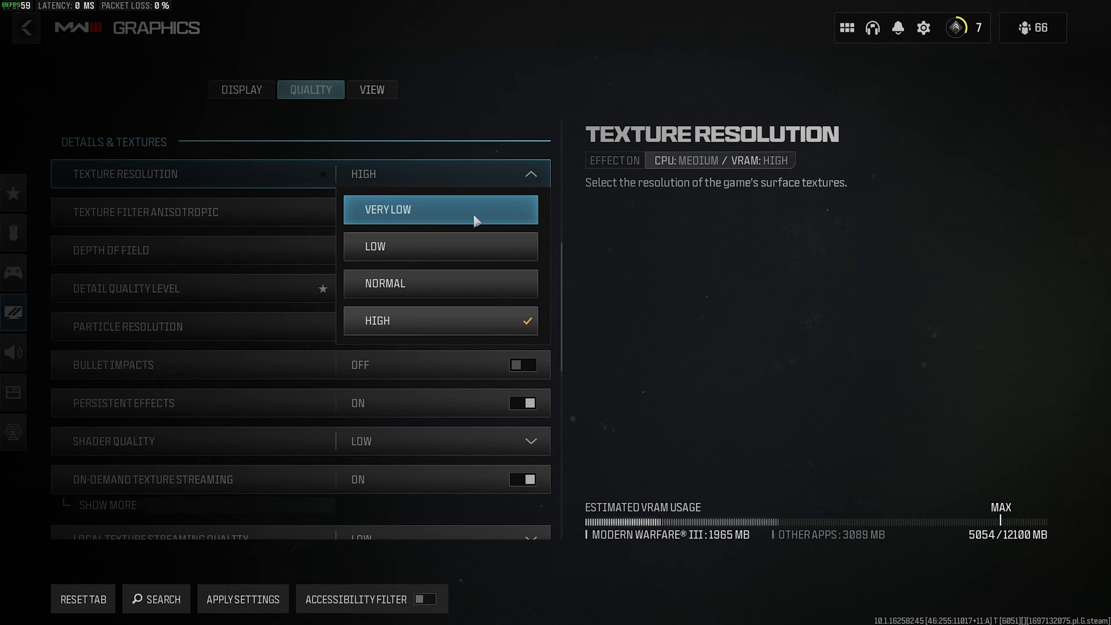
pyautogui.moveTo(479, 206)
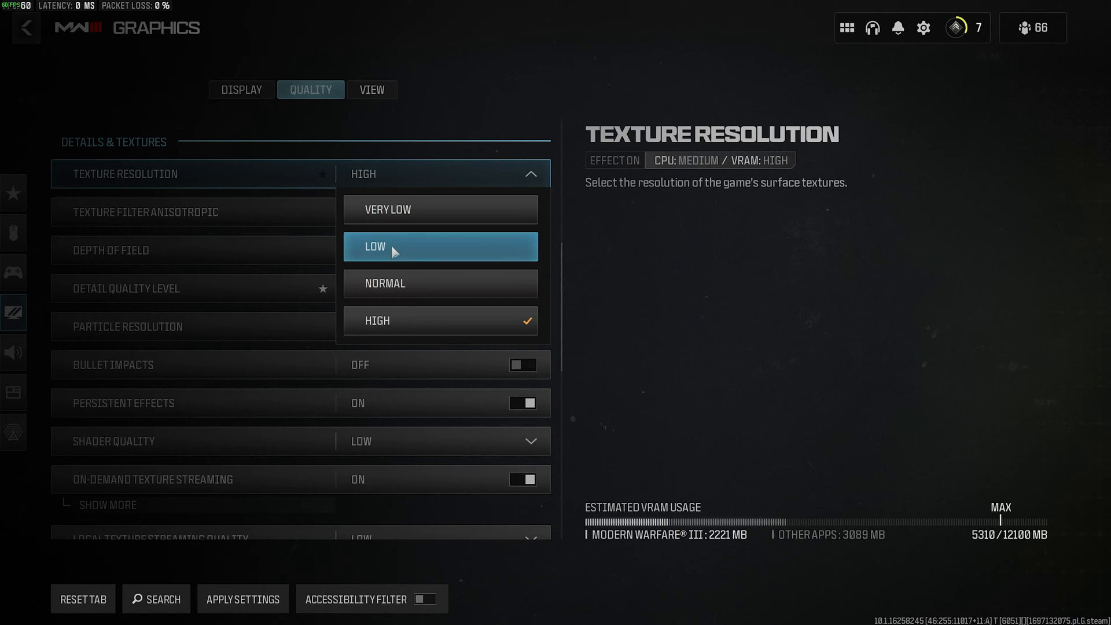
pyautogui.moveTo(422, 322)
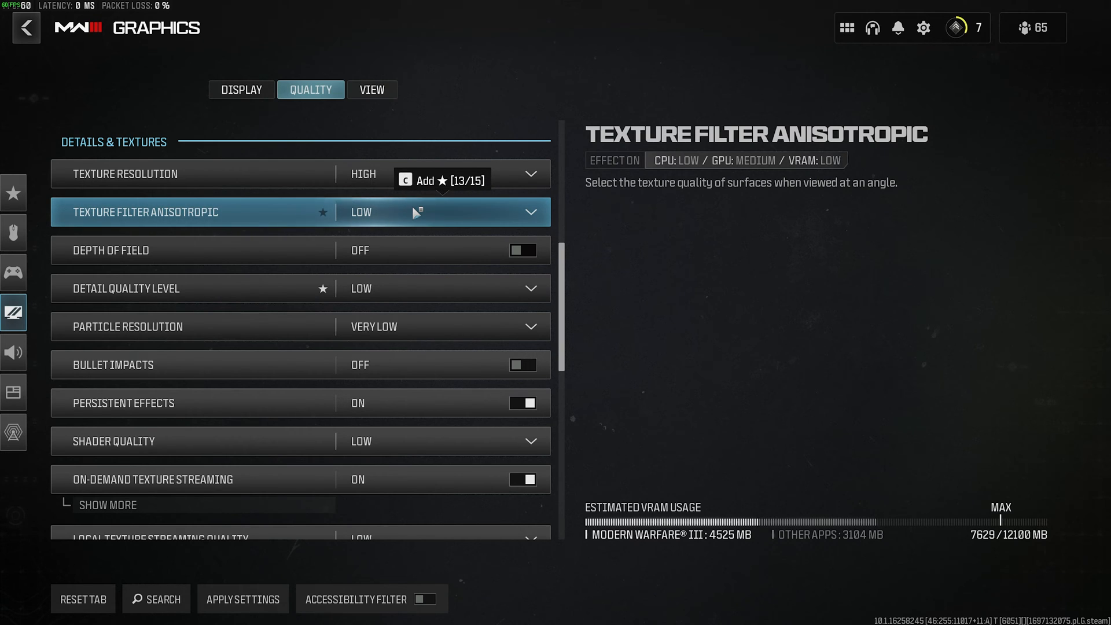
# Review the Texture Filter Anisotropic choices, currently Low.
pyautogui.click(440, 212)
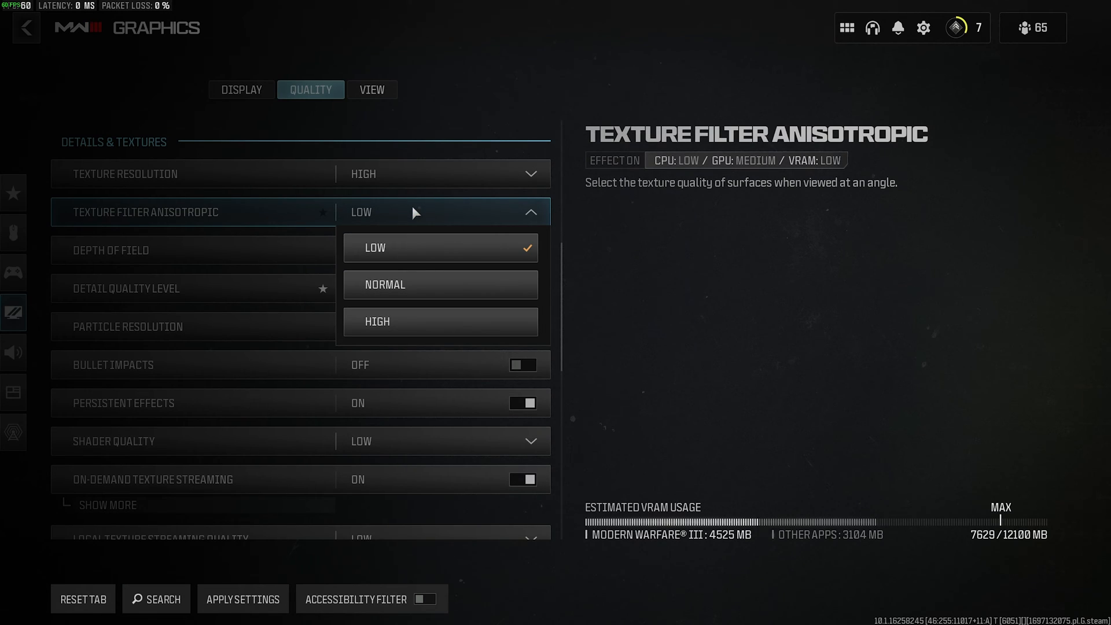
pyautogui.moveTo(454, 321)
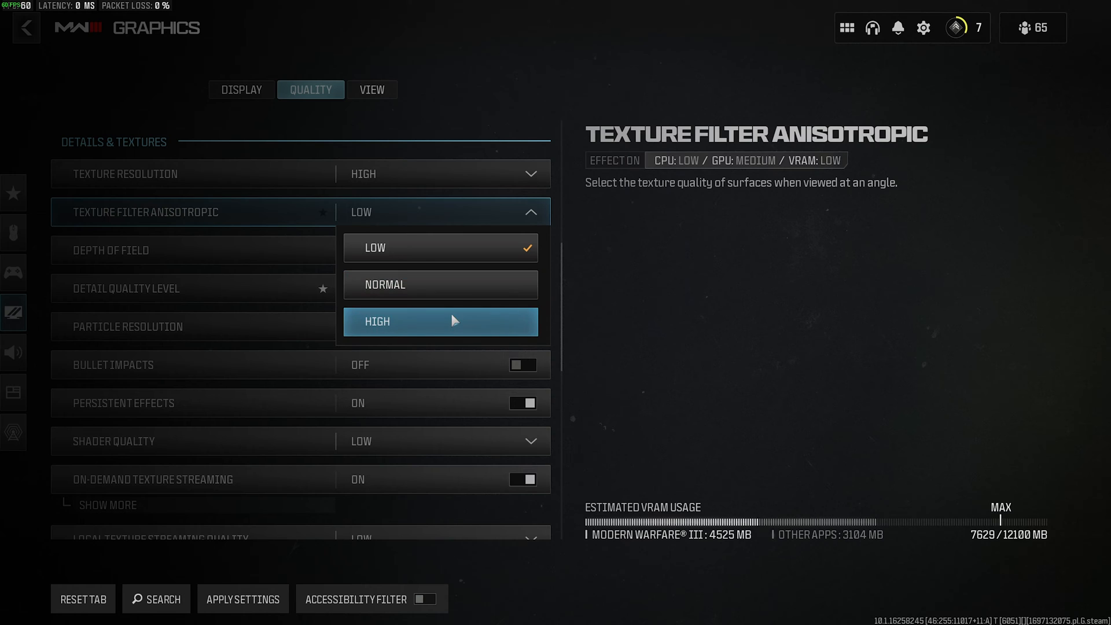
pyautogui.moveTo(457, 274)
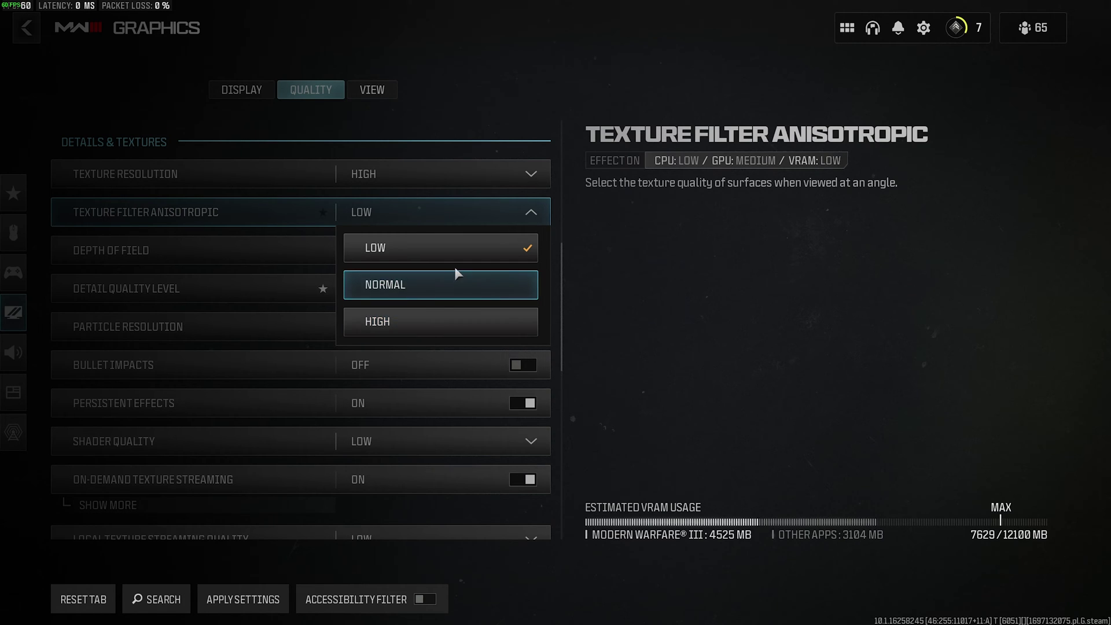
pyautogui.moveTo(498, 329)
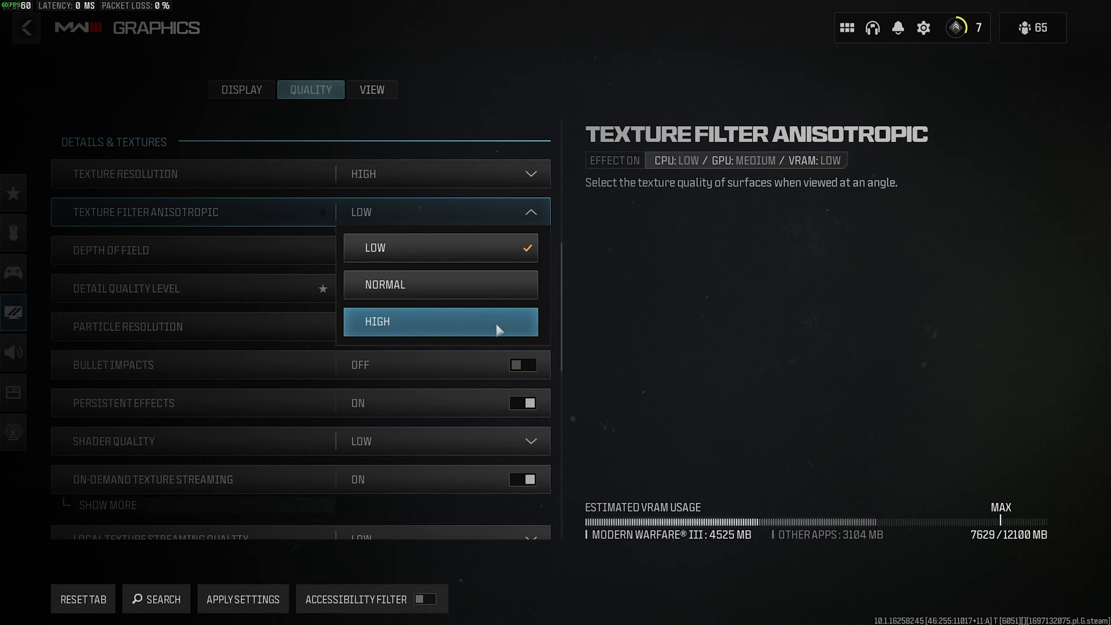
pyautogui.moveTo(477, 262)
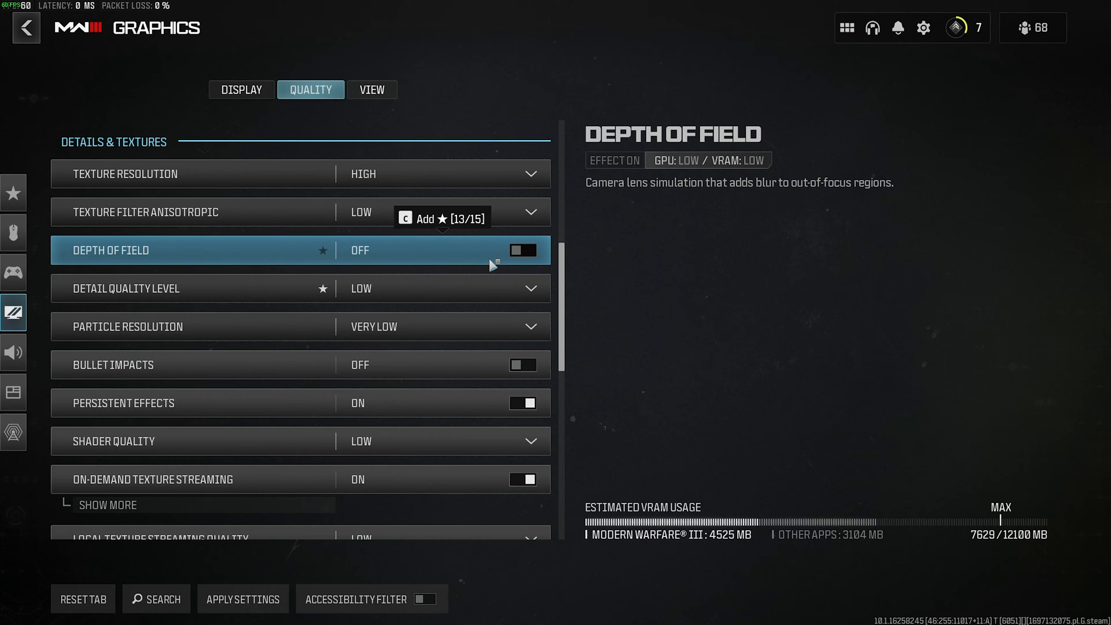
pyautogui.moveTo(491, 292)
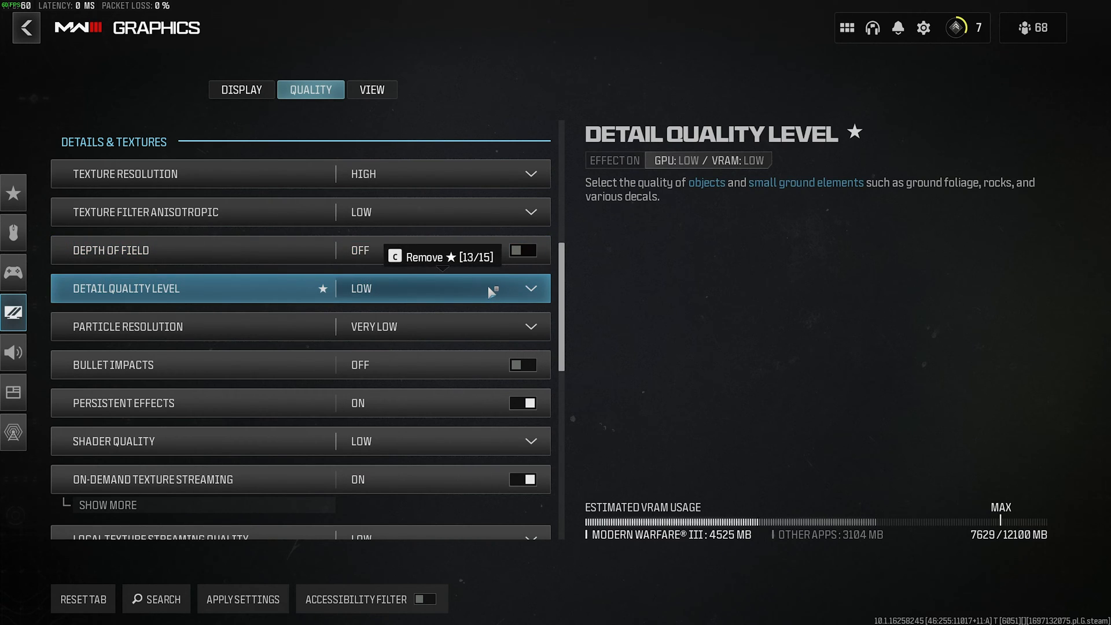
pyautogui.moveTo(695, 183)
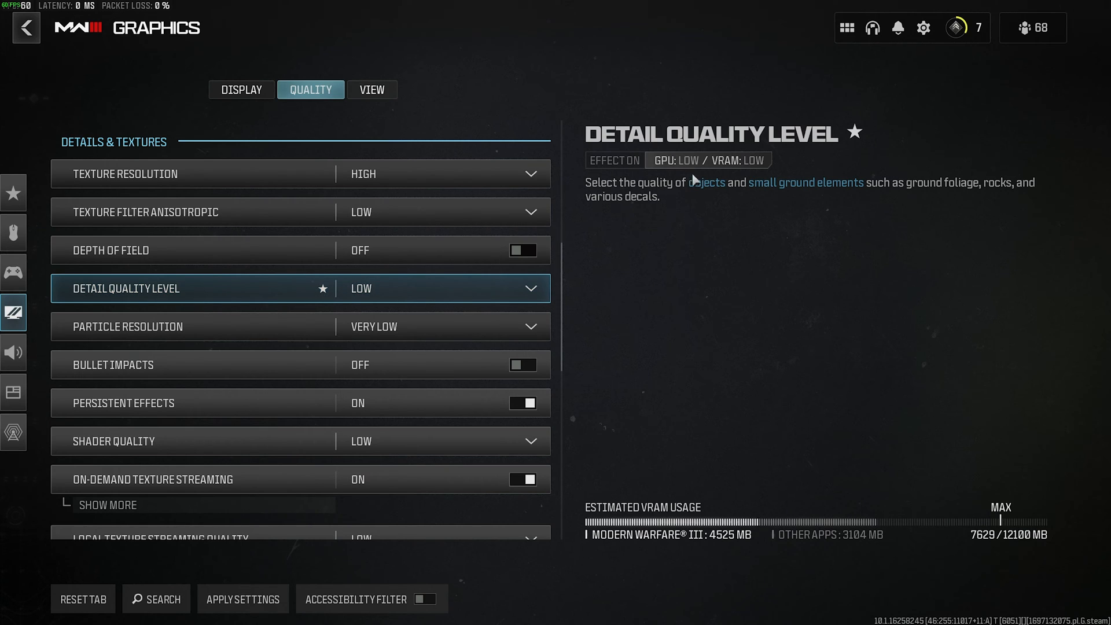
pyautogui.moveTo(816, 191)
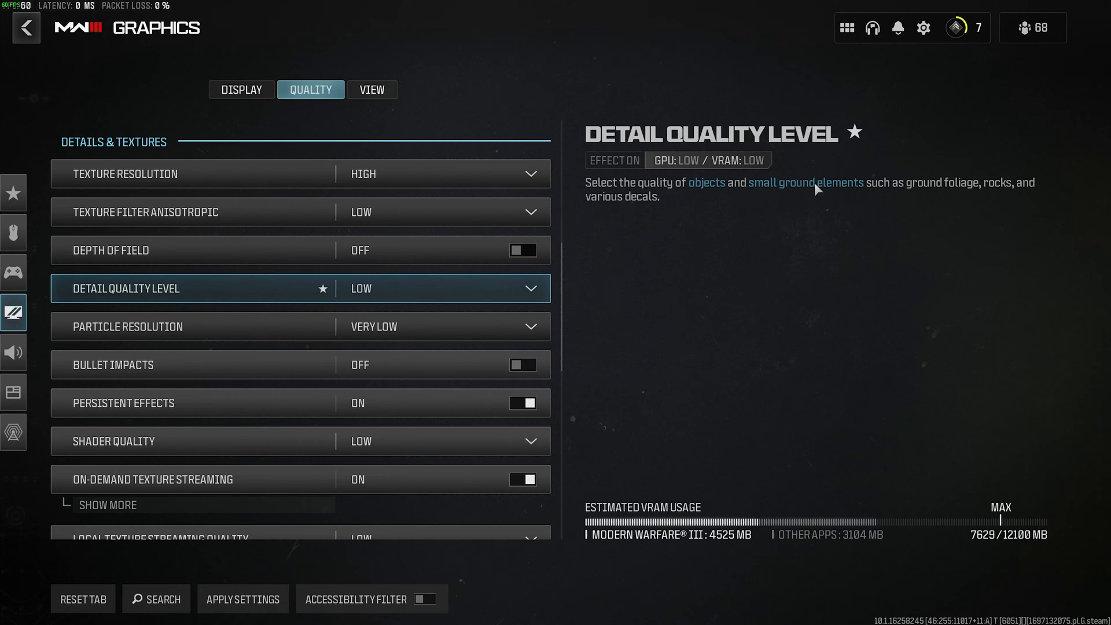
pyautogui.moveTo(641, 231)
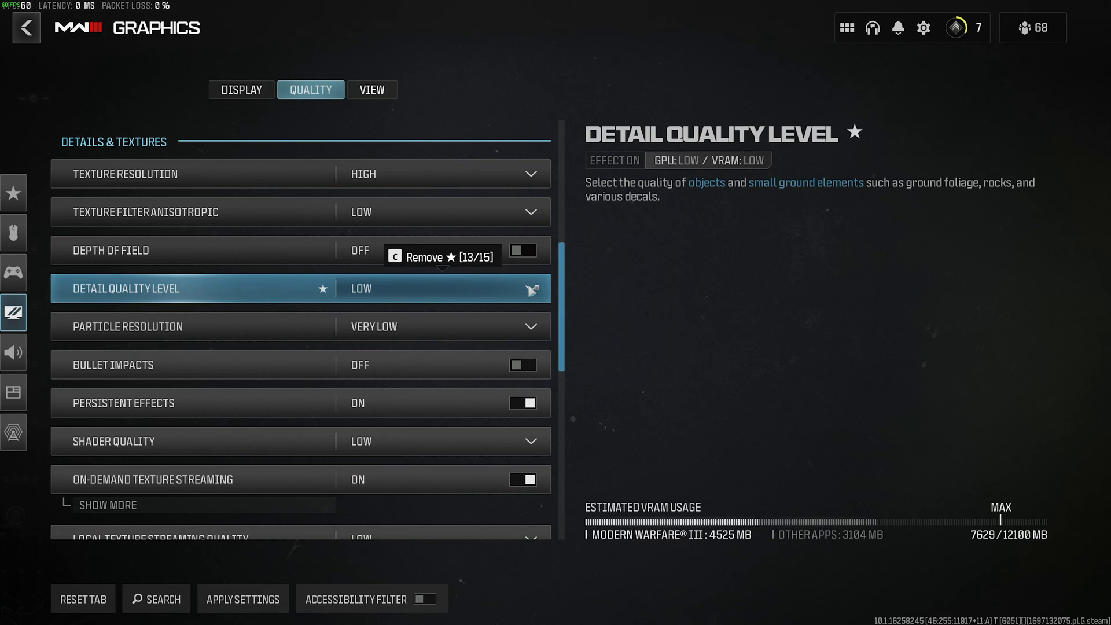
pyautogui.click(435, 288)
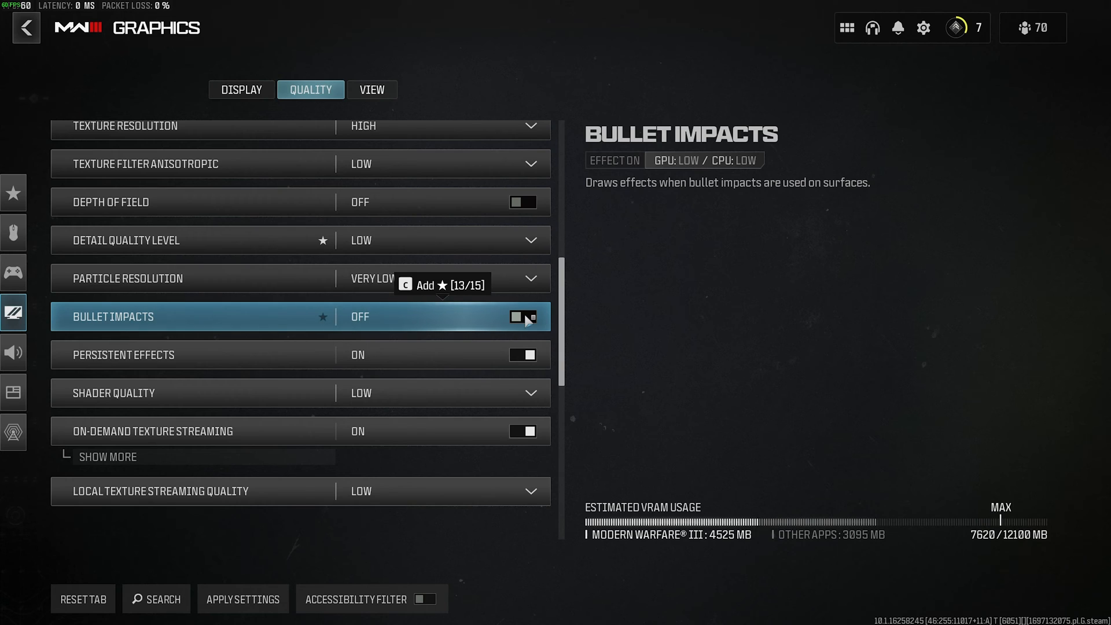
# Turn Bullet Impacts On and toggle Persistent Effects off and back On.
pyautogui.click(522, 316)
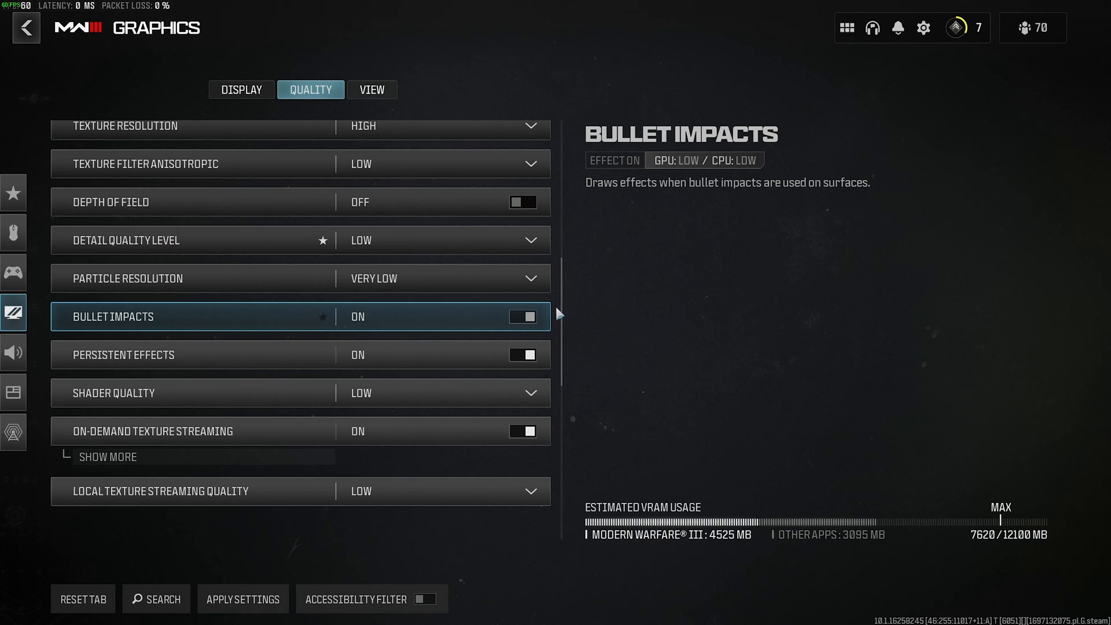
pyautogui.scroll(-3)
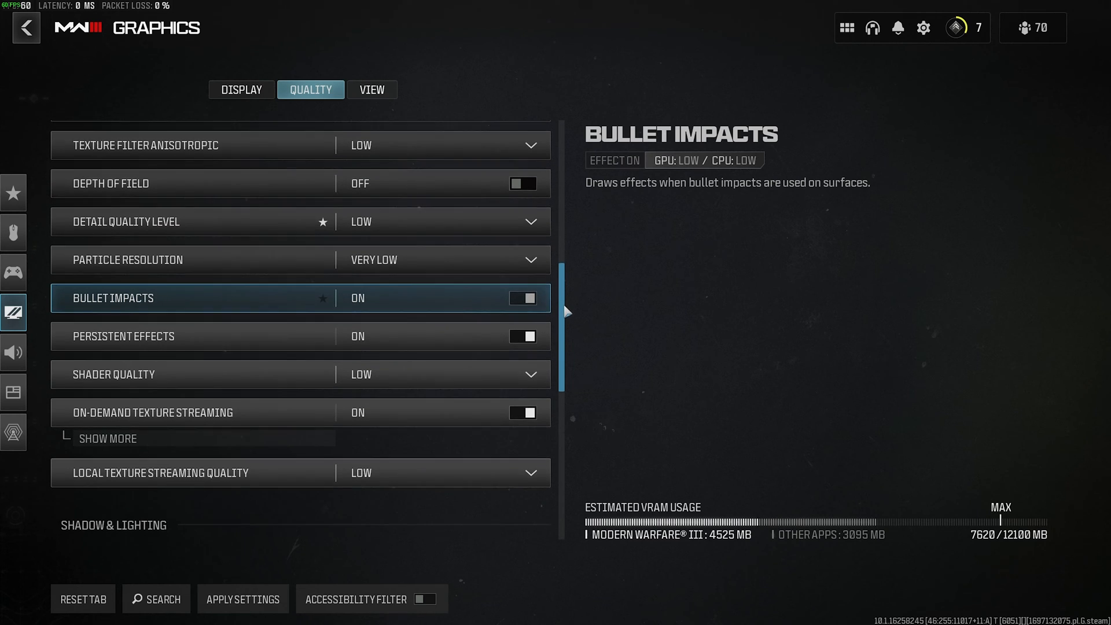
pyautogui.scroll(-3)
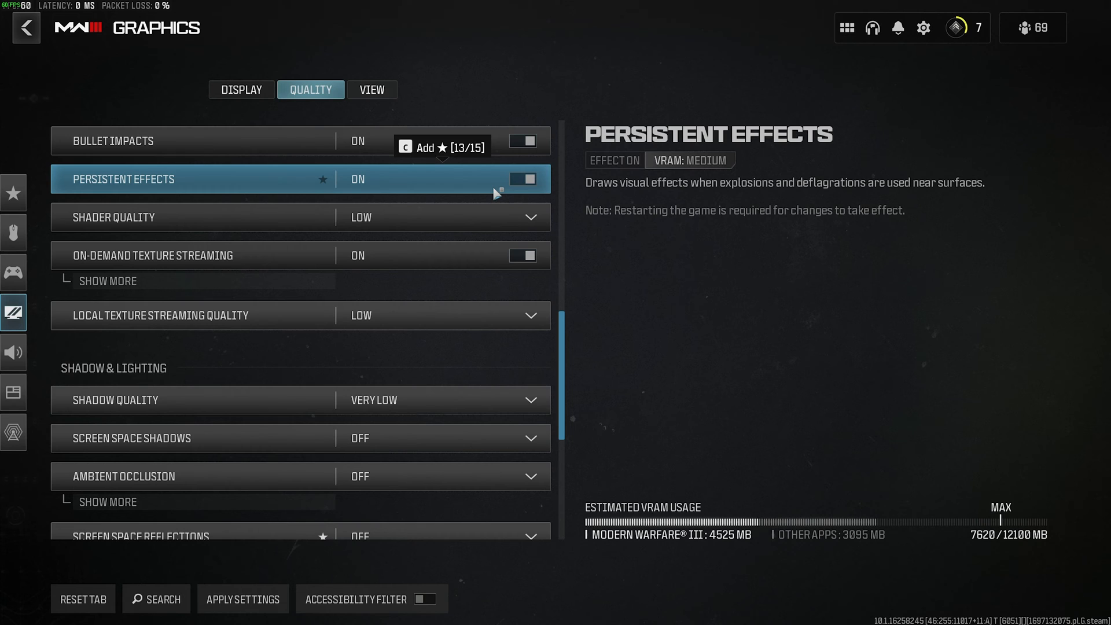
pyautogui.click(522, 178)
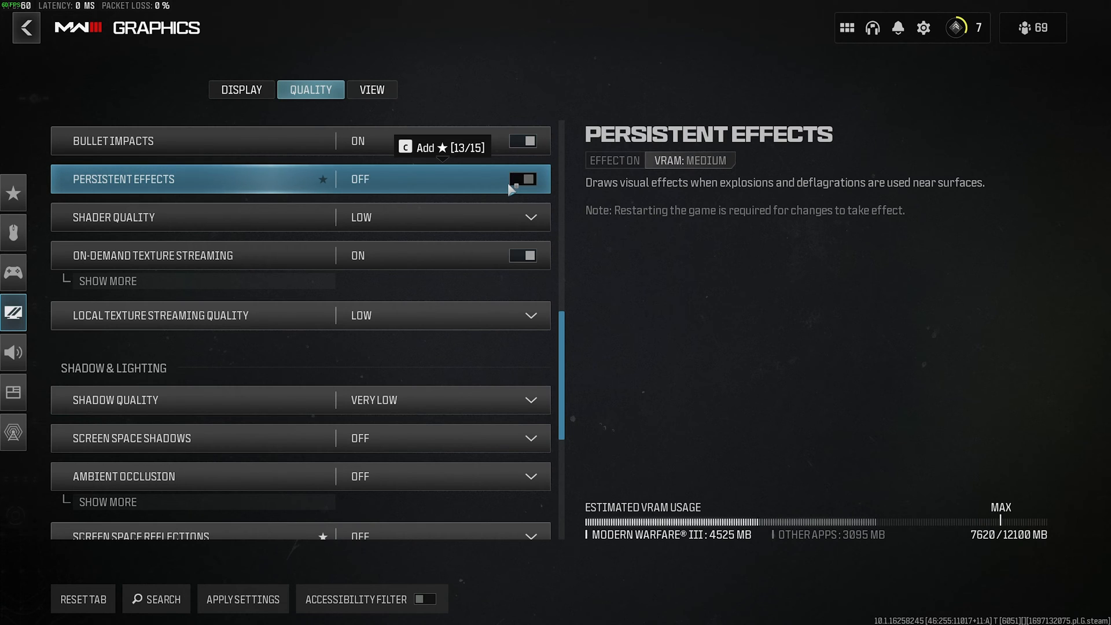
pyautogui.click(522, 179)
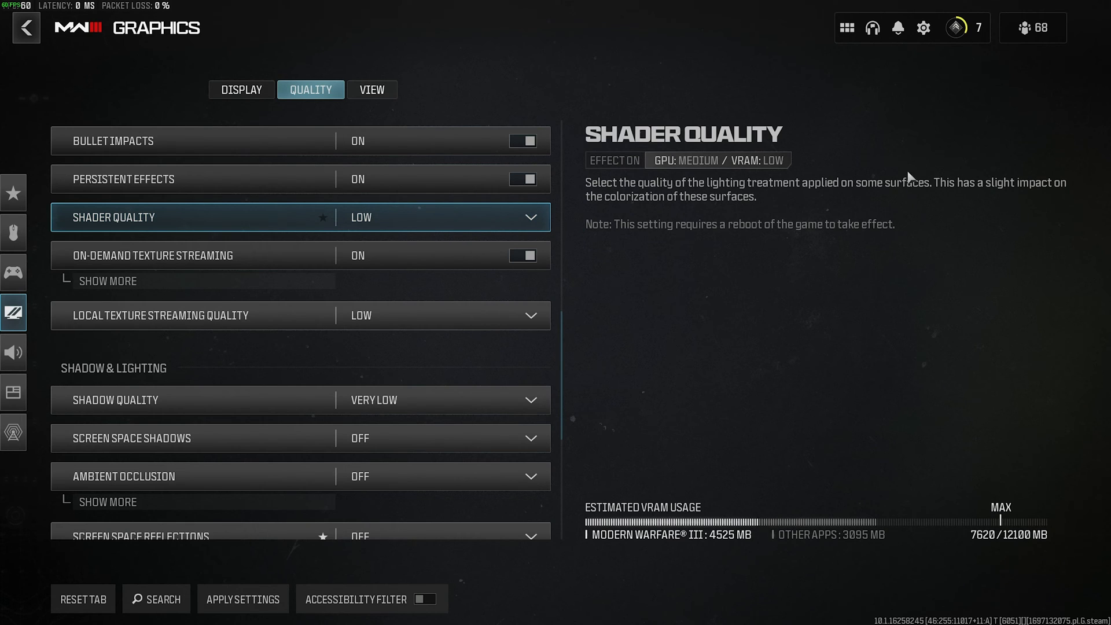
pyautogui.moveTo(1021, 195)
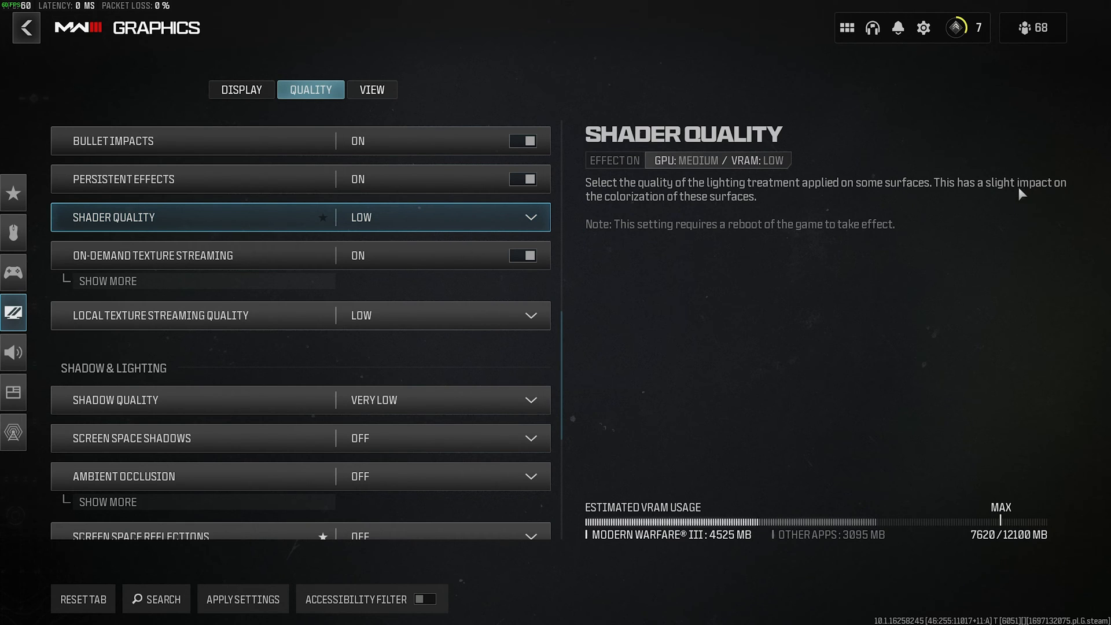
pyautogui.click(442, 218)
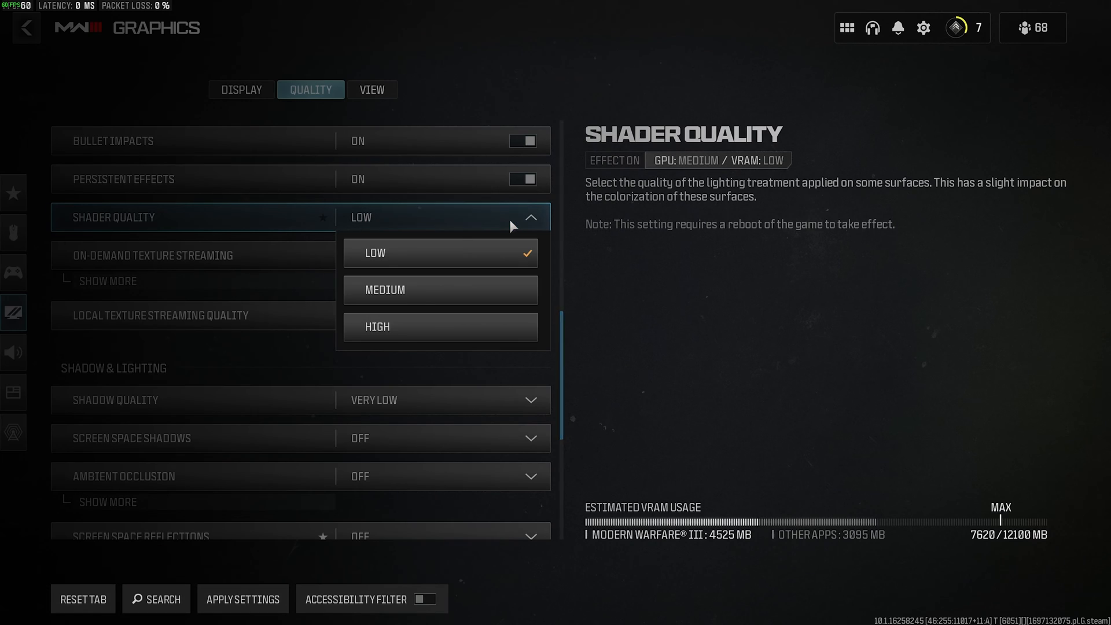
pyautogui.moveTo(517, 268)
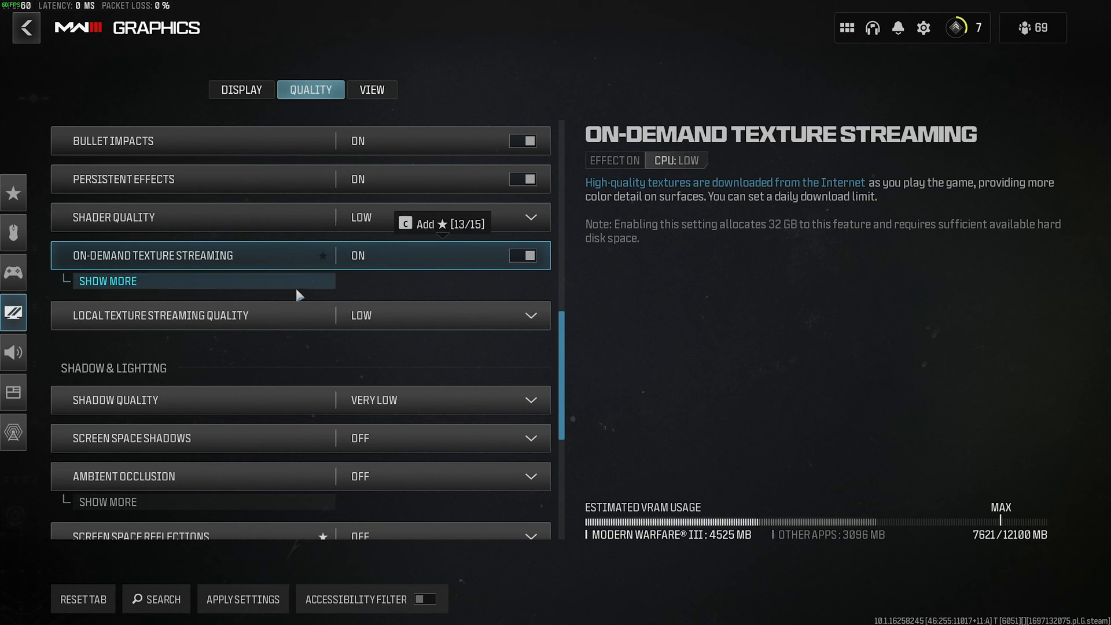
# Raise Allocated Texture Cache Size to 64 GB and leave Download Limits Off.
pyautogui.click(107, 281)
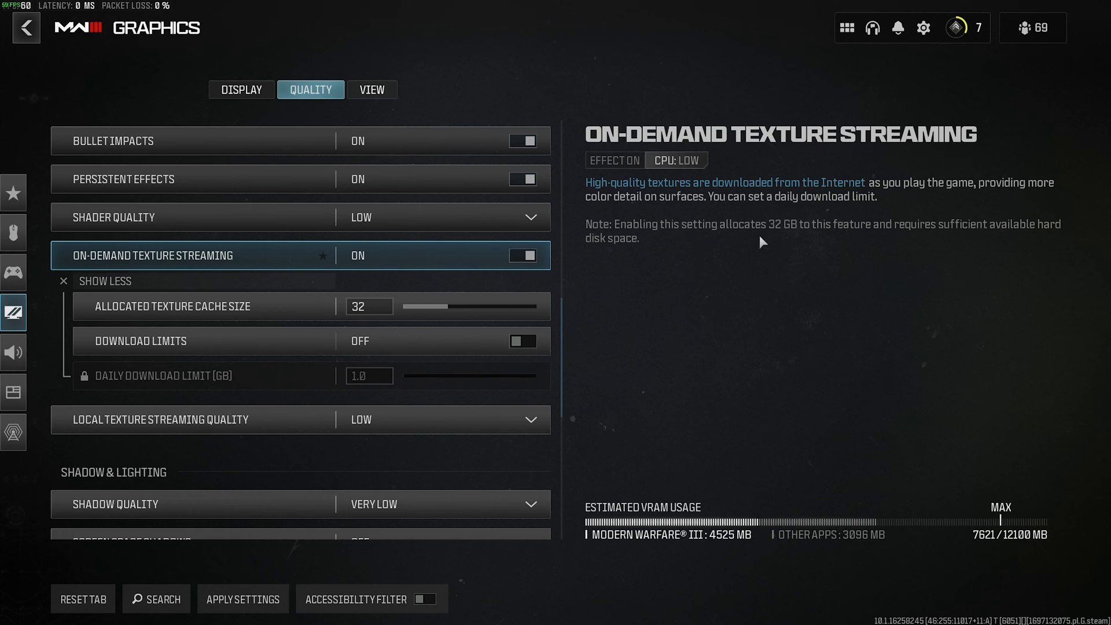
pyautogui.moveTo(778, 193)
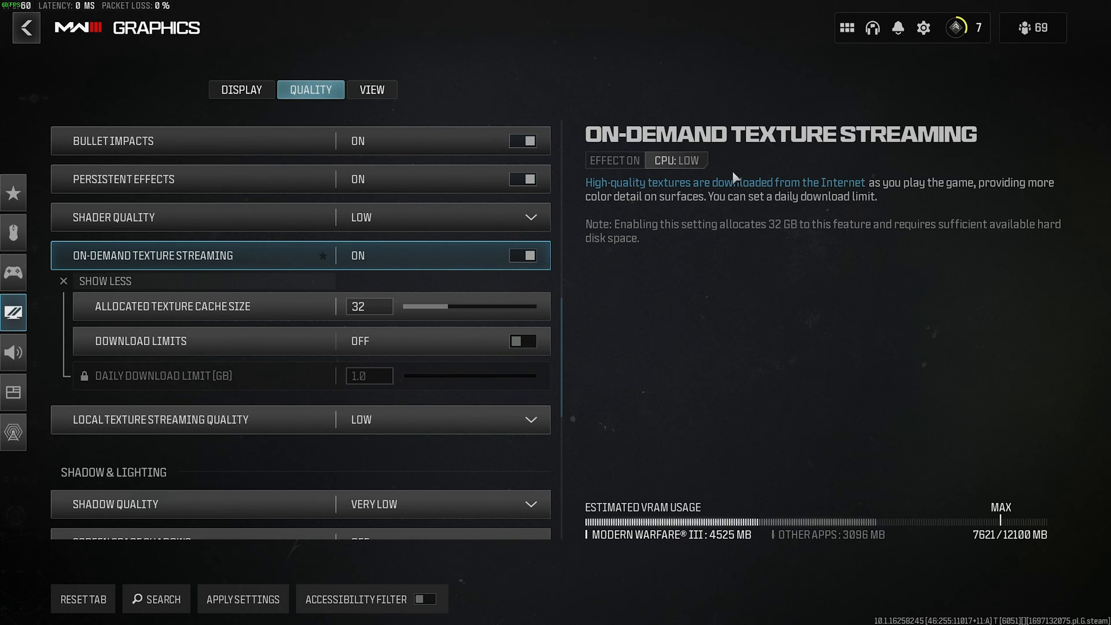
pyautogui.moveTo(729, 176)
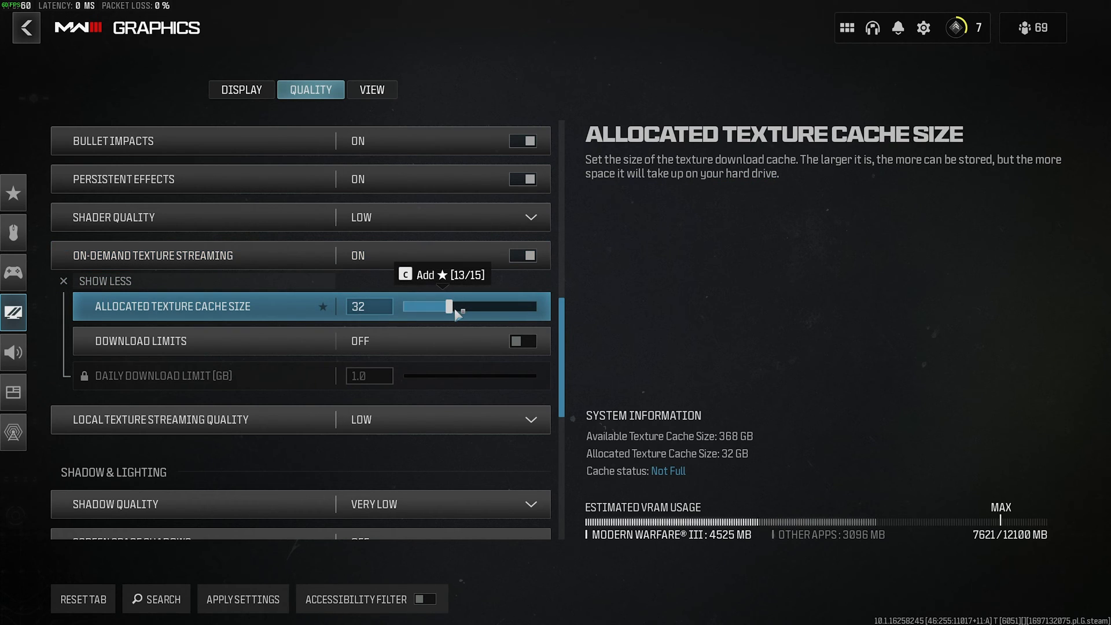
pyautogui.moveTo(448, 306); pyautogui.dragTo(518, 305)
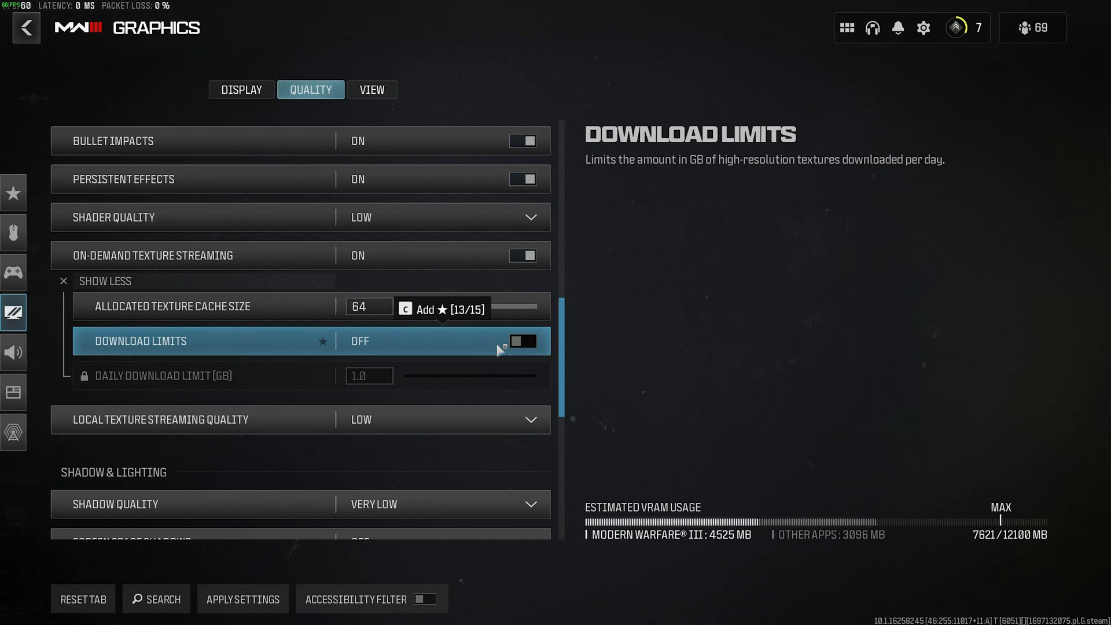
pyautogui.click(522, 340)
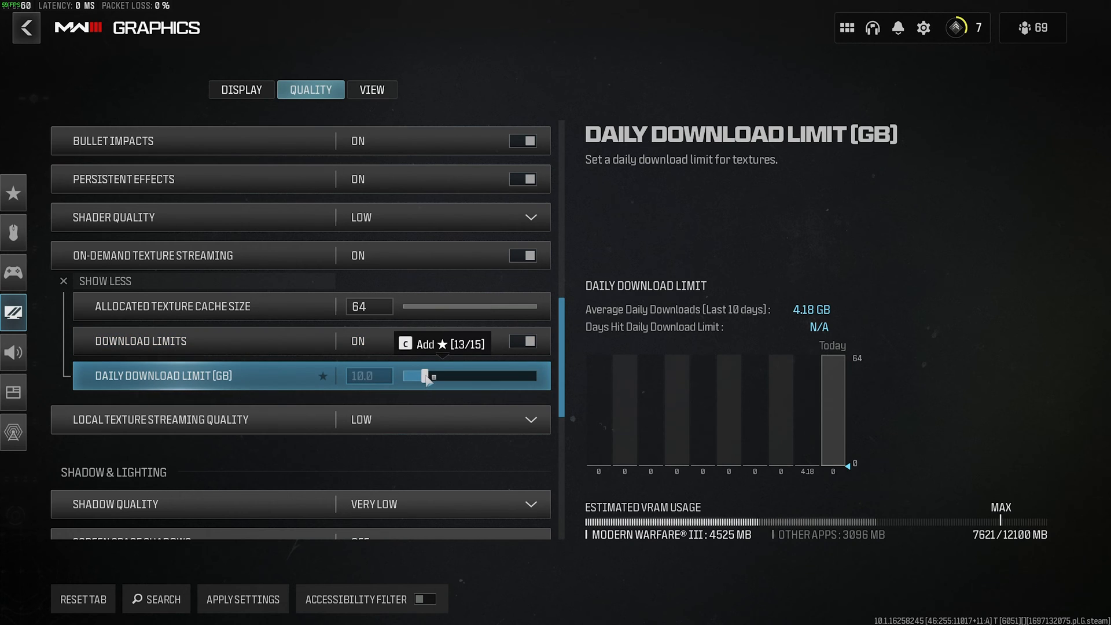
pyautogui.click(522, 340)
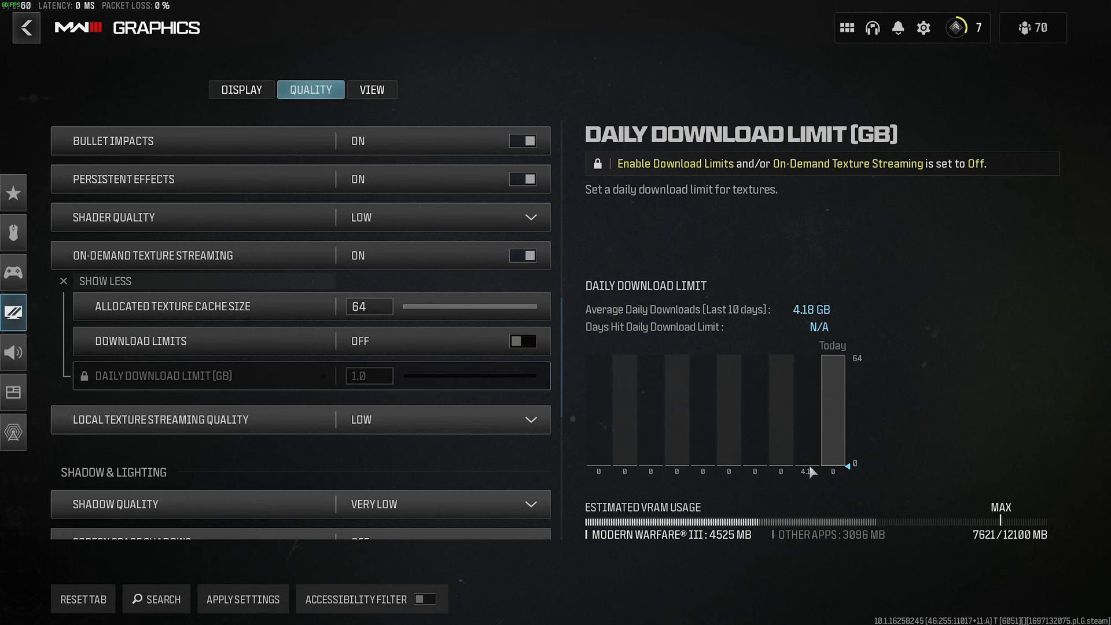
pyautogui.moveTo(811, 491)
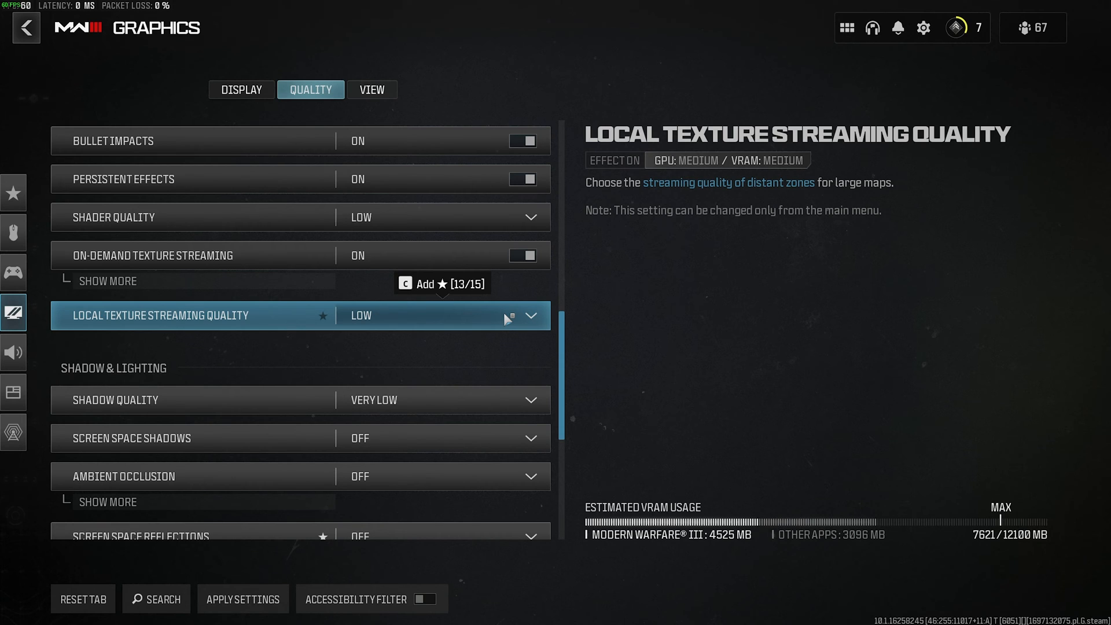
# Review the local texture streaming quality choices, keeping it at Low.
pyautogui.click(530, 315)
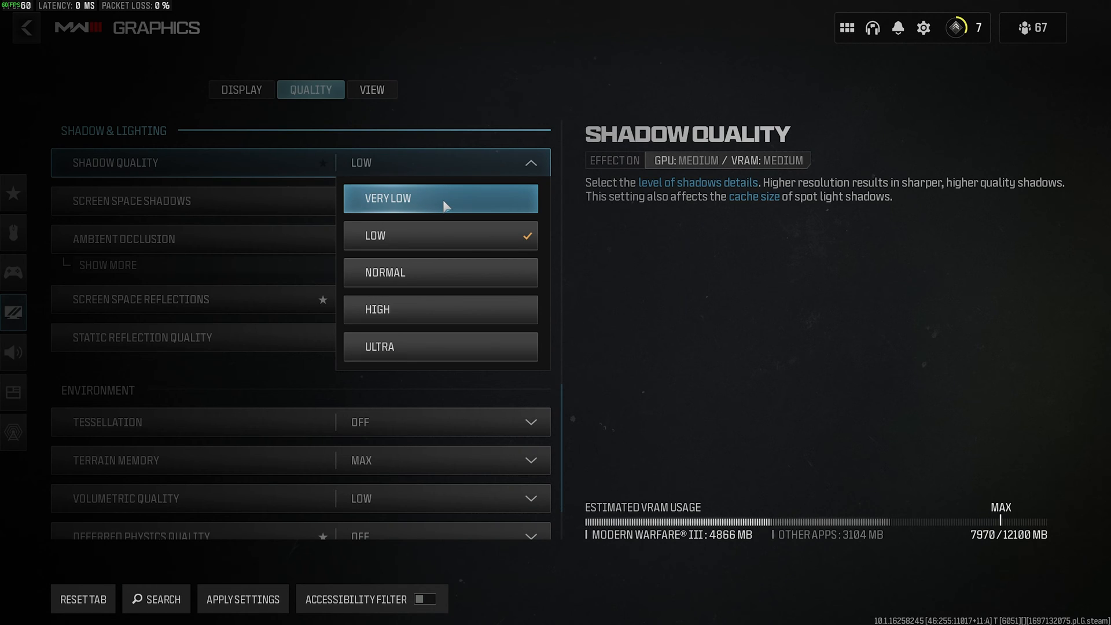
pyautogui.moveTo(426, 214)
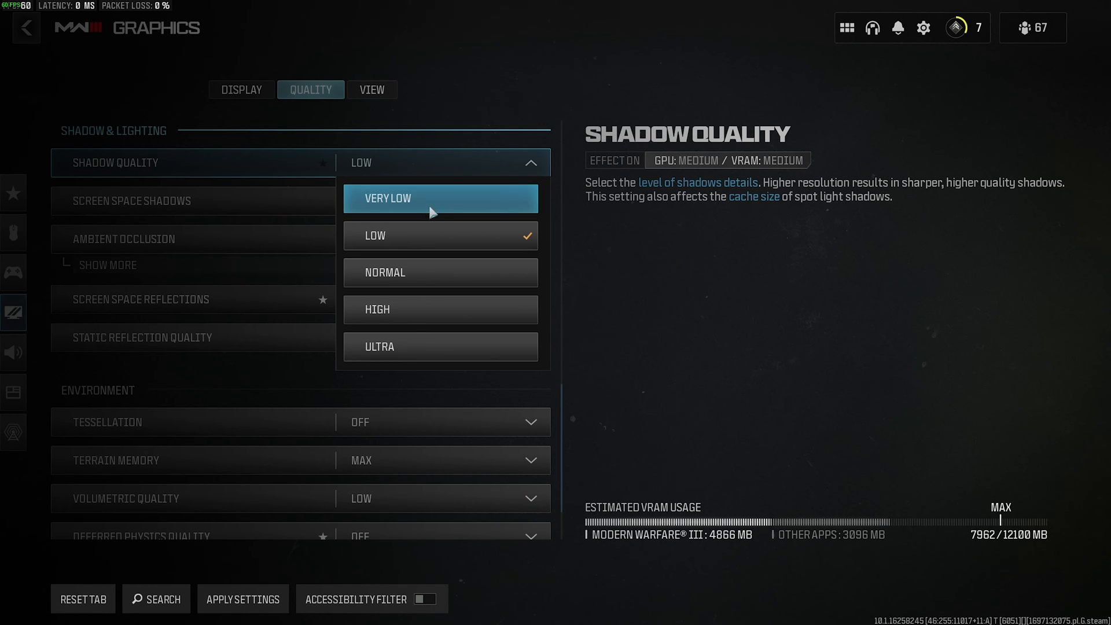
pyautogui.moveTo(435, 279)
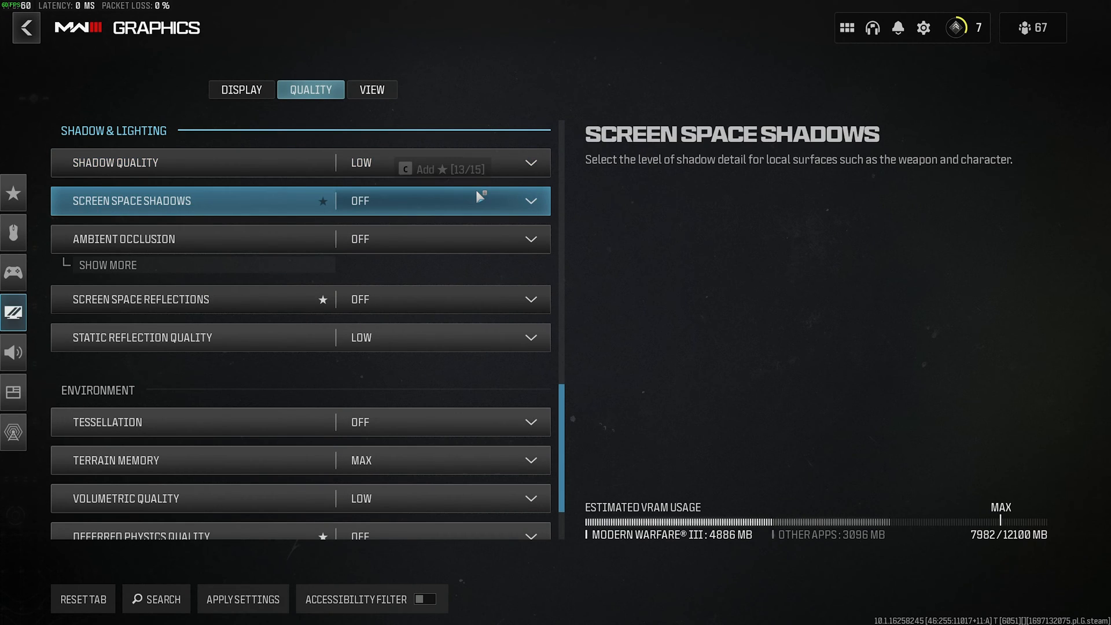
# Set screen space shadows to Low alongside shadow quality at Low.
pyautogui.click(440, 201)
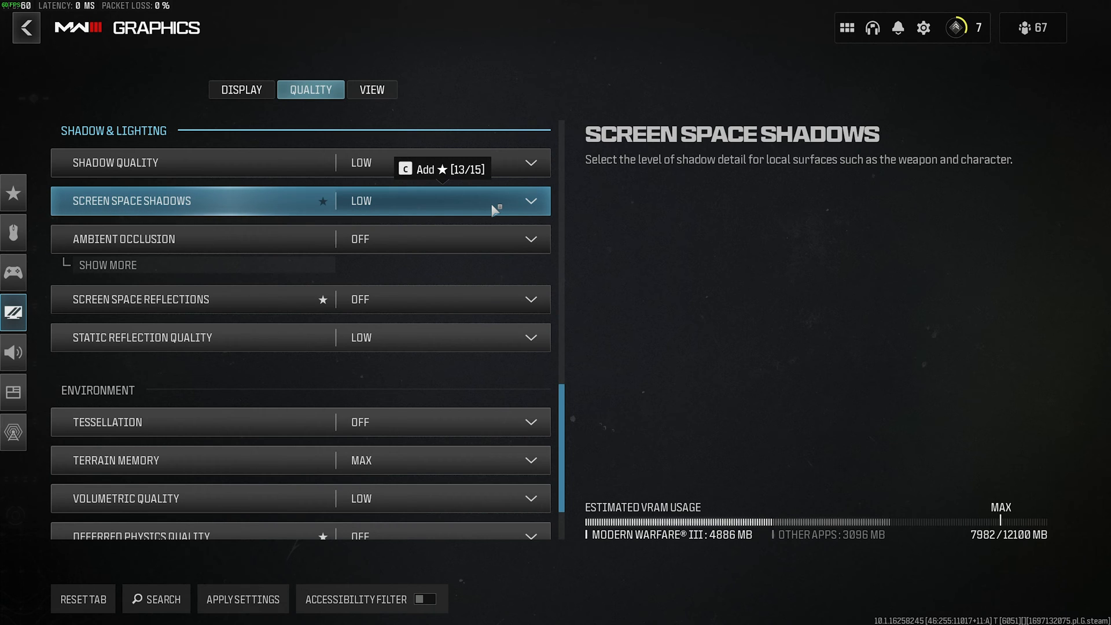
pyautogui.click(494, 202)
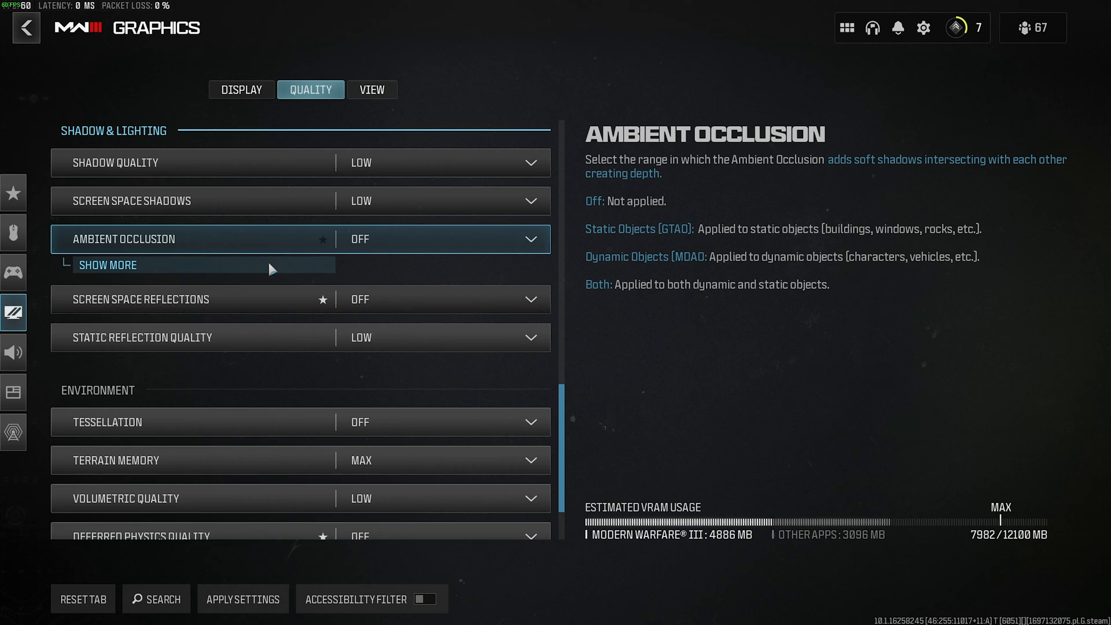
pyautogui.click(106, 264)
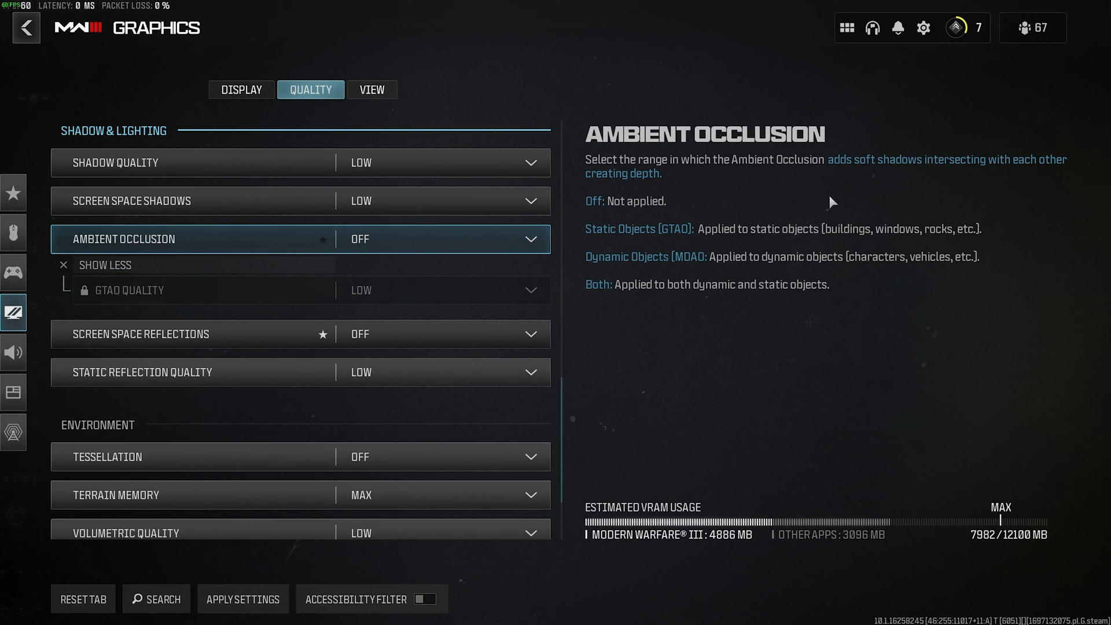
pyautogui.moveTo(703, 227)
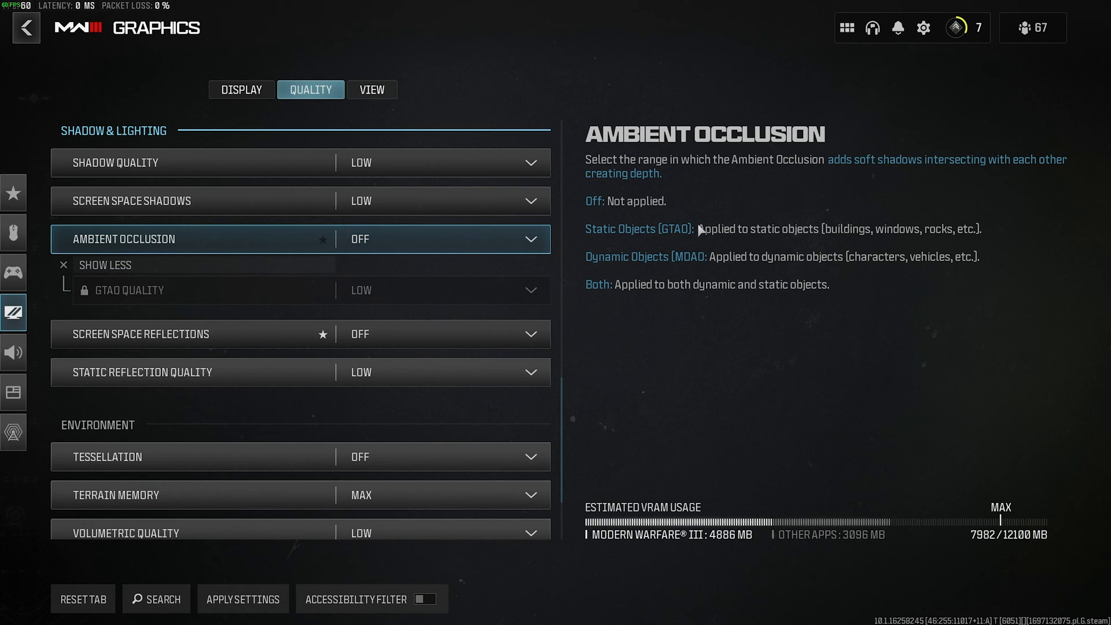
pyautogui.click(440, 239)
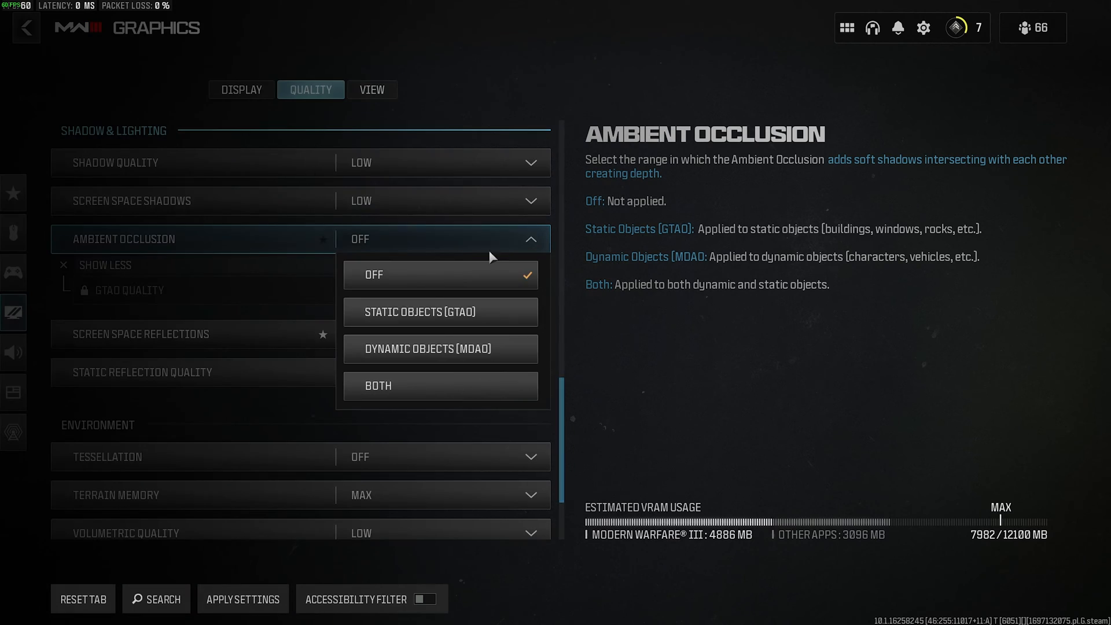
pyautogui.click(440, 313)
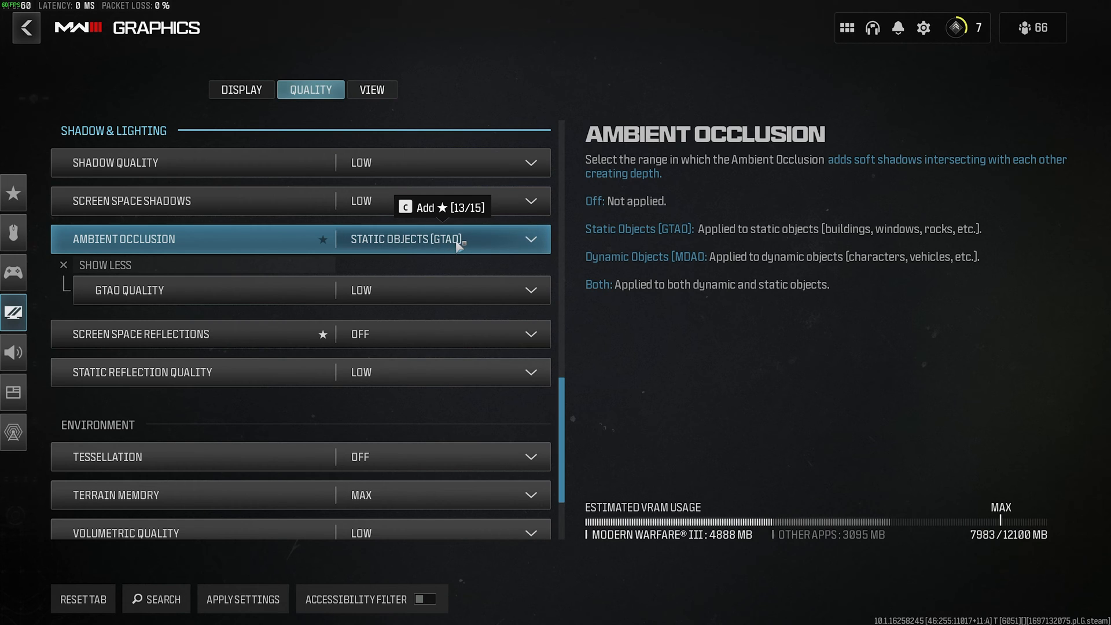
pyautogui.moveTo(850, 266)
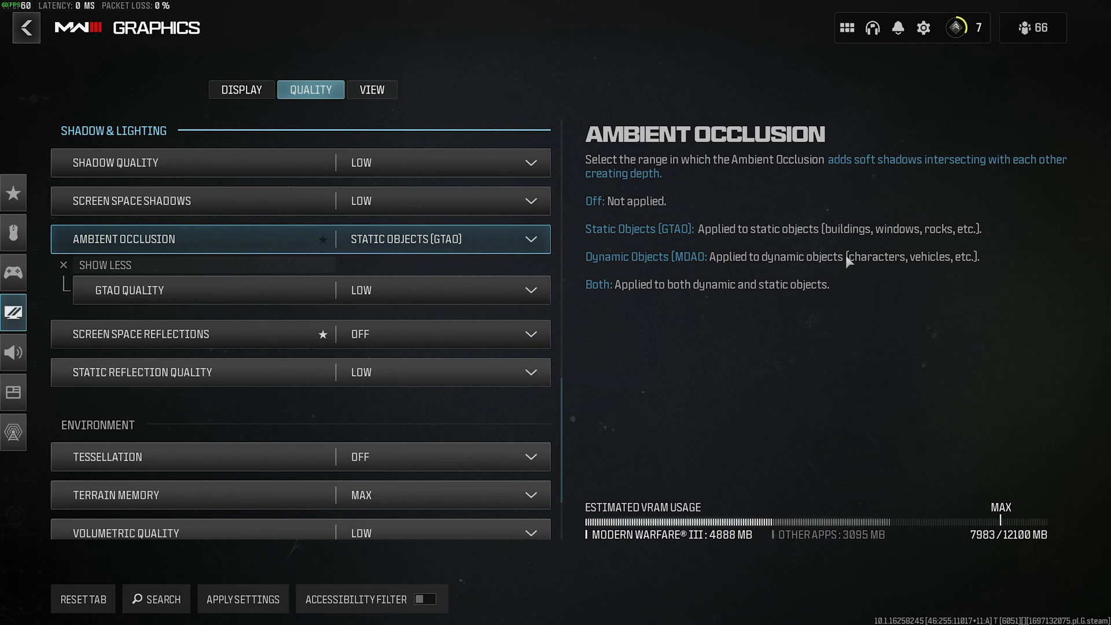
pyautogui.moveTo(889, 264)
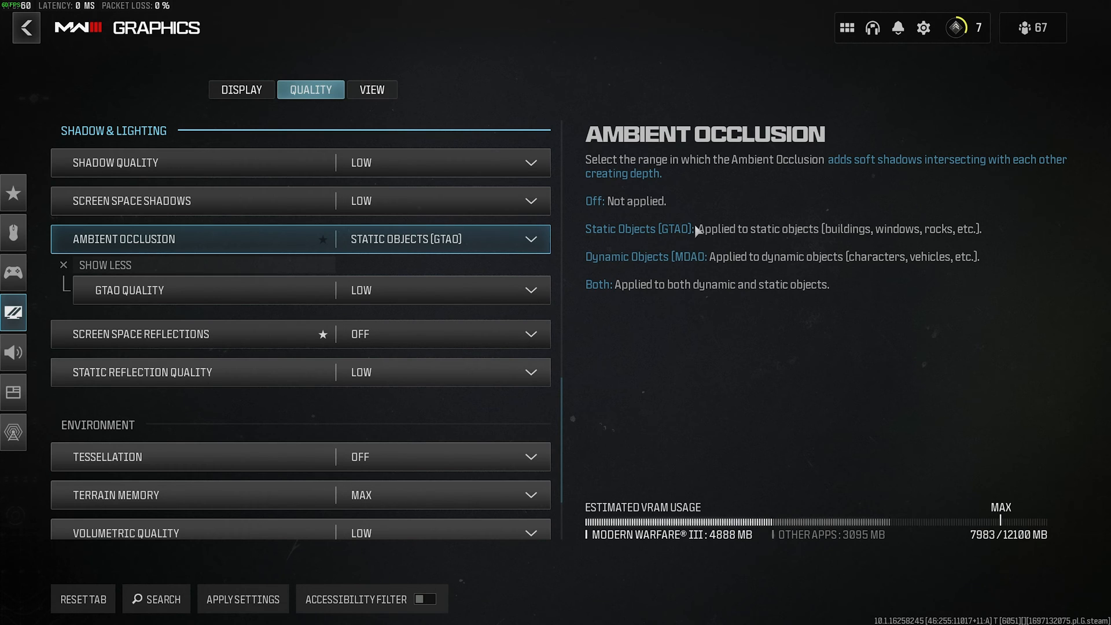
pyautogui.moveTo(787, 243)
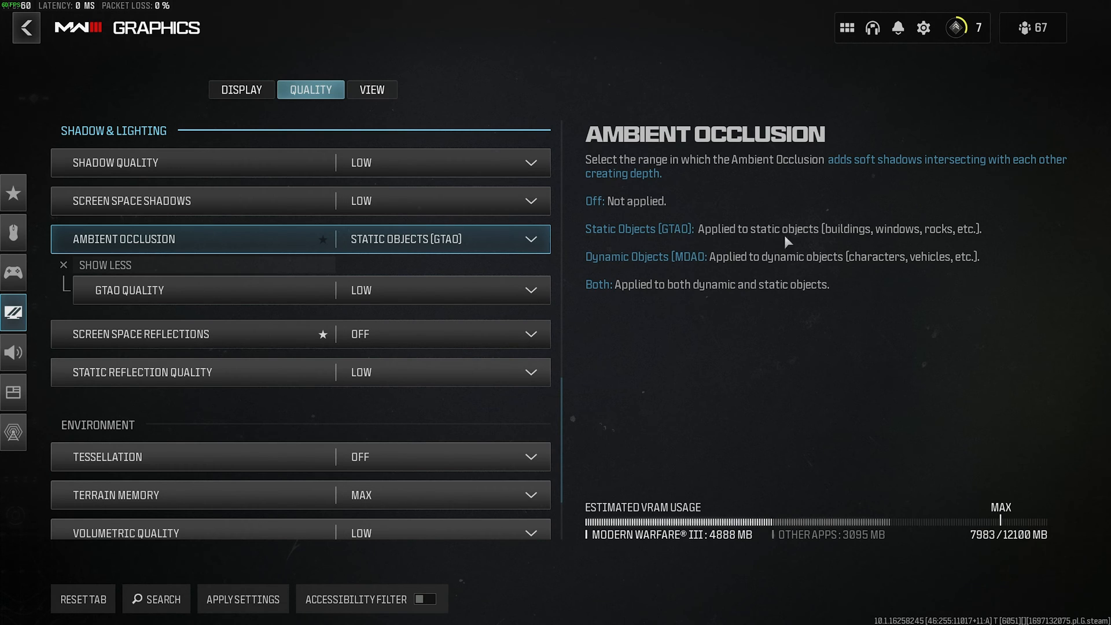
pyautogui.moveTo(961, 237)
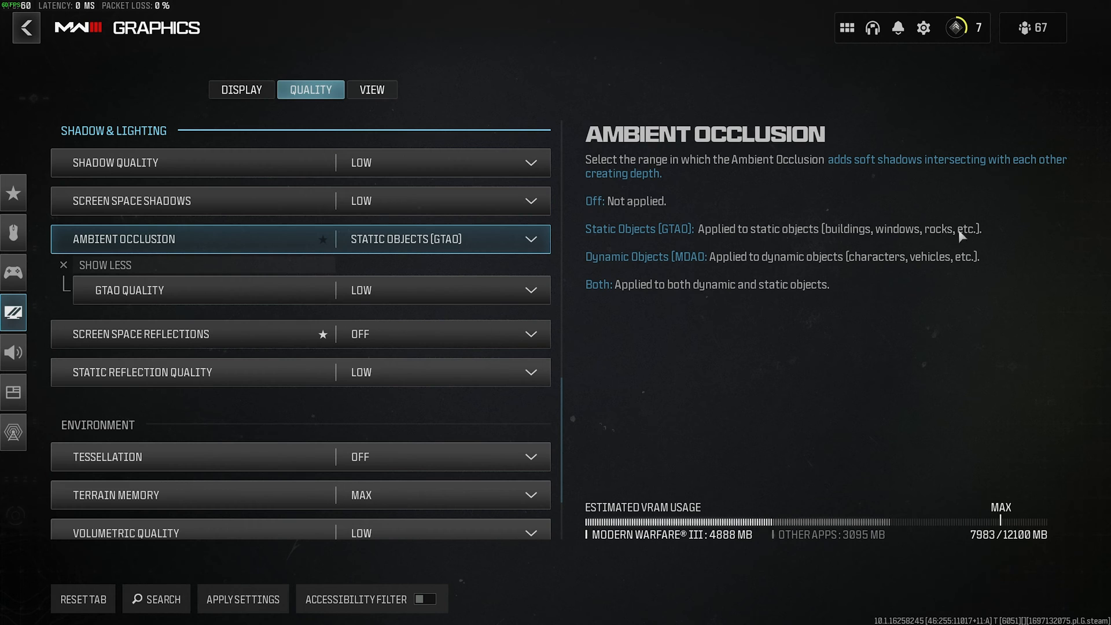
pyautogui.click(440, 290)
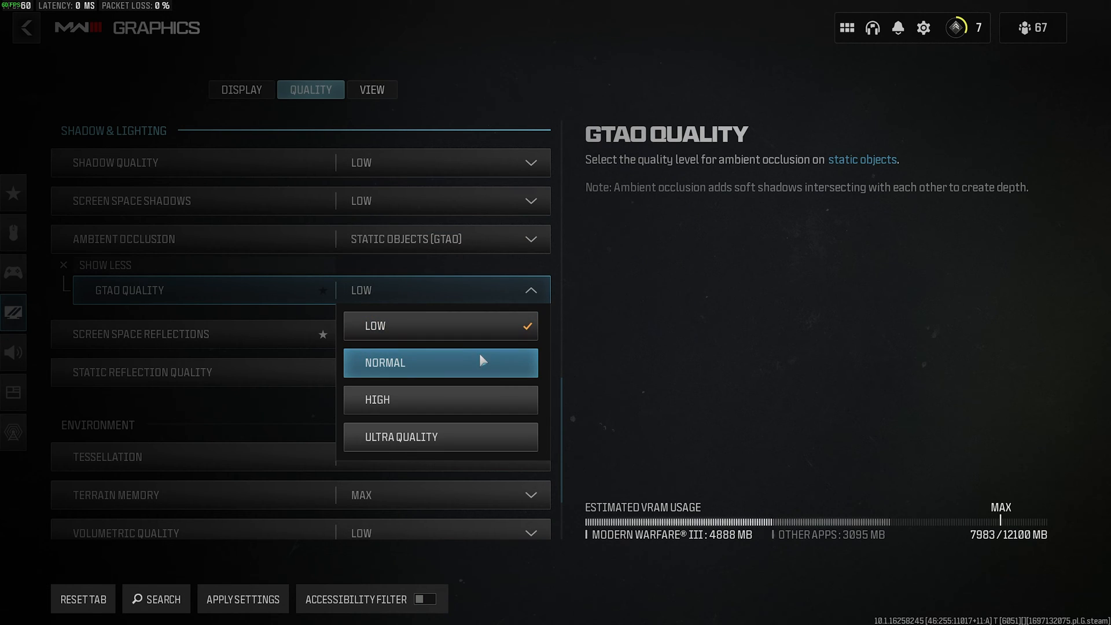
pyautogui.click(440, 362)
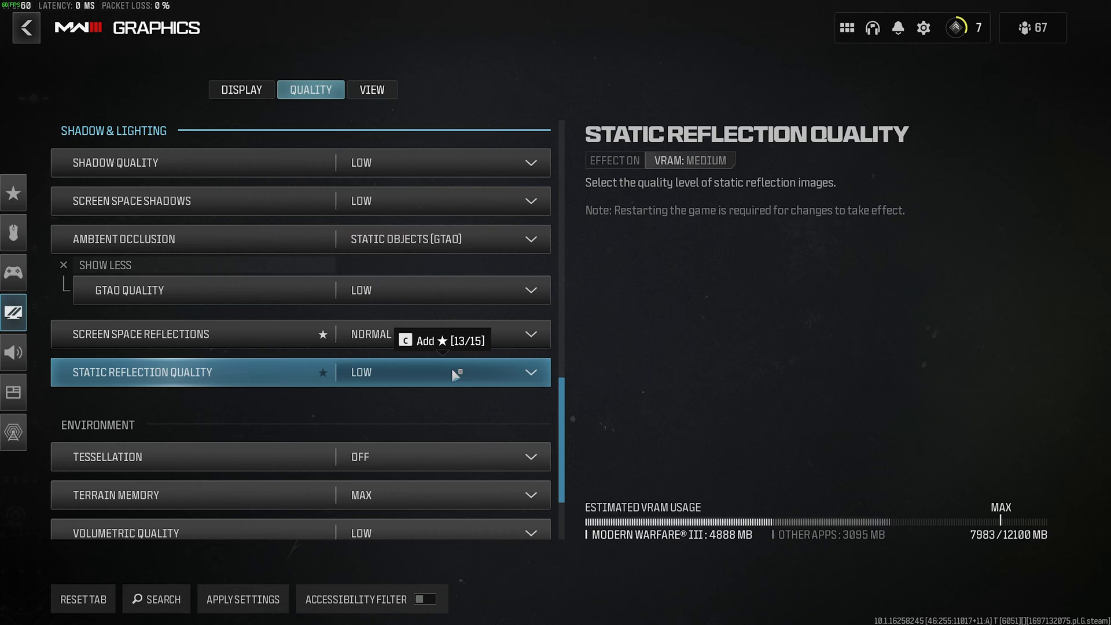
# Confirm static reflection quality stays Low and move down to the Environment settings.
pyautogui.click(452, 372)
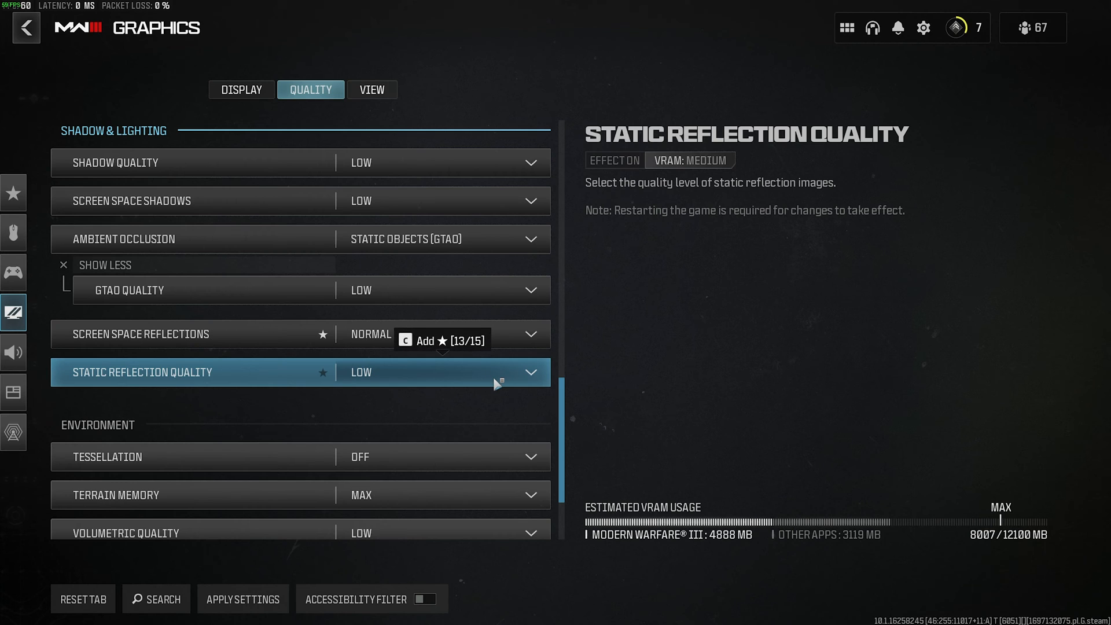
pyautogui.scroll(-3)
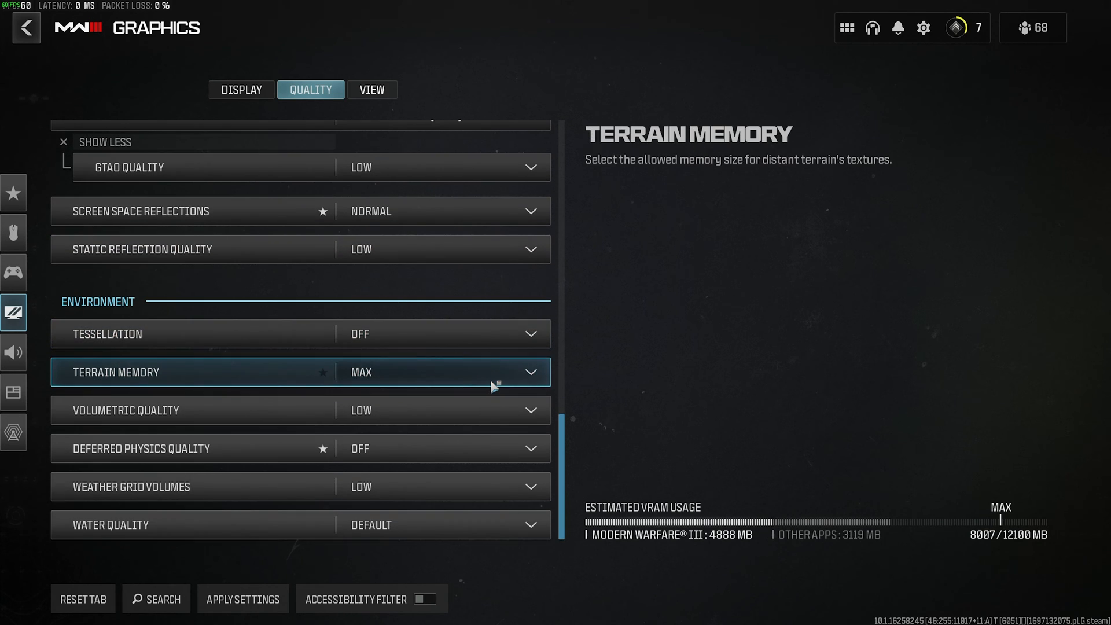
pyautogui.moveTo(476, 414)
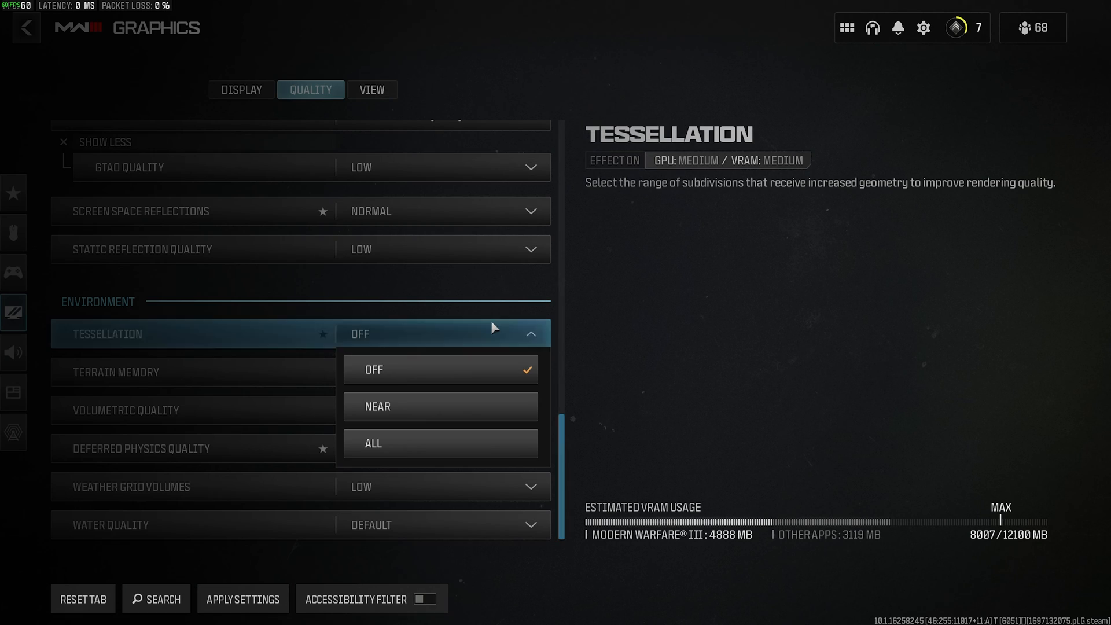
pyautogui.moveTo(496, 350)
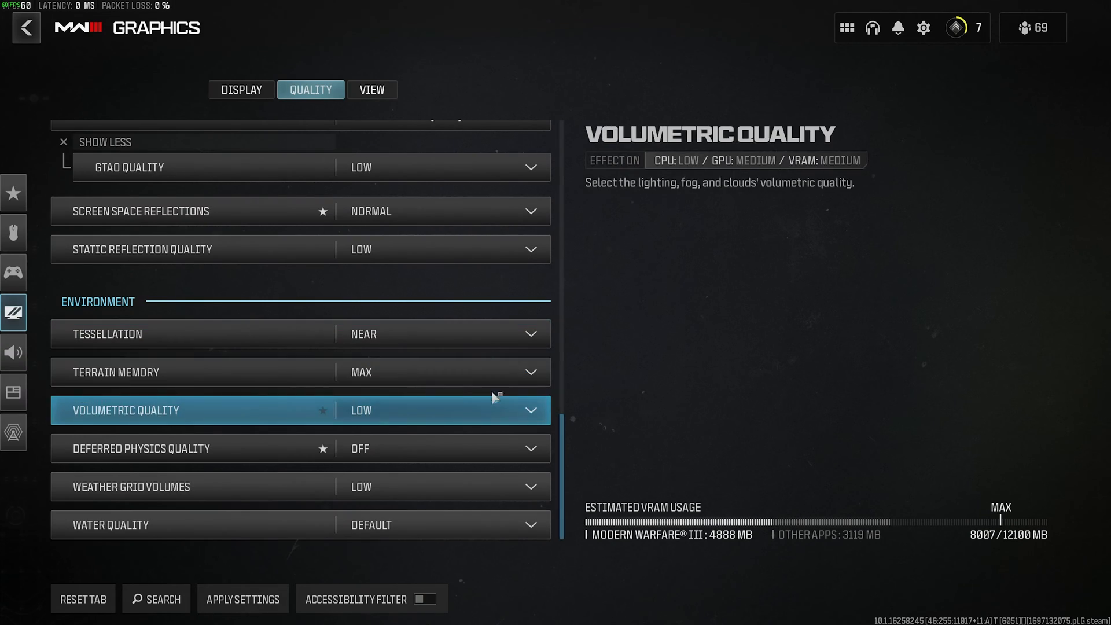
# Set tessellation to Near and leave terrain memory at Max.
pyautogui.click(445, 333)
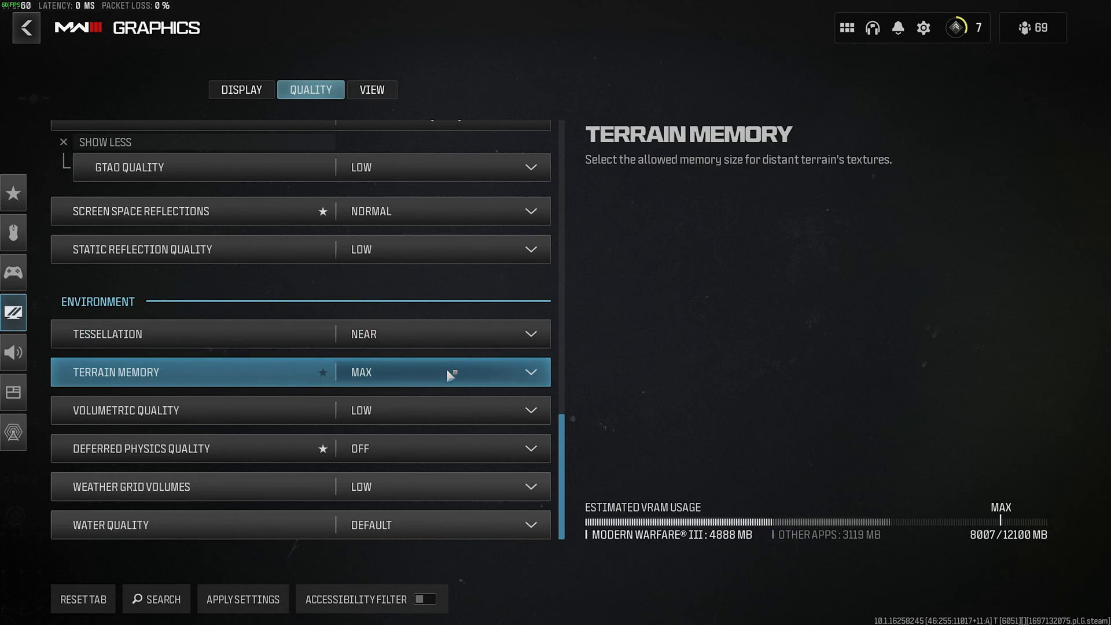
pyautogui.click(452, 371)
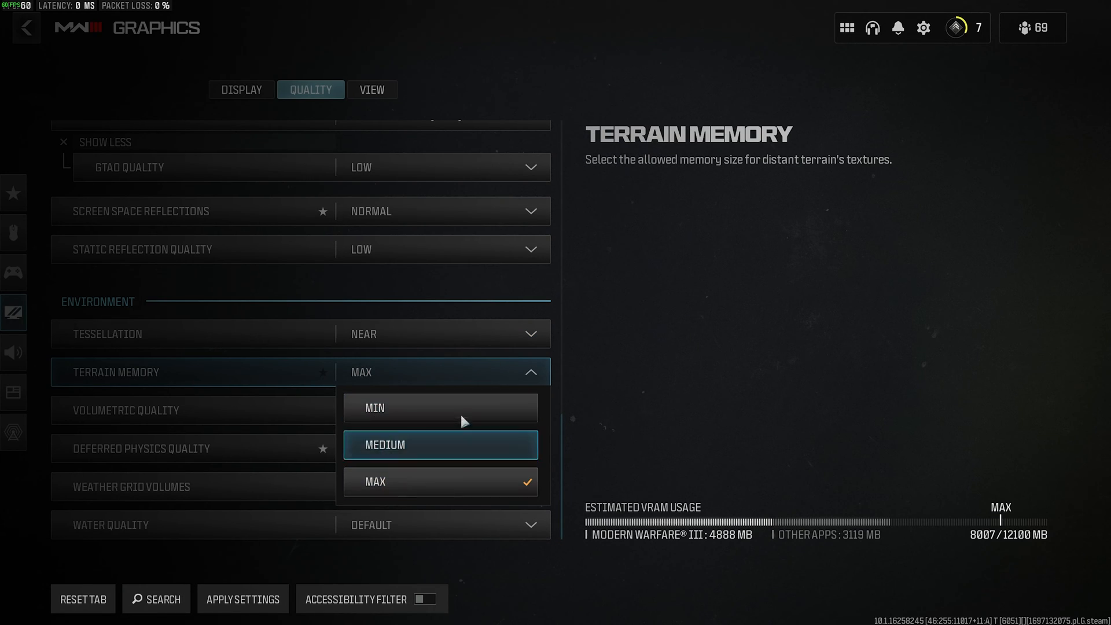
pyautogui.moveTo(464, 413)
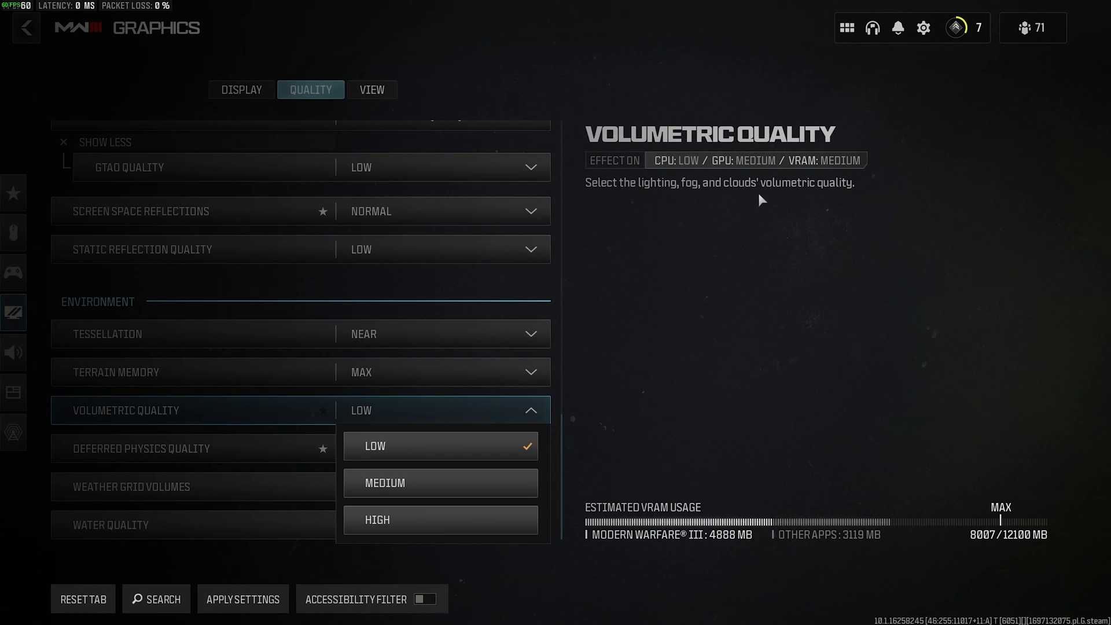
pyautogui.moveTo(524, 448)
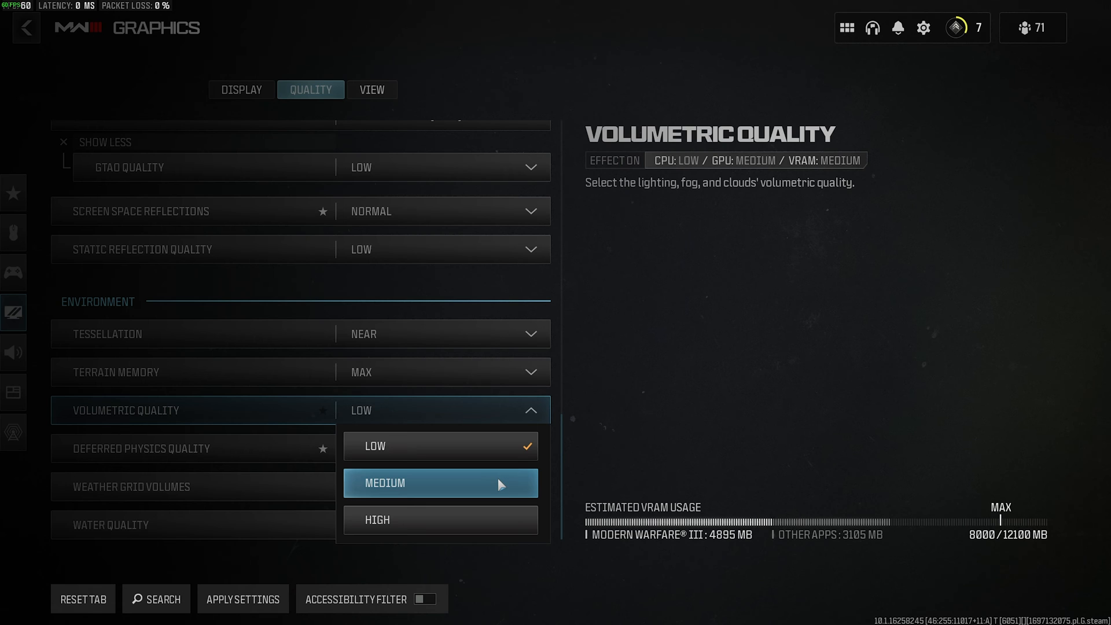
pyautogui.moveTo(510, 456)
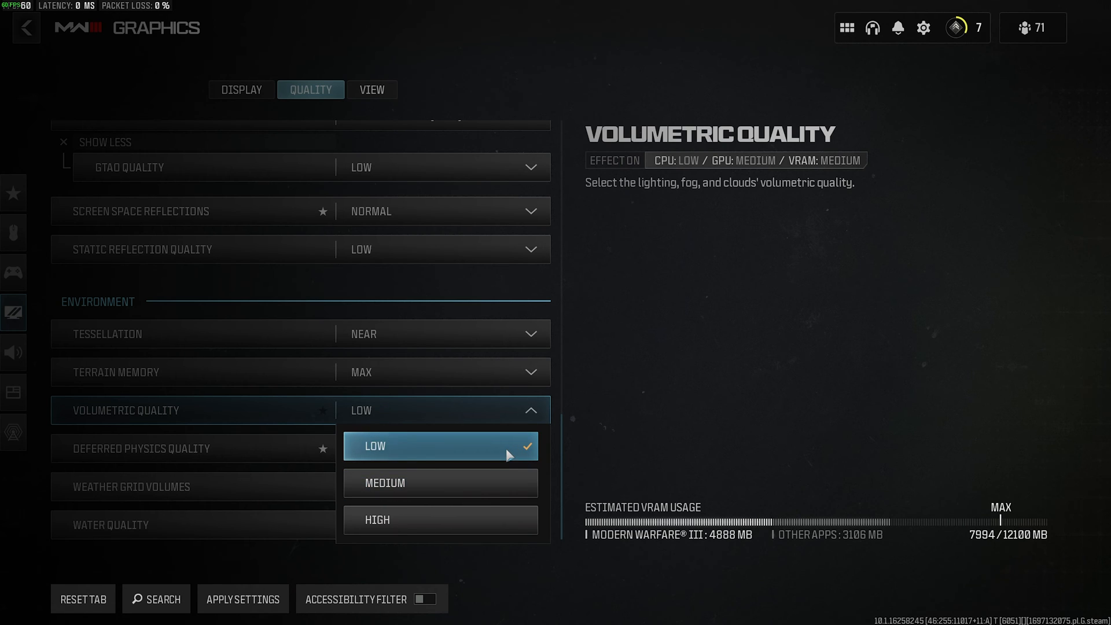
# Change volumetric quality from Low to Medium.
pyautogui.click(384, 484)
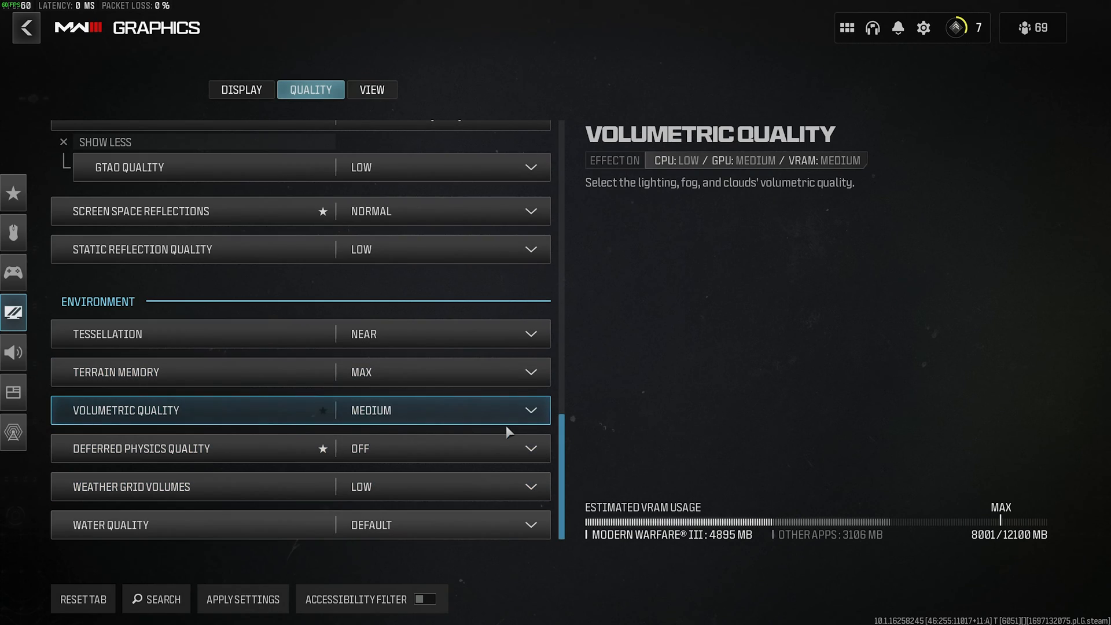
pyautogui.moveTo(509, 449)
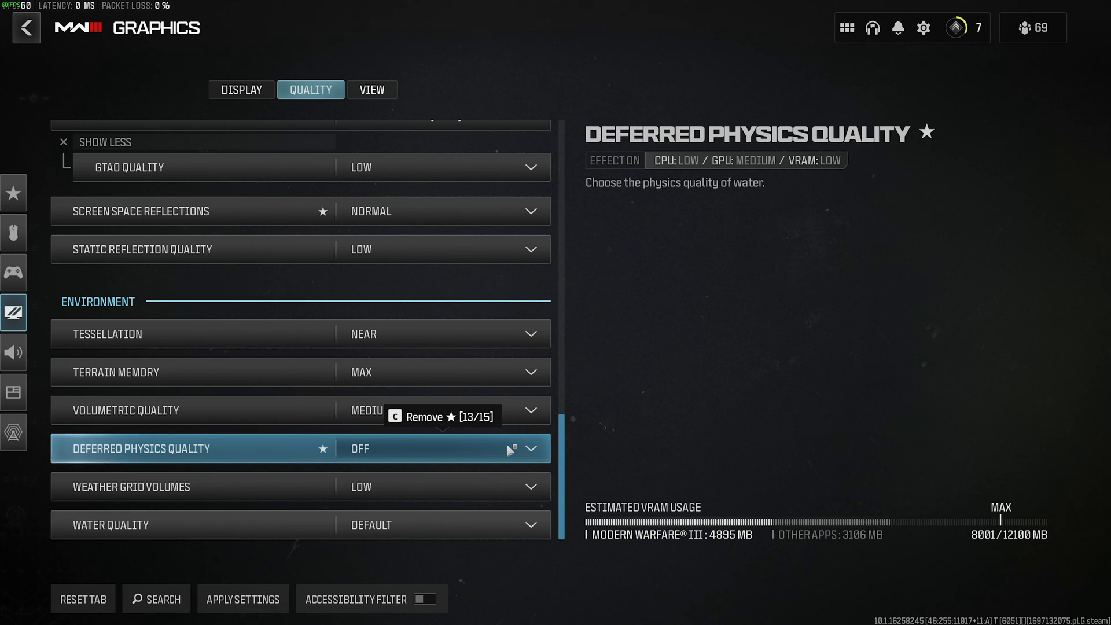
pyautogui.moveTo(585, 505)
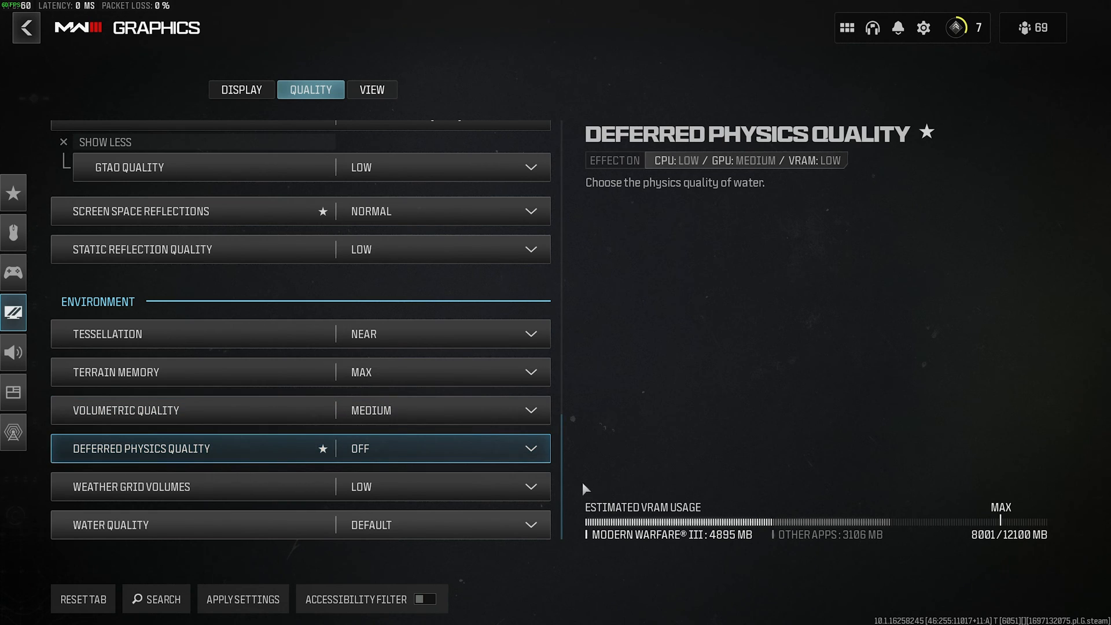
# Change deferred physics quality from Off to Low, weather grid volumes staying Low.
pyautogui.click(440, 449)
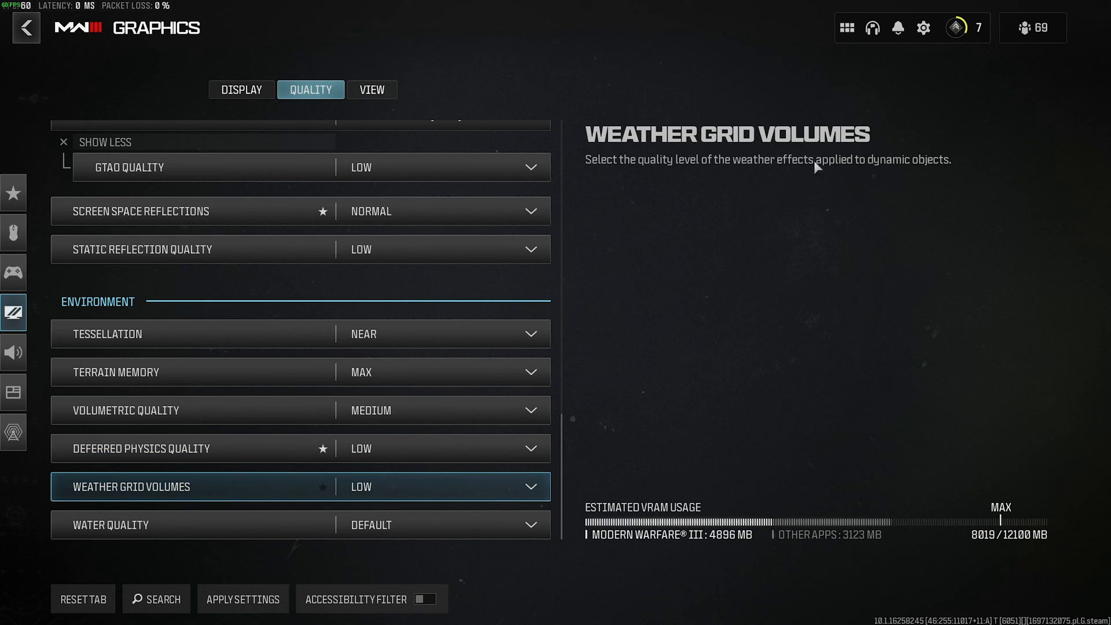
pyautogui.moveTo(924, 161)
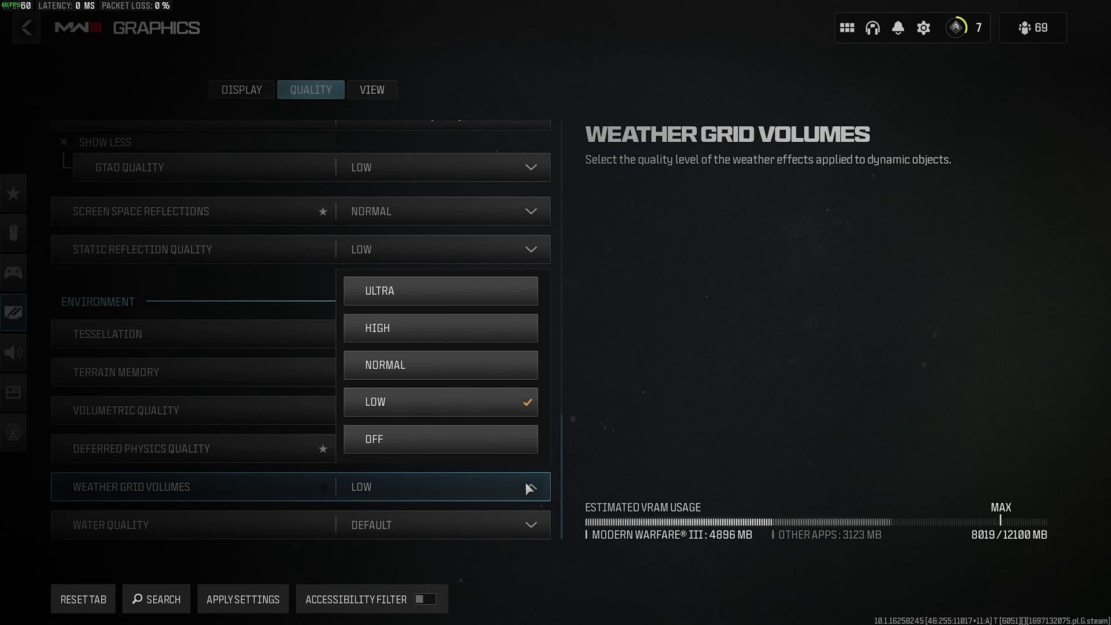
pyautogui.moveTo(504, 411)
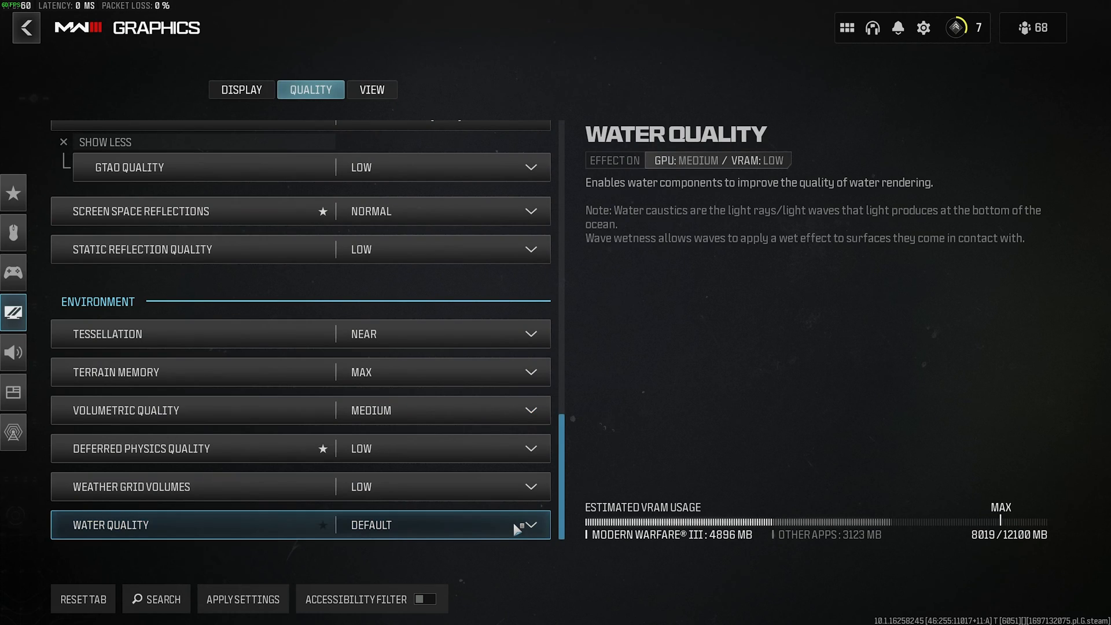
pyautogui.moveTo(767, 308)
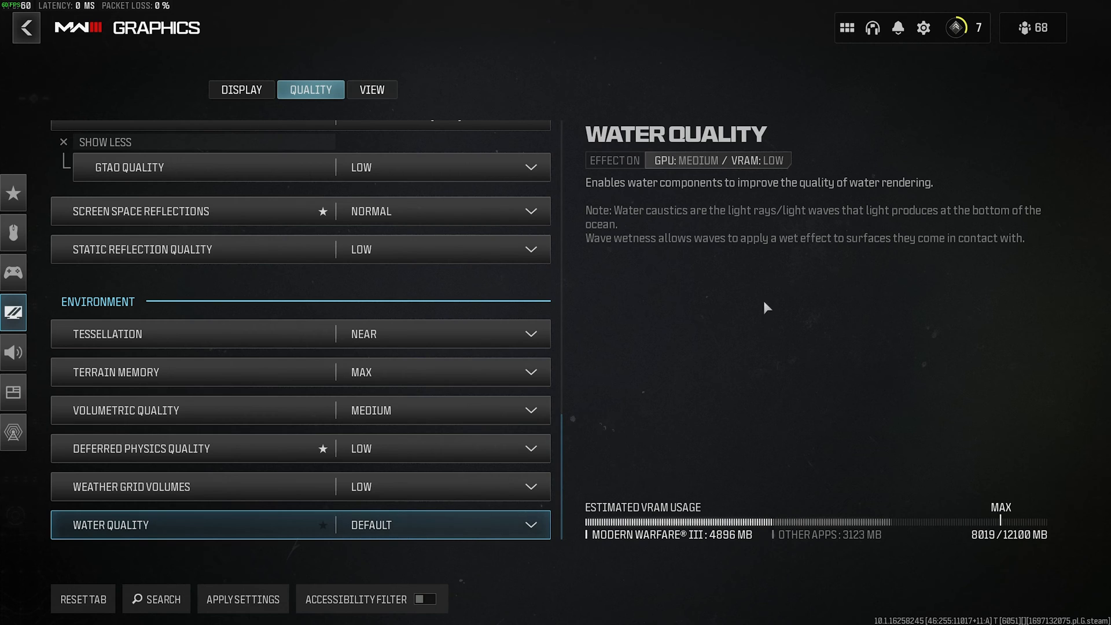
pyautogui.moveTo(768, 234)
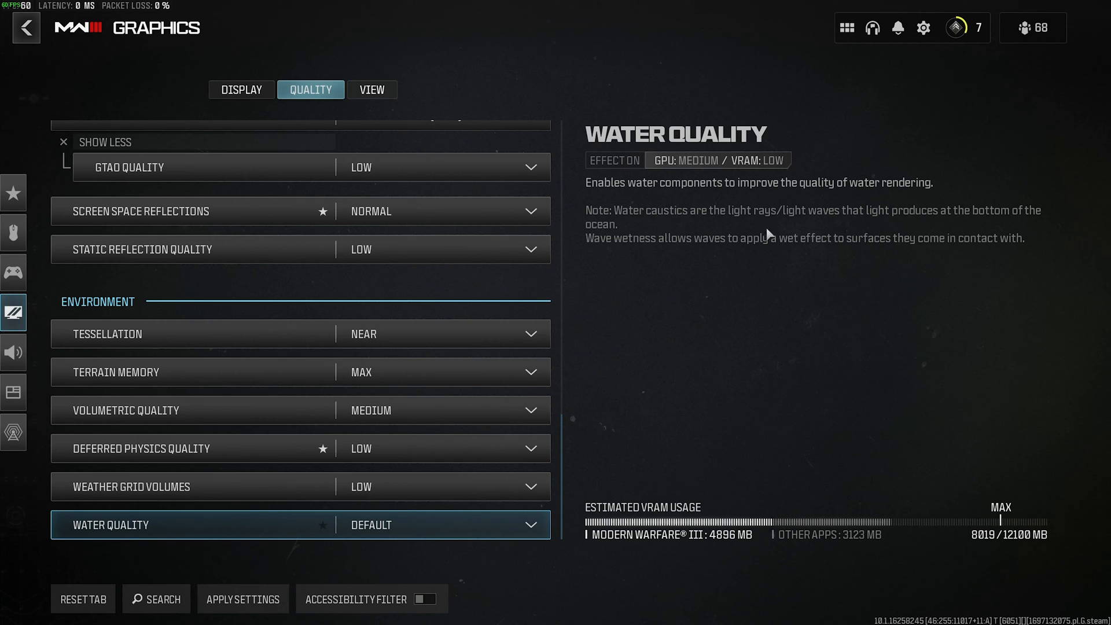
pyautogui.moveTo(1001, 220)
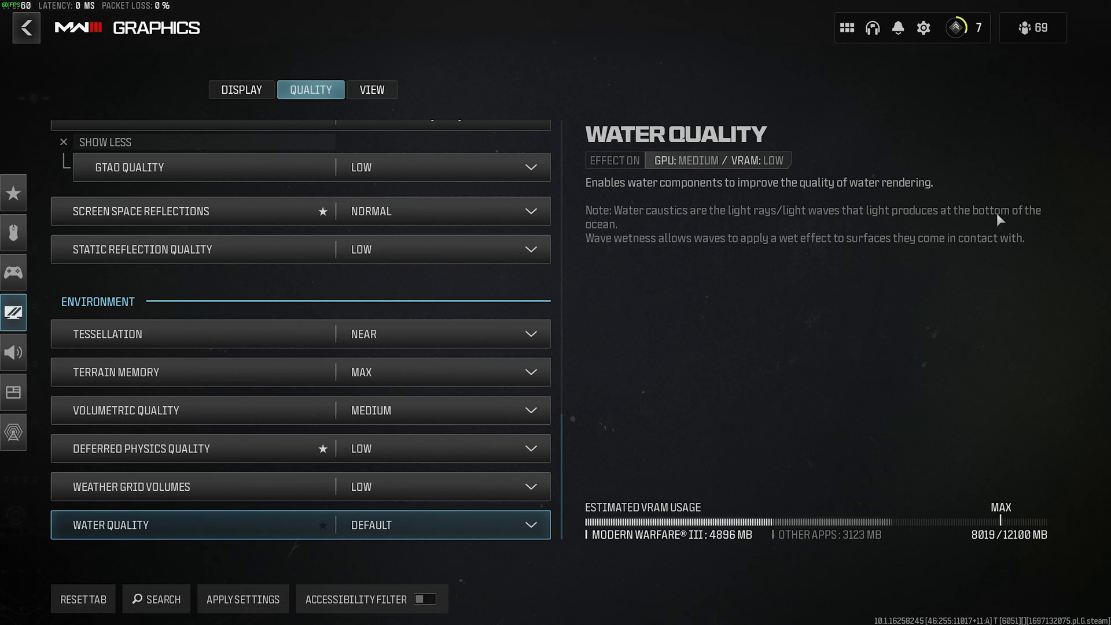
pyautogui.moveTo(850, 284)
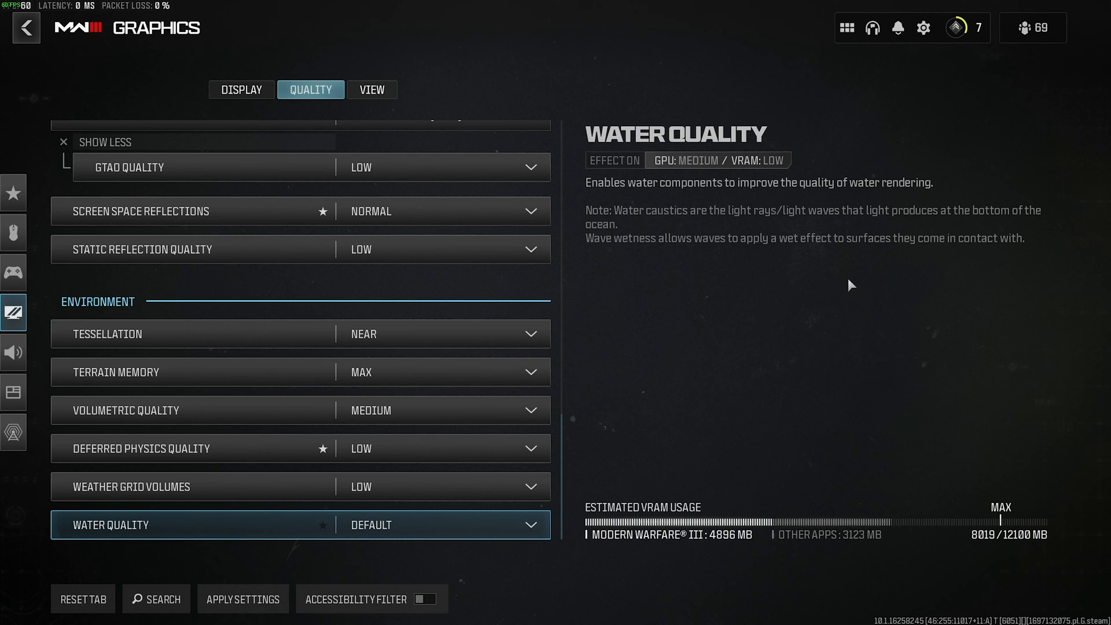
pyautogui.moveTo(962, 246)
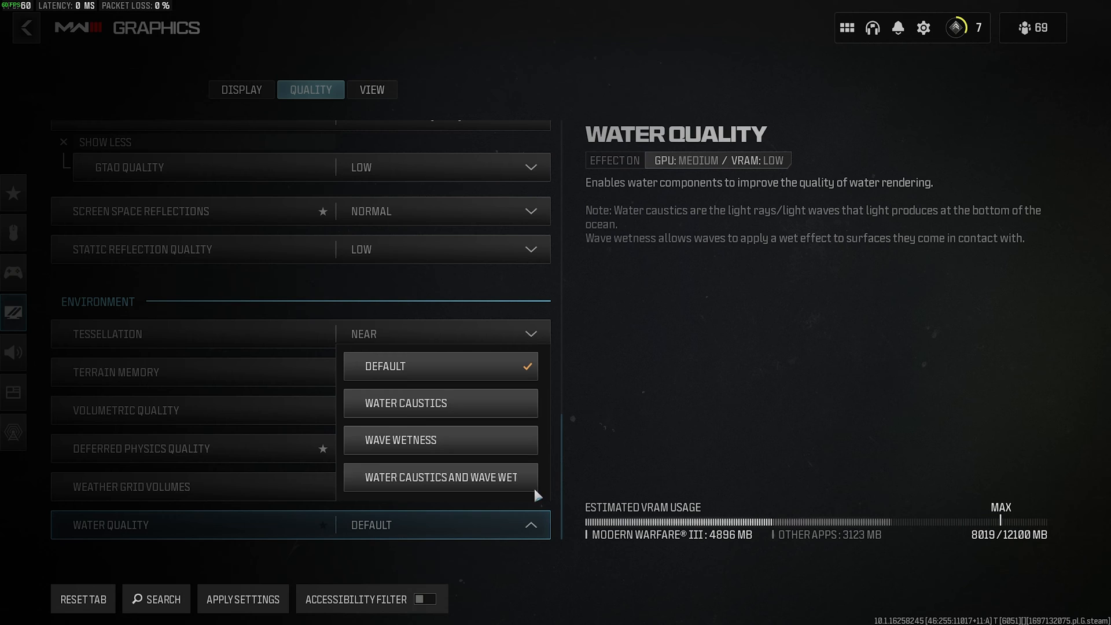
pyautogui.moveTo(518, 408)
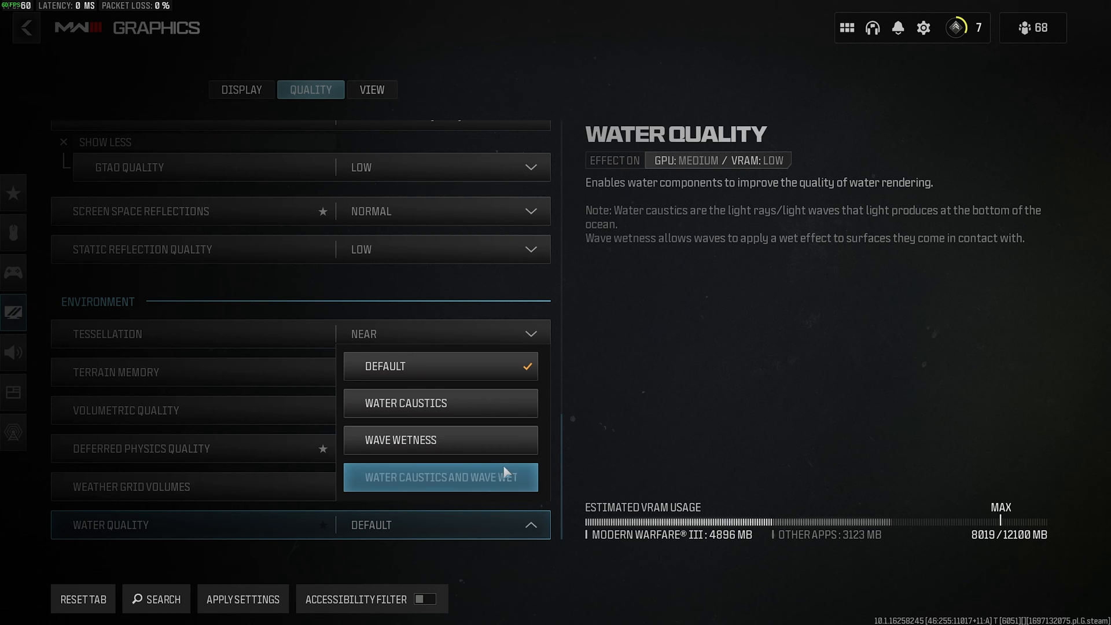
# Set water quality to Water Caustics and Wave Wetness instead of Default.
pyautogui.click(440, 477)
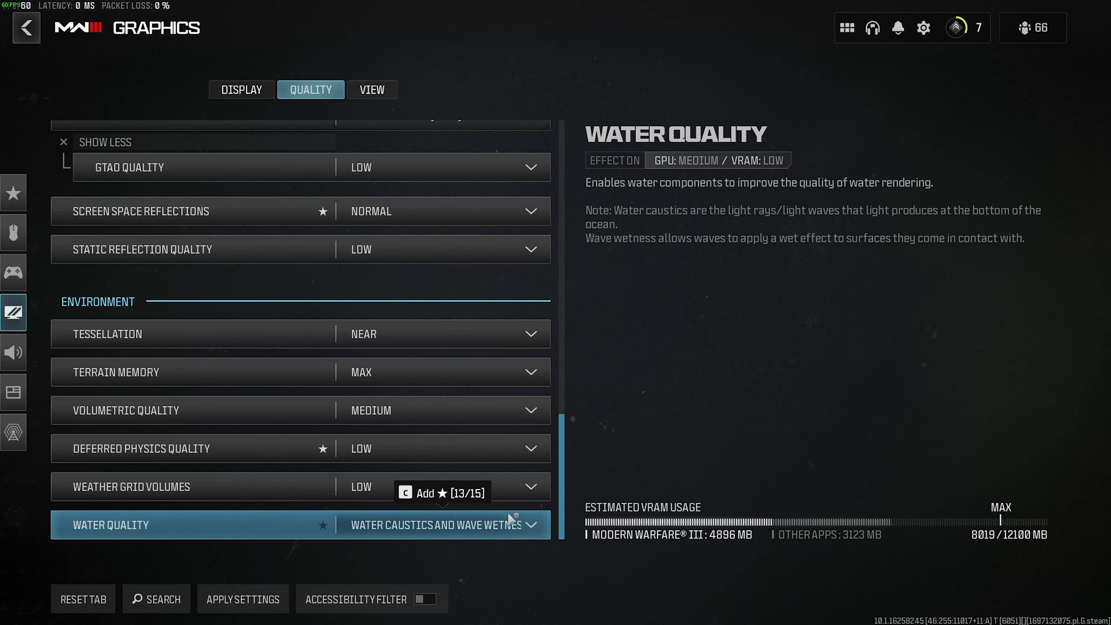
pyautogui.moveTo(442, 553)
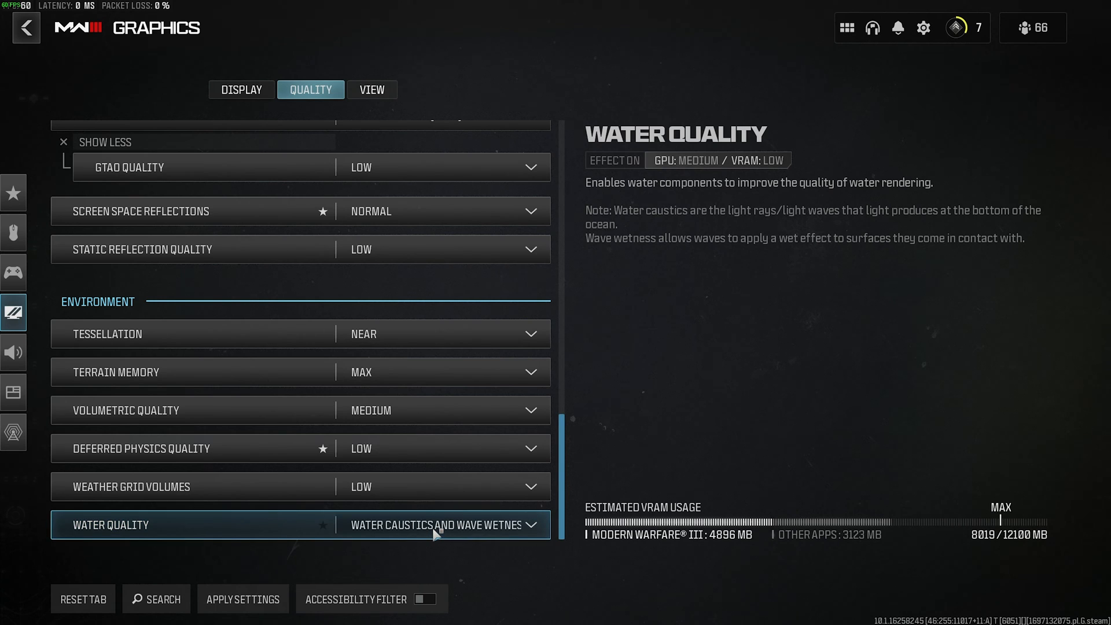
pyautogui.moveTo(351, 449)
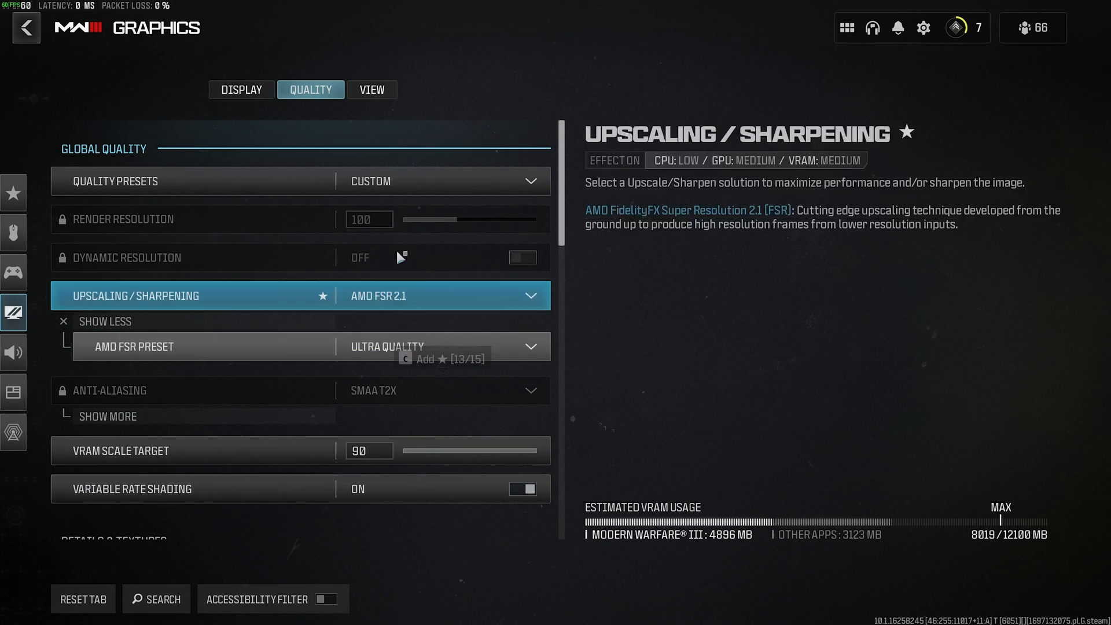
# Switch the Graphics settings to the View tab showing ADS field of view options.
pyautogui.scroll(-3)
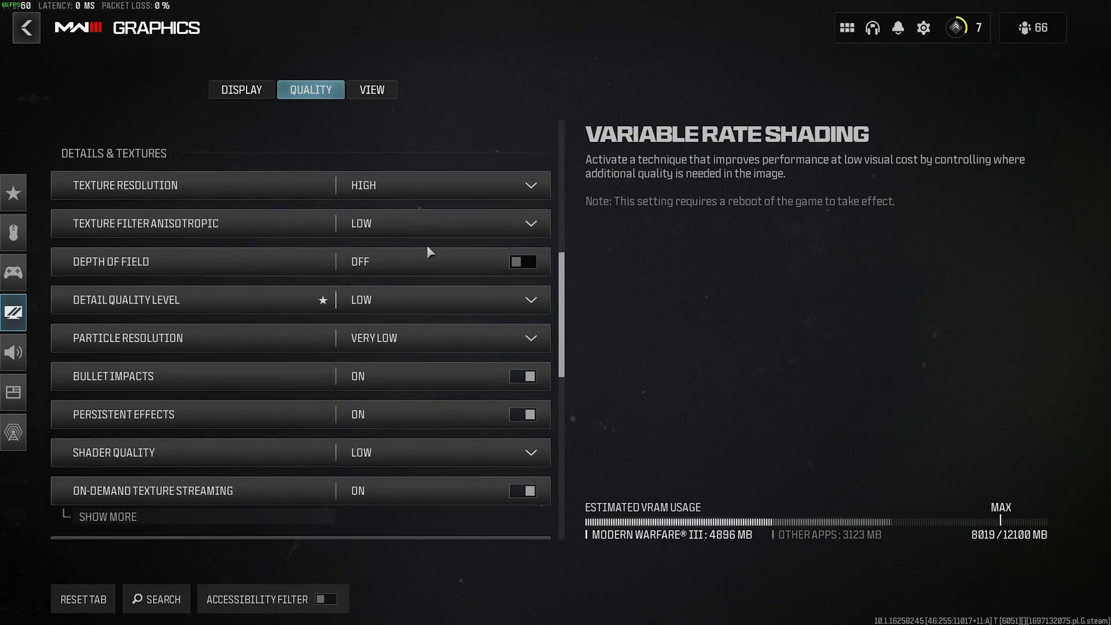
pyautogui.scroll(-3)
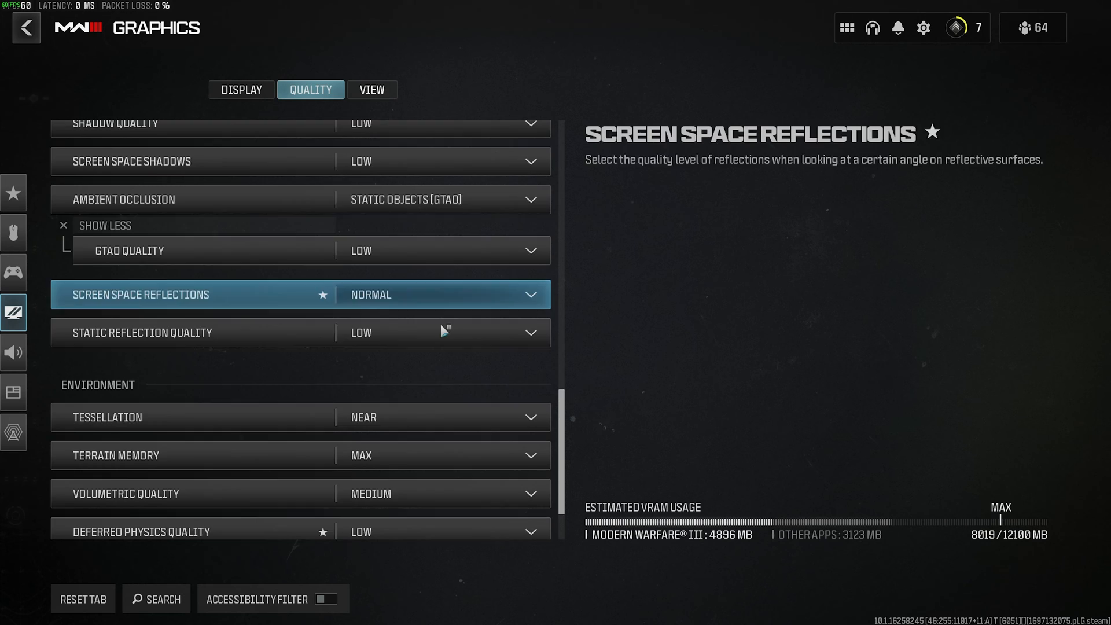
pyautogui.scroll(-3)
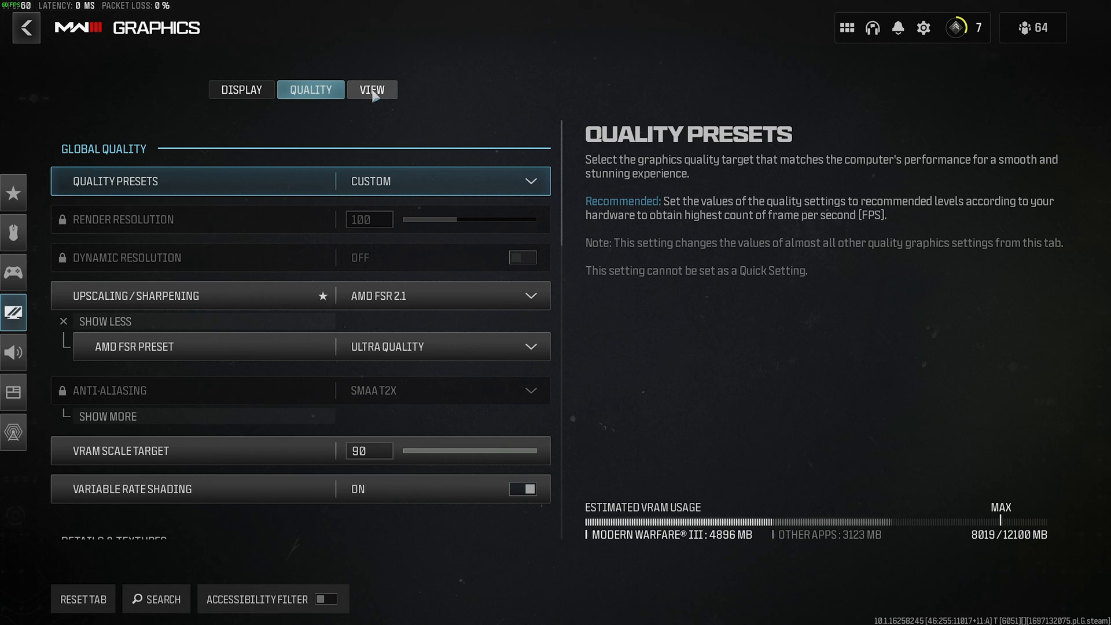
pyautogui.click(373, 90)
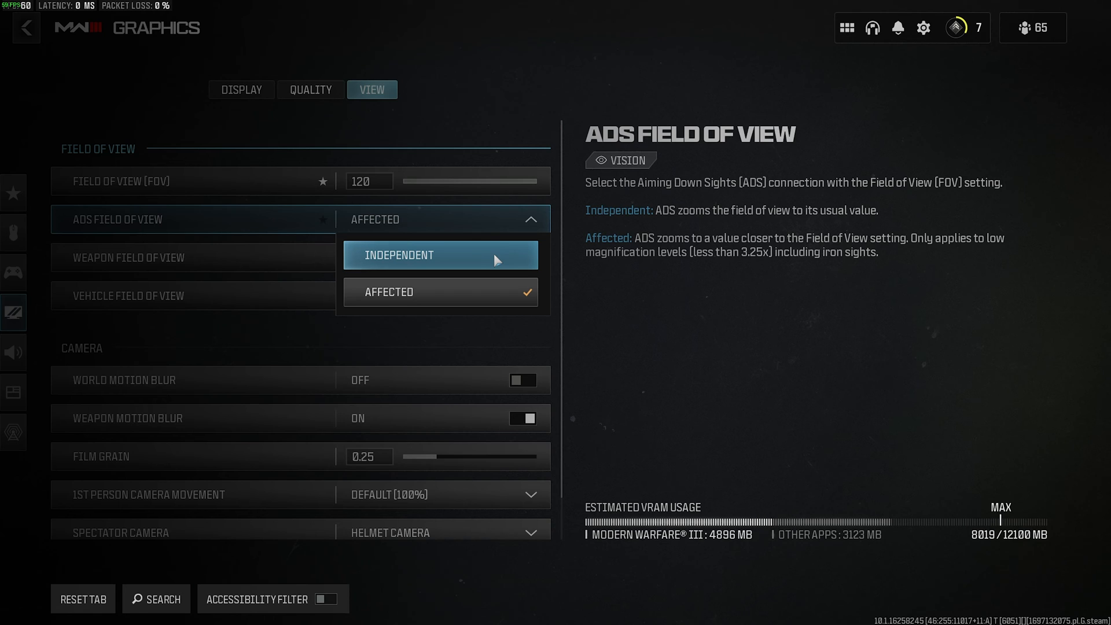
pyautogui.click(441, 292)
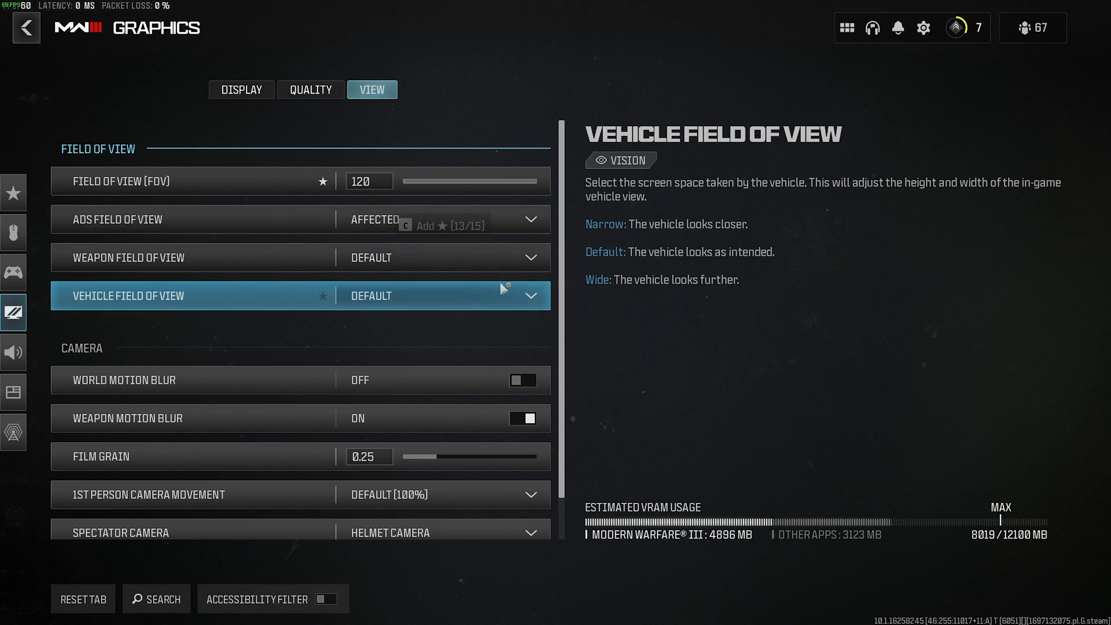
pyautogui.click(440, 257)
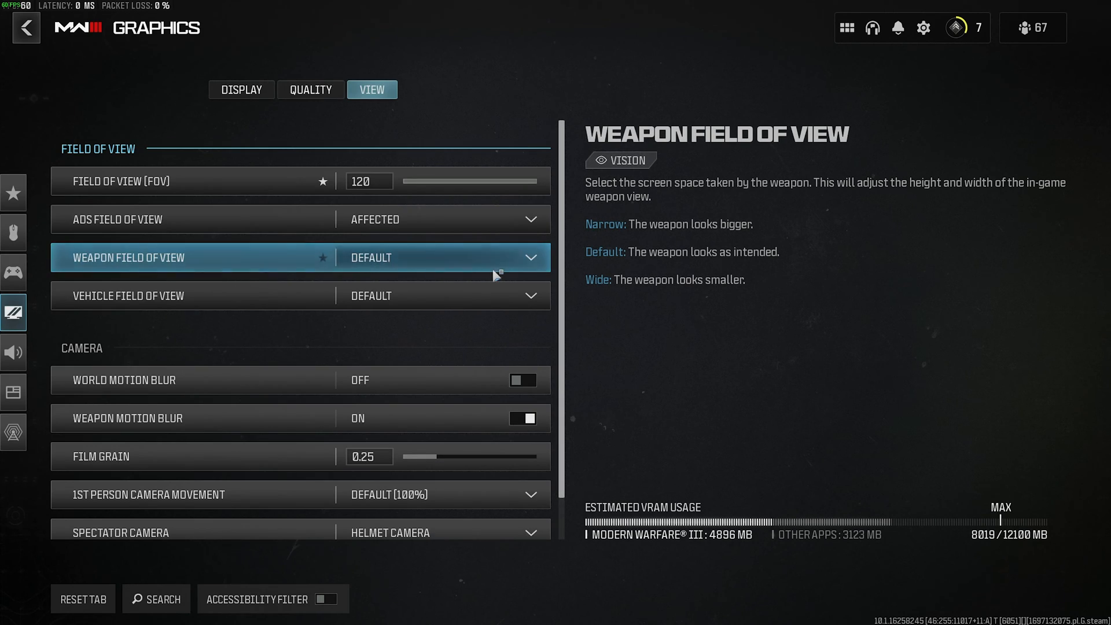
pyautogui.moveTo(917, 293)
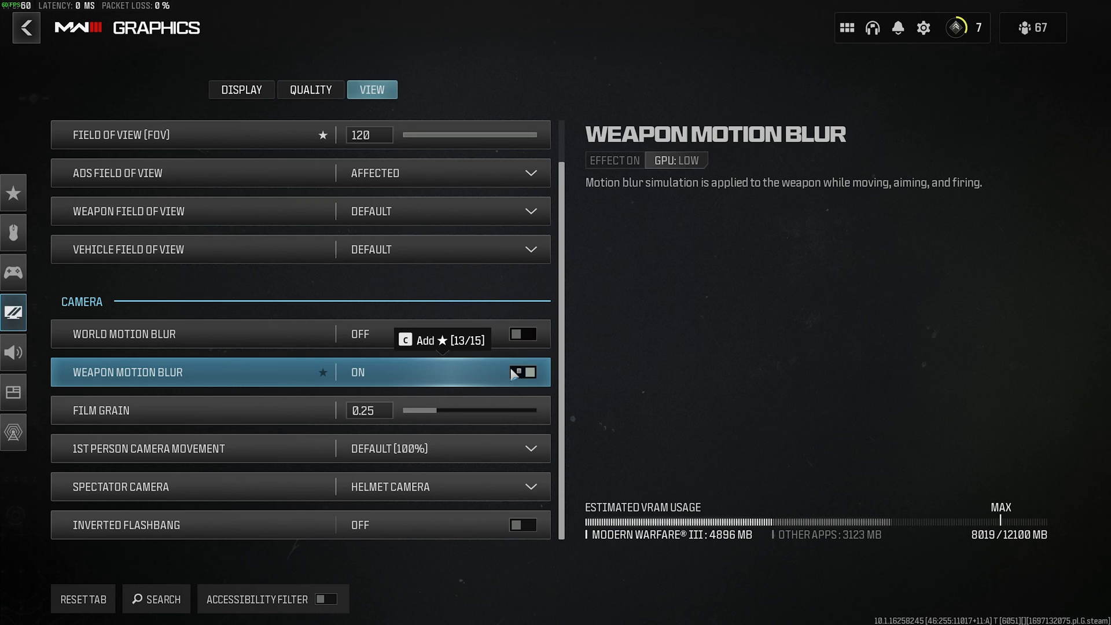
pyautogui.press('down')
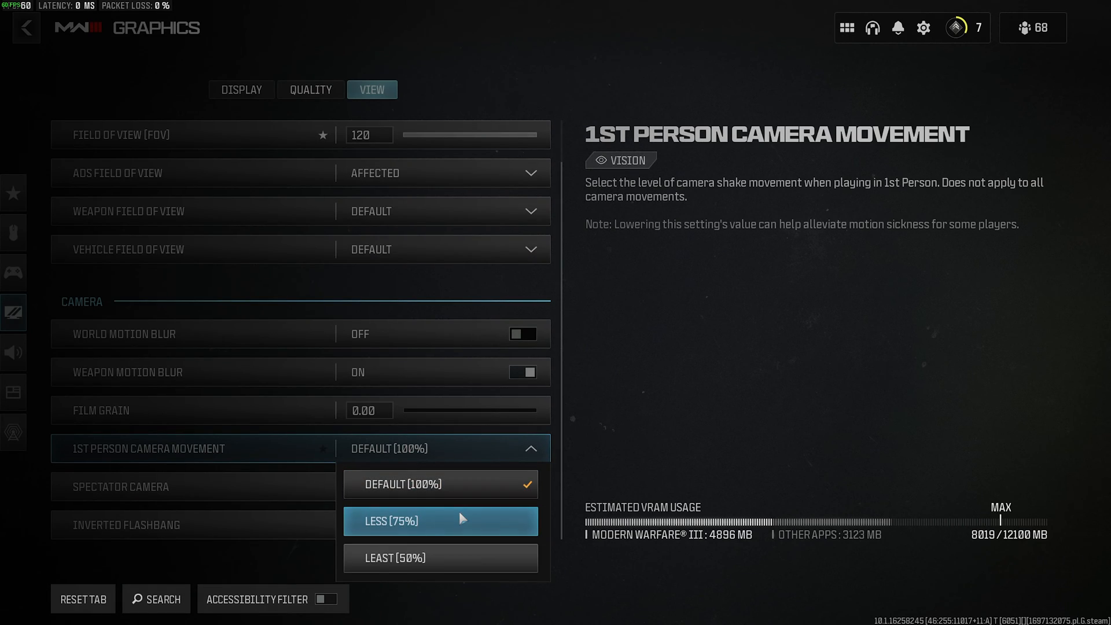
# Set 1st person camera movement to Less (75%) and spectator camera to Game Perspective.
pyautogui.click(440, 521)
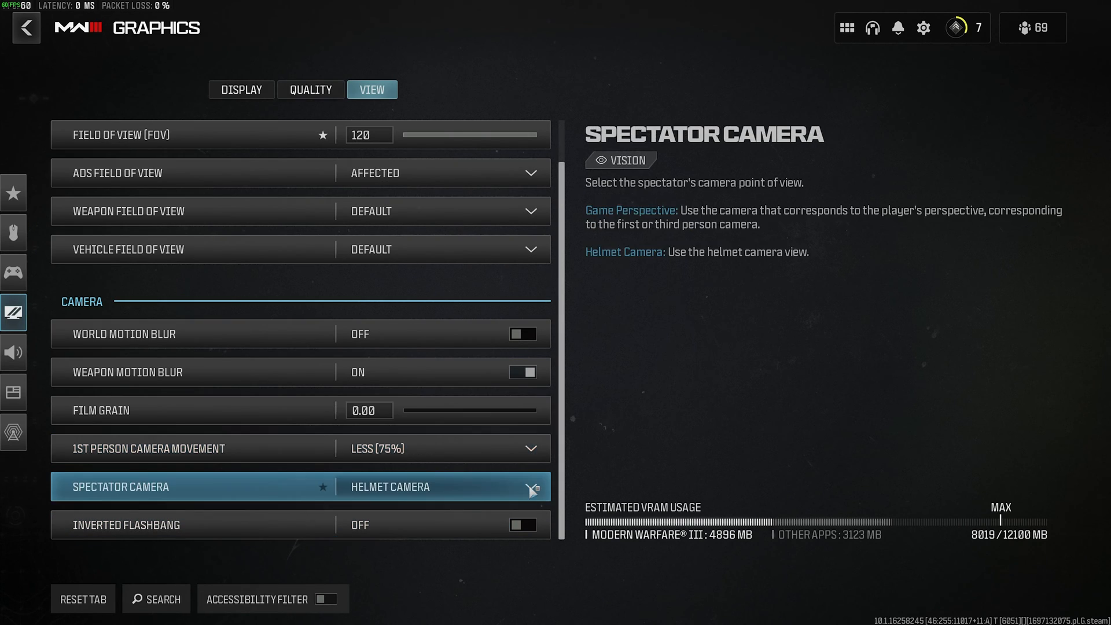
pyautogui.click(440, 486)
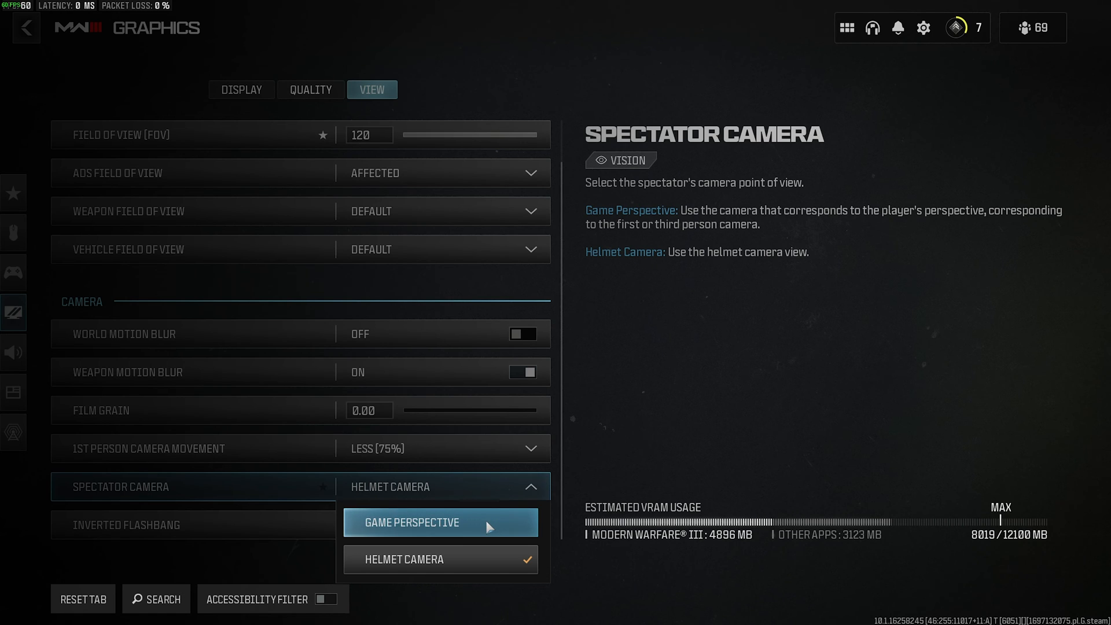
pyautogui.click(440, 522)
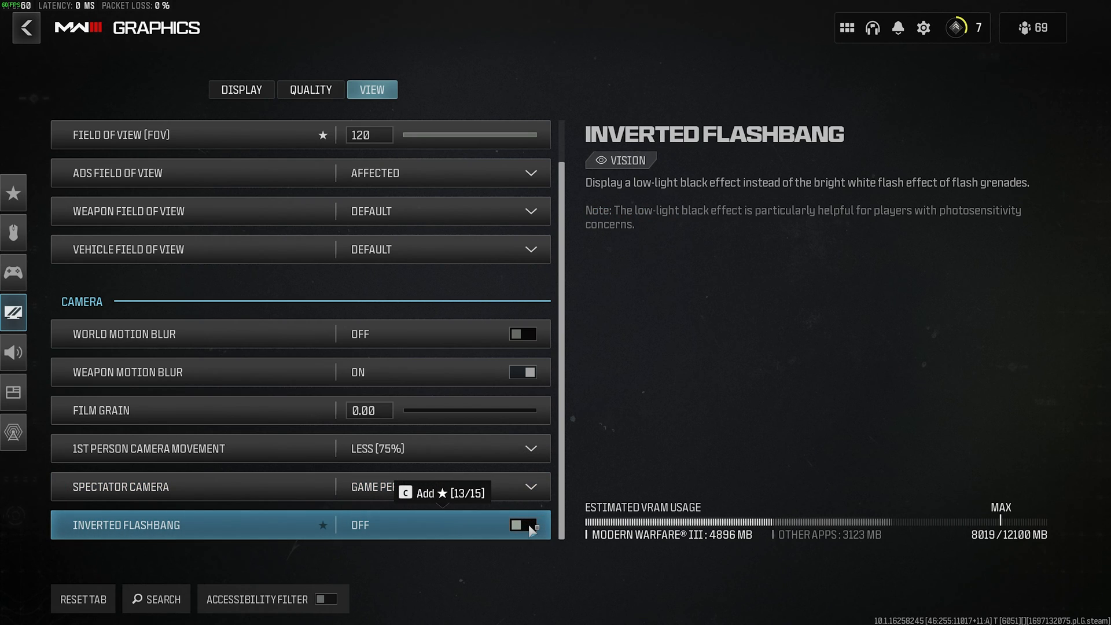
pyautogui.click(522, 526)
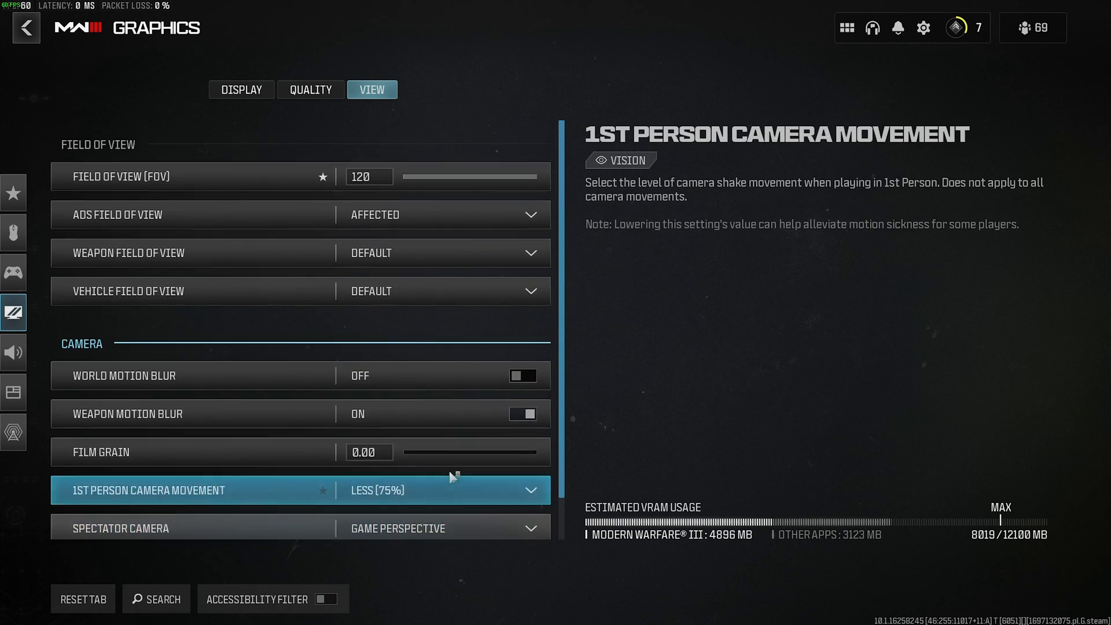
# In the audio settings, switch the audio mix from Home Theater to PC Speaker.
pyautogui.click(13, 353)
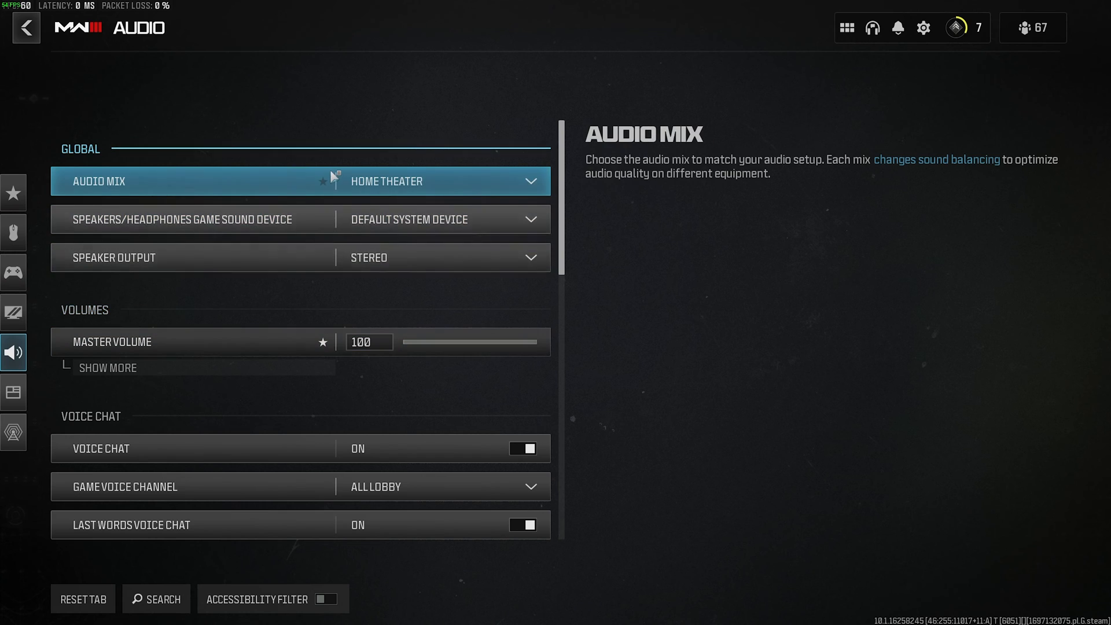
pyautogui.click(441, 180)
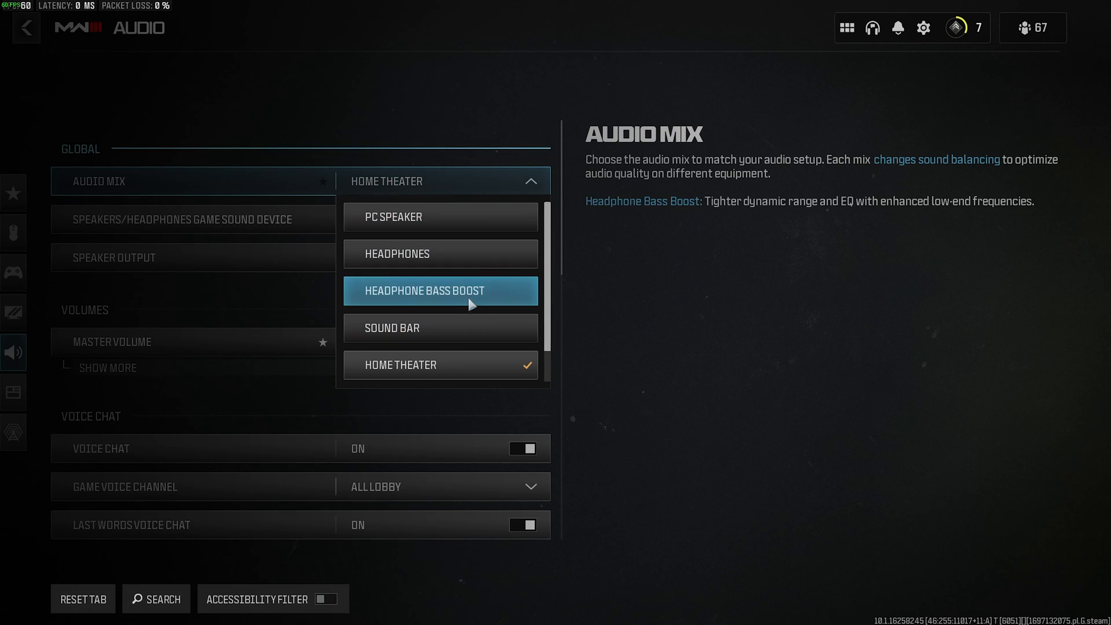
pyautogui.moveTo(445, 269)
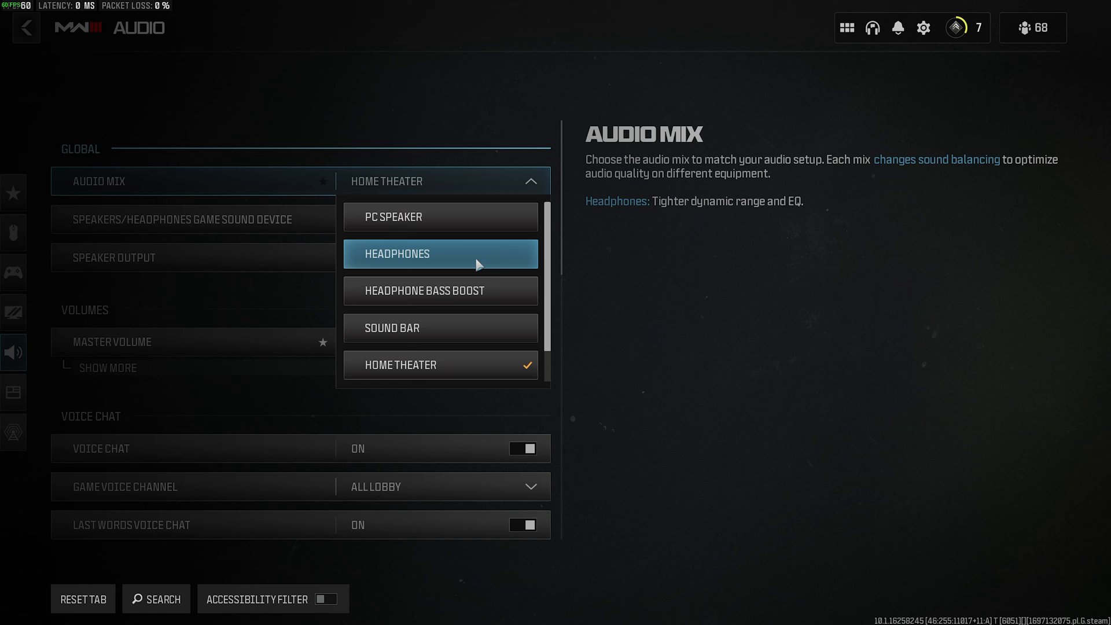
pyautogui.moveTo(452, 223)
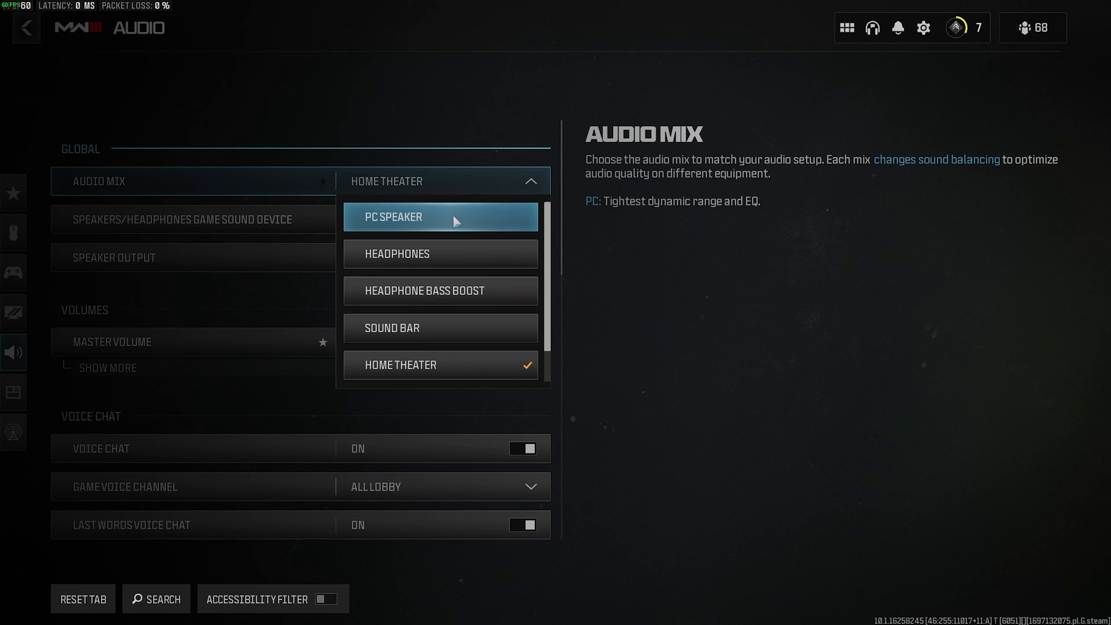
pyautogui.click(440, 216)
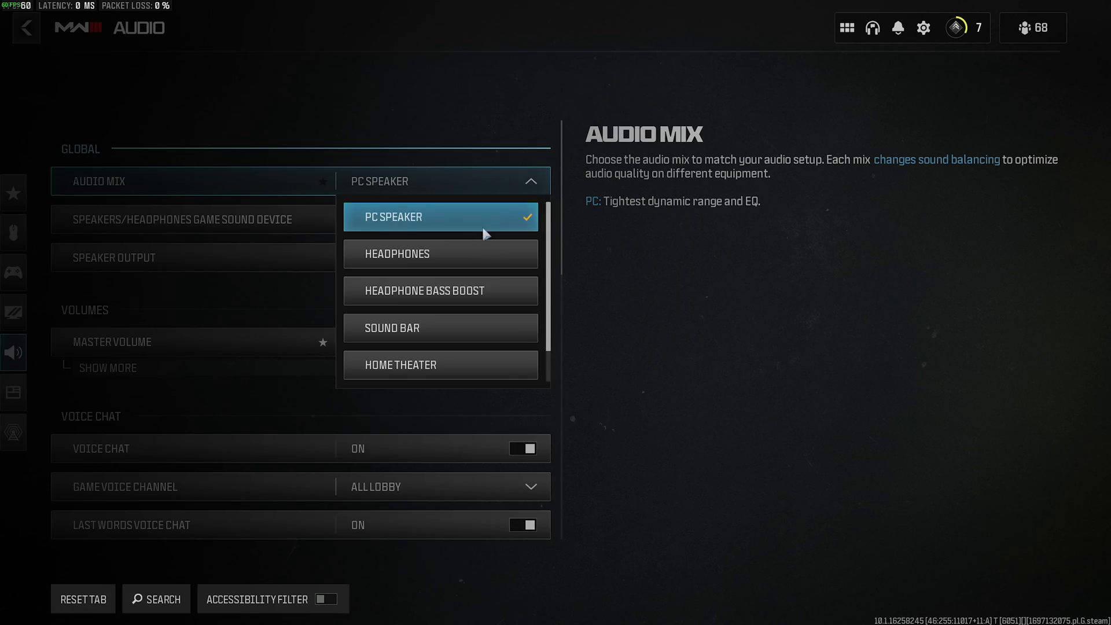
pyautogui.moveTo(489, 217)
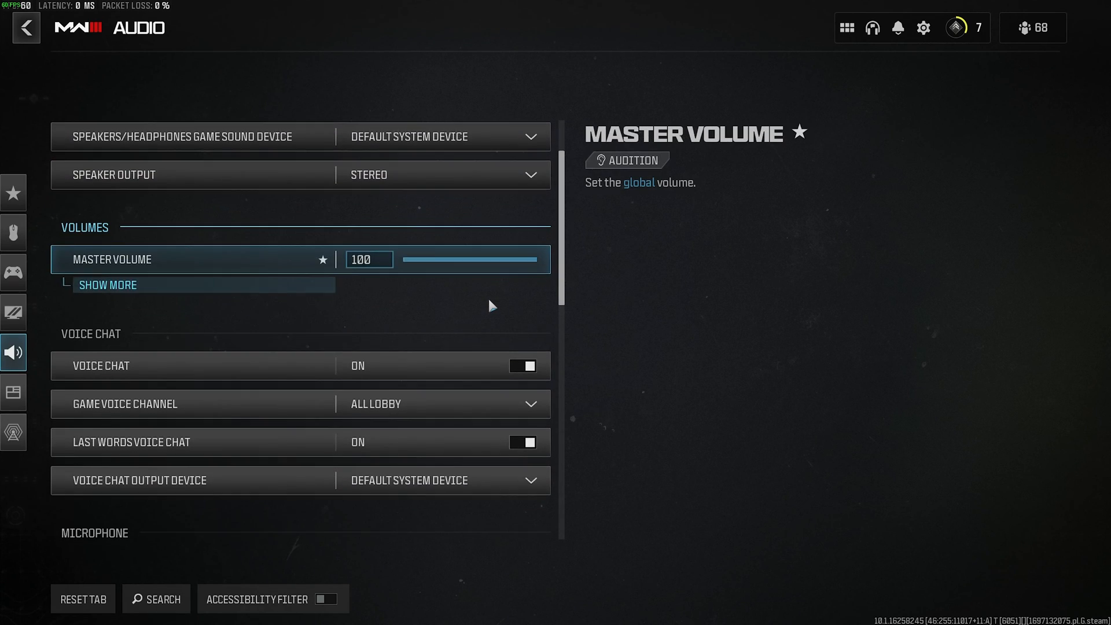
# Review Microphone Mode in the Audio tab and switch Reduce Tinnitus Sound to On.
pyautogui.scroll(-3)
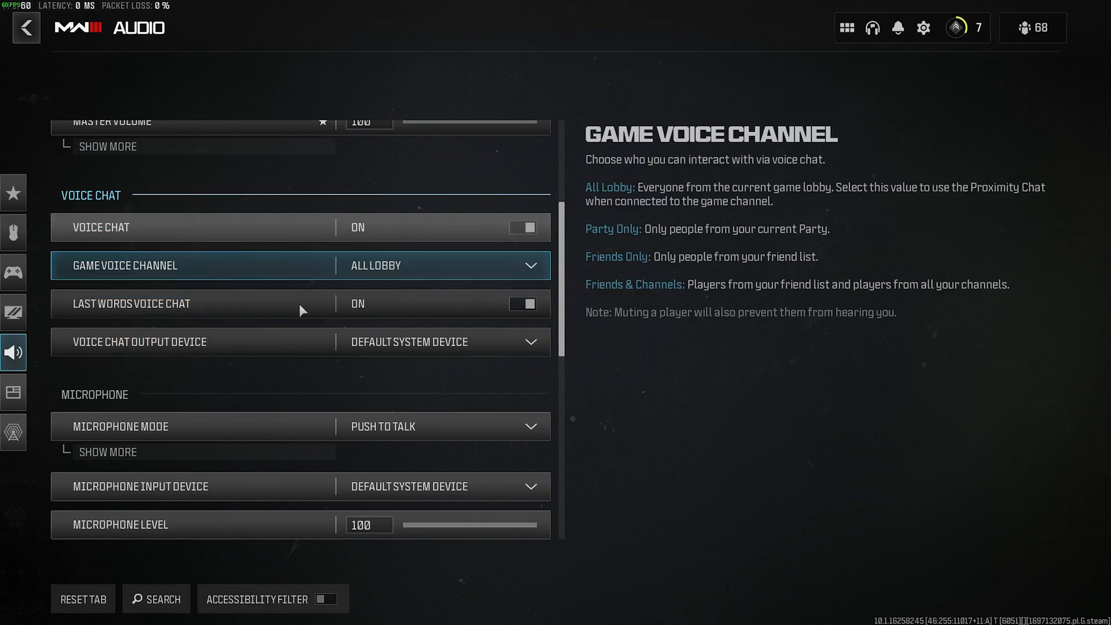
pyautogui.scroll(-3)
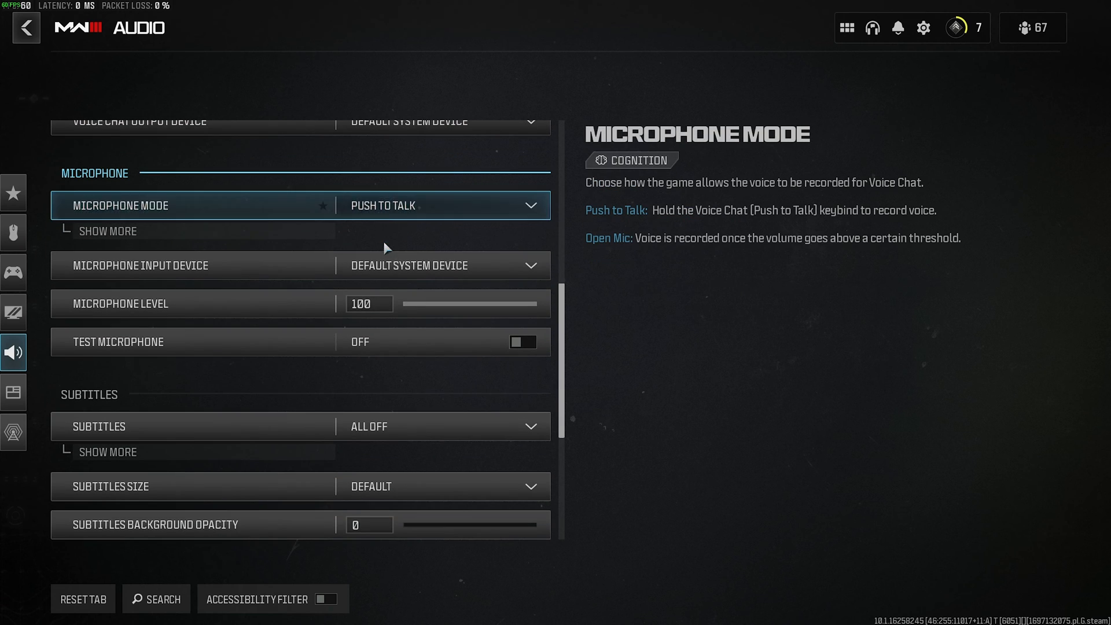
pyautogui.click(440, 206)
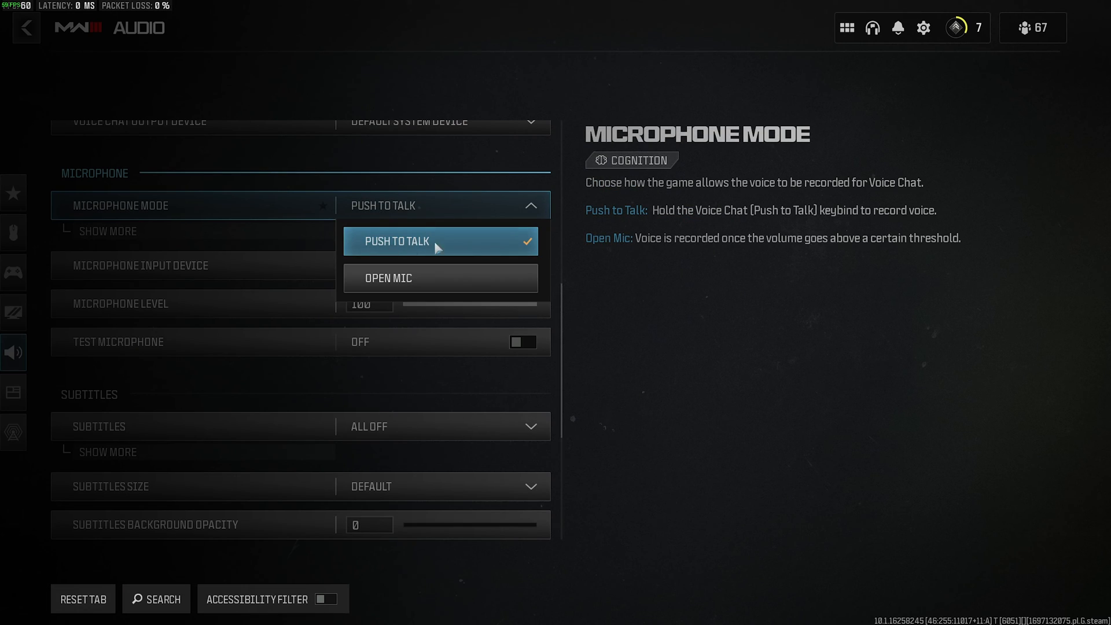
pyautogui.moveTo(491, 209)
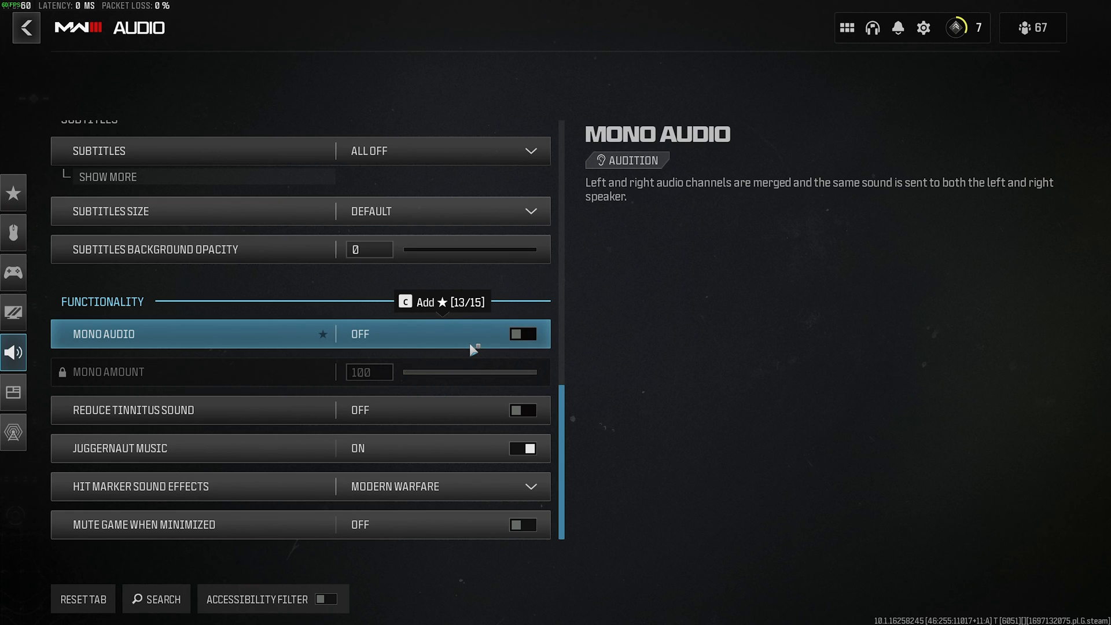
pyautogui.moveTo(476, 420)
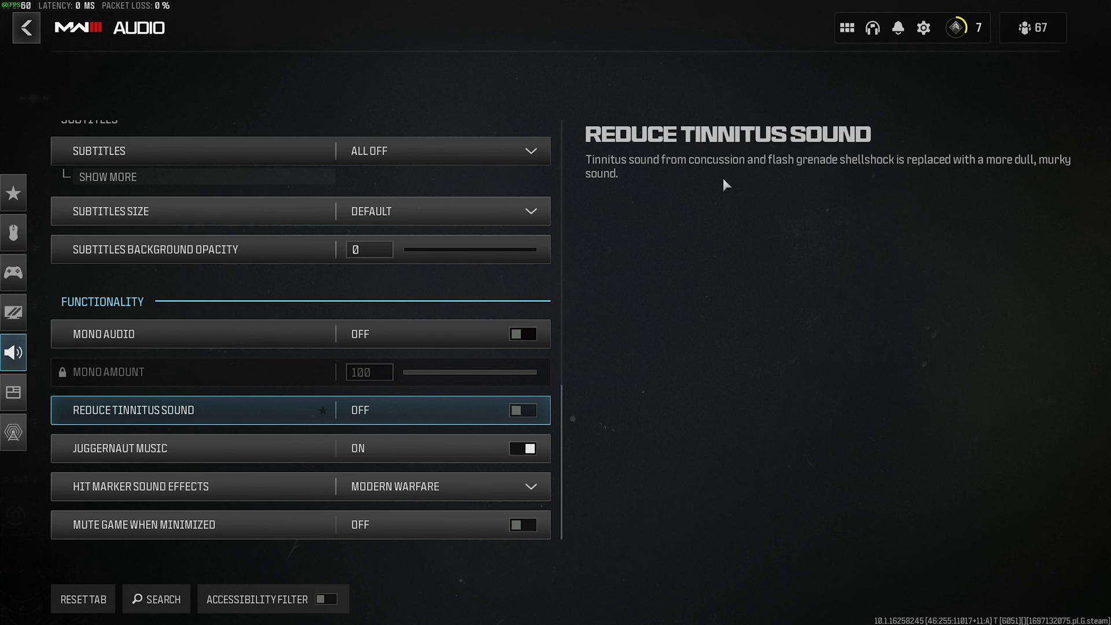
pyautogui.click(522, 410)
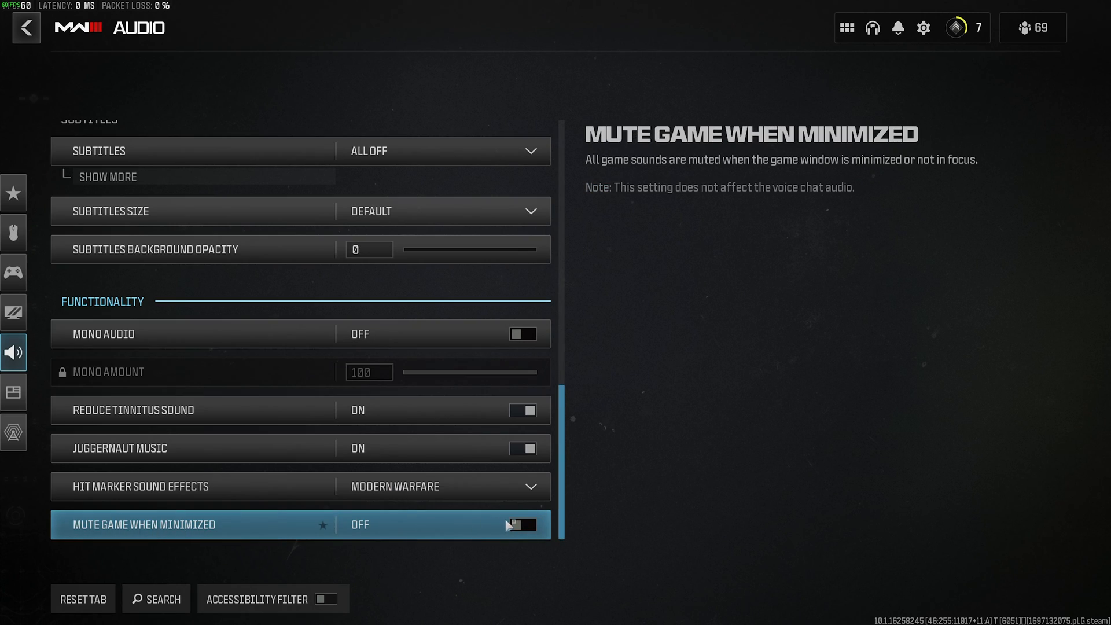
pyautogui.click(522, 525)
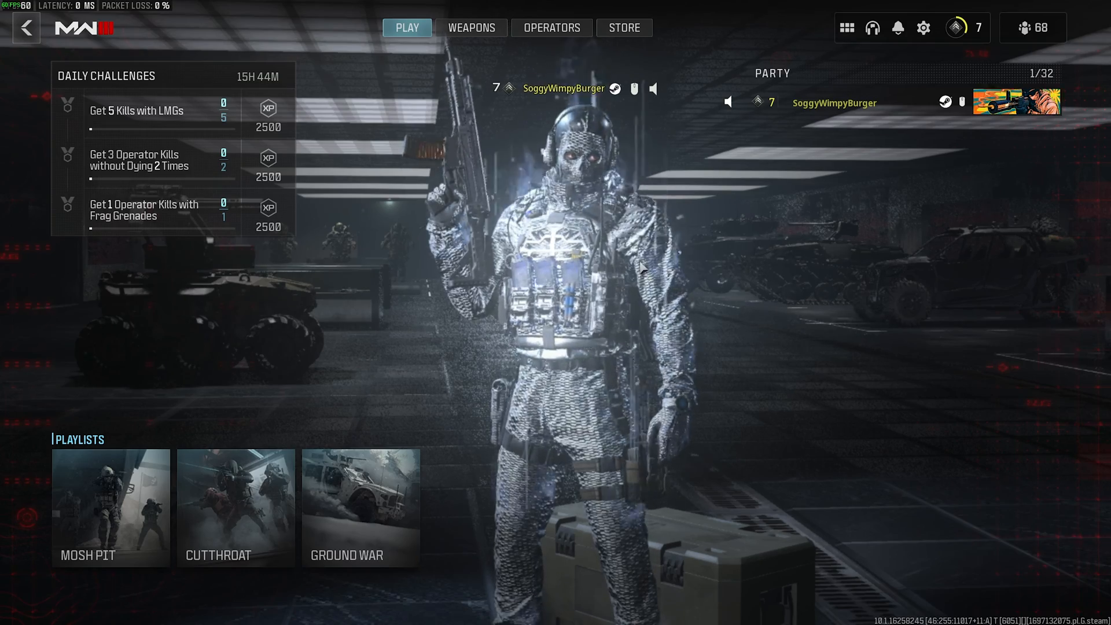
pyautogui.moveTo(141, 512)
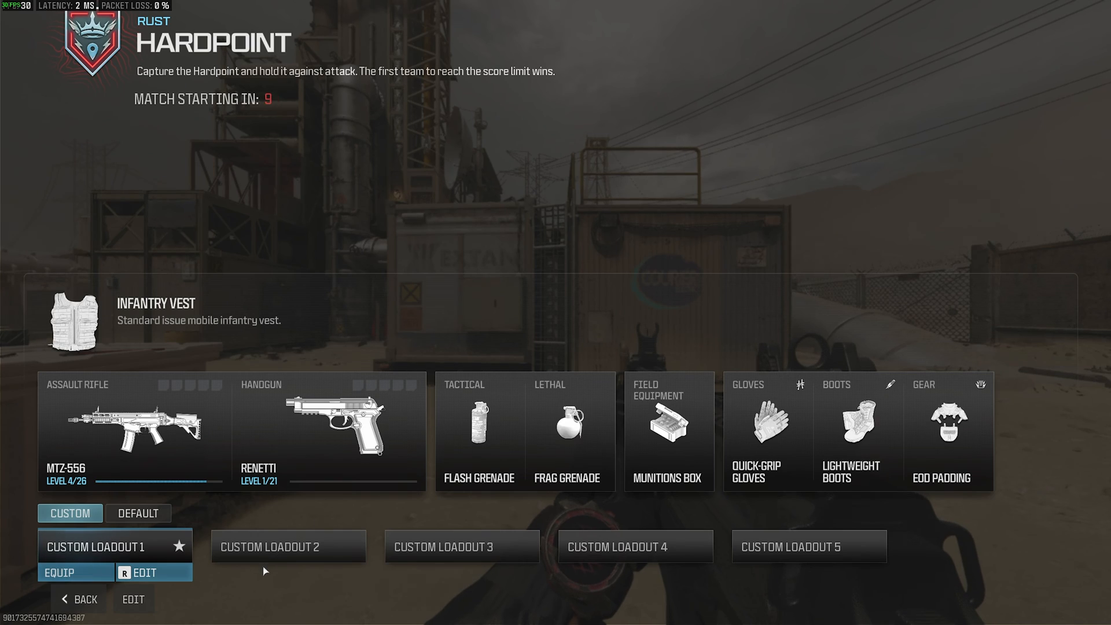
pyautogui.moveTo(120, 539)
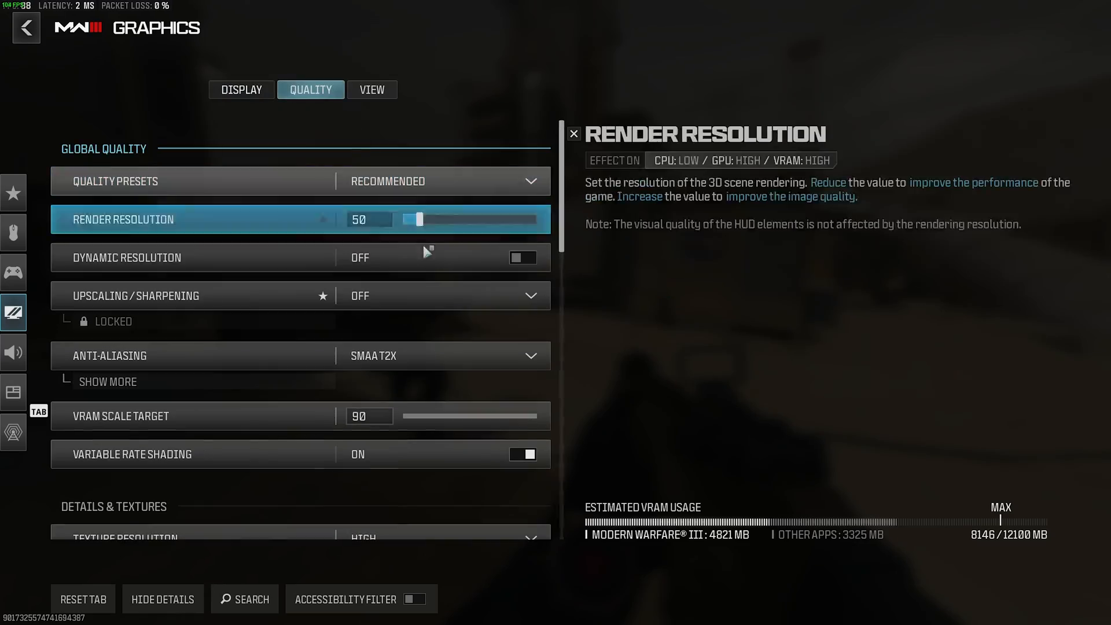
# Drag the Render Resolution slider up from 50 in the in-match Quality settings.
pyautogui.moveTo(414, 218); pyautogui.dragTo(425, 219)
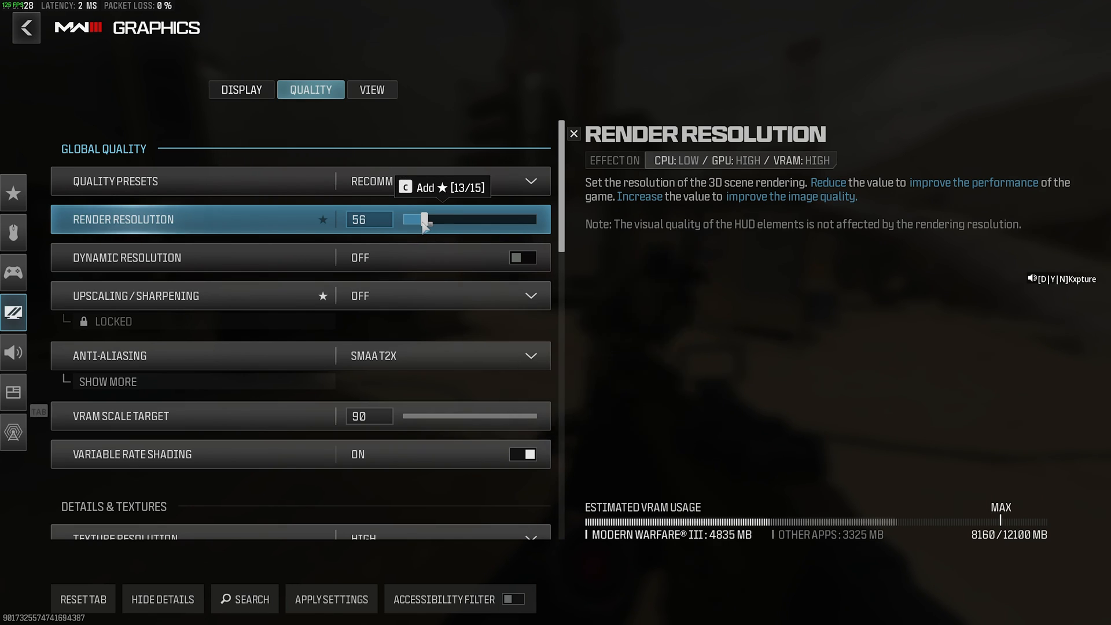
pyautogui.moveTo(422, 219); pyautogui.dragTo(464, 218)
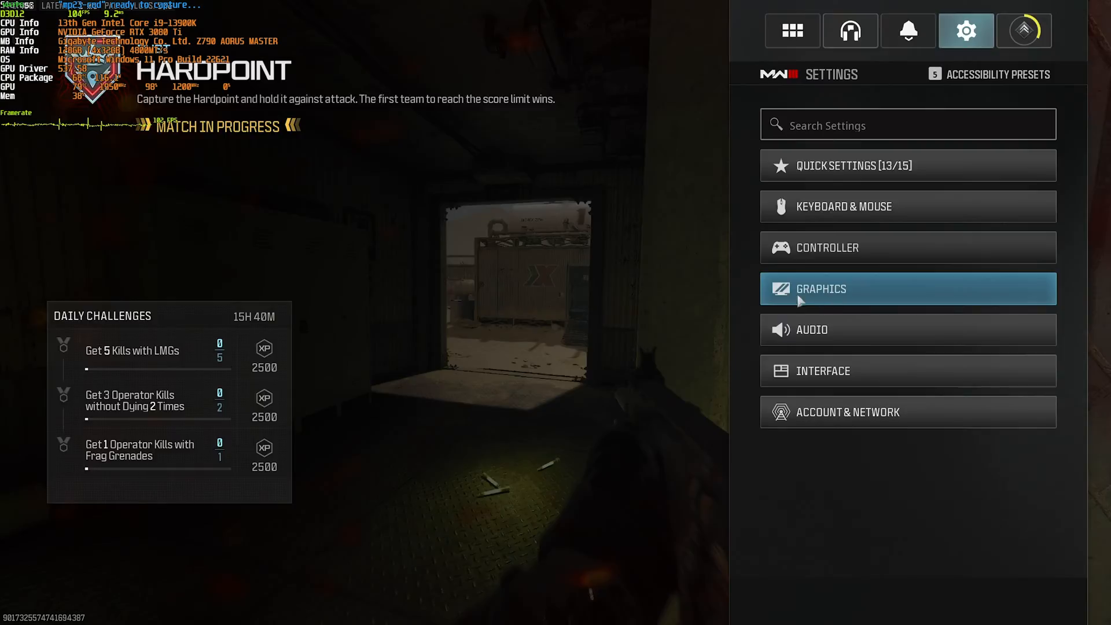
# Reopen Graphics > Quality mid-match and review texture, particle and shadow options.
pyautogui.click(822, 289)
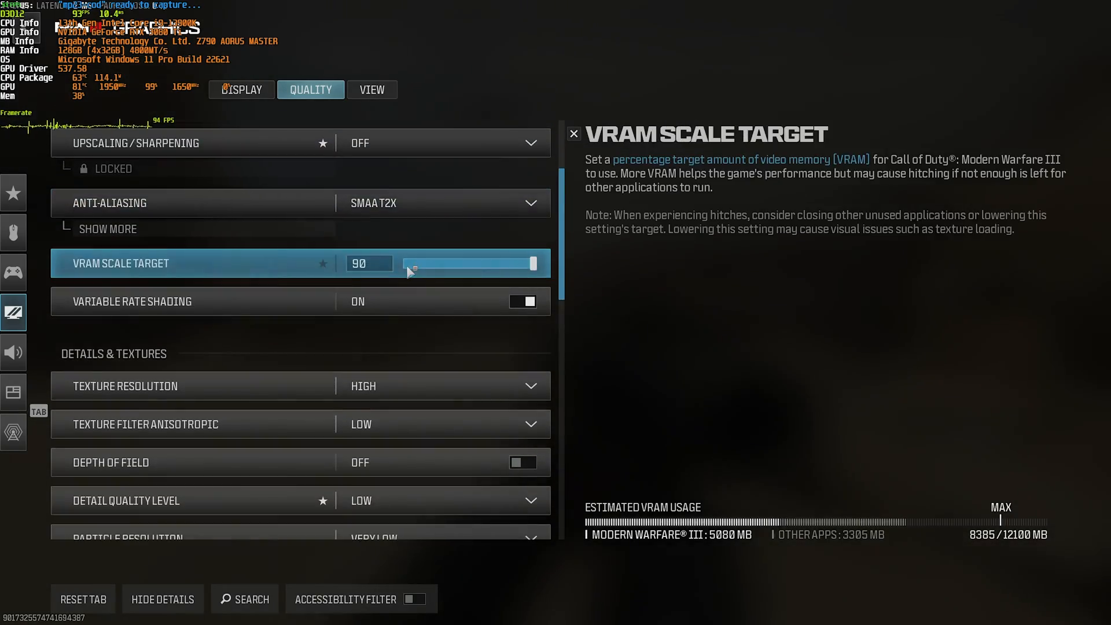
pyautogui.scroll(-3)
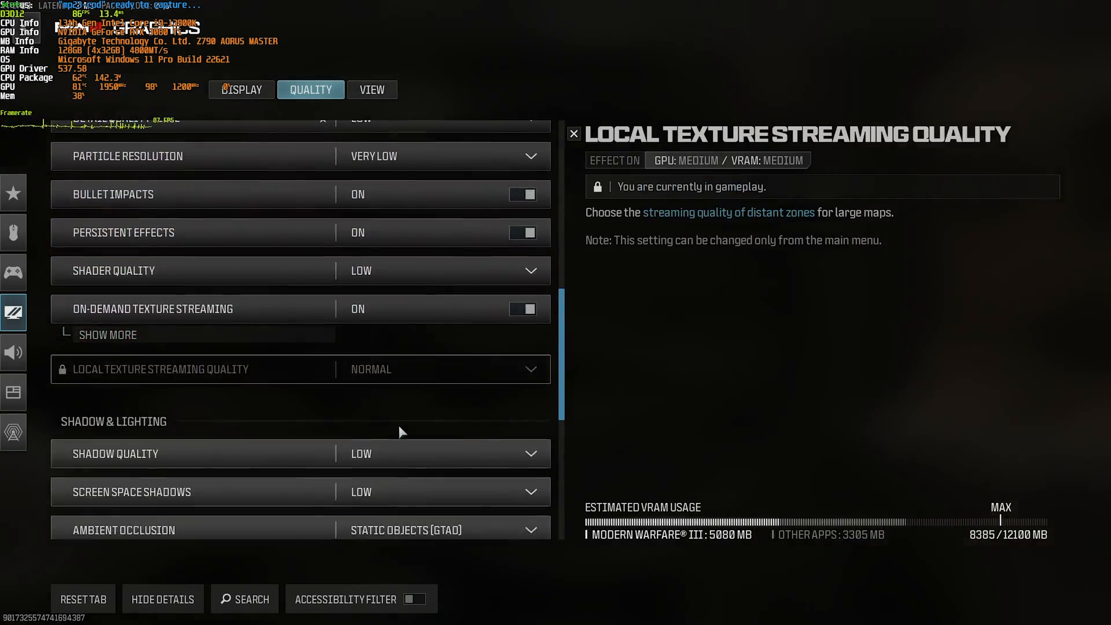